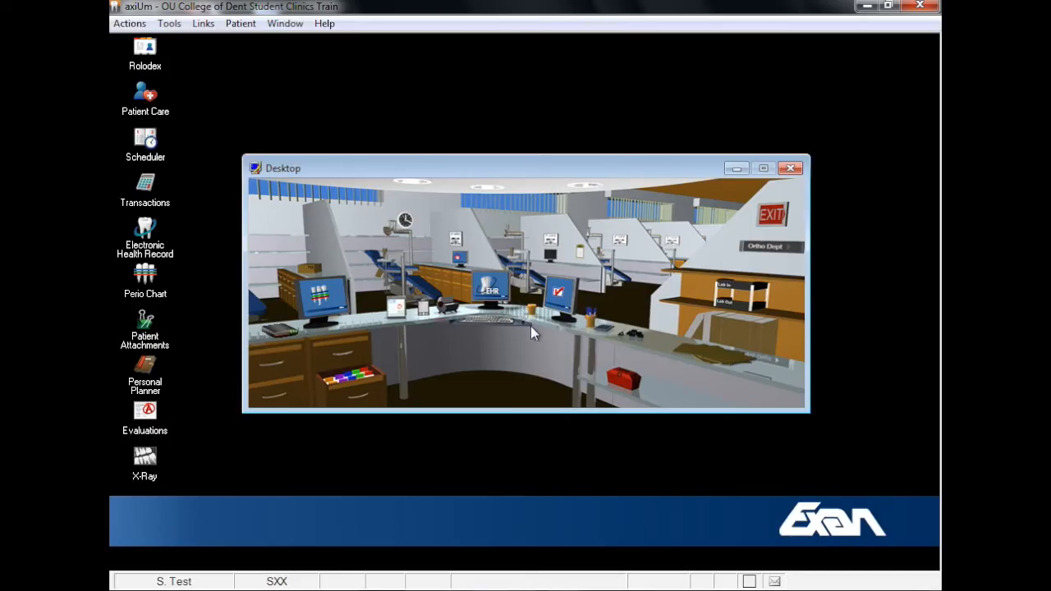
{"action": "mouse_move", "coordinate": [191, 77]}
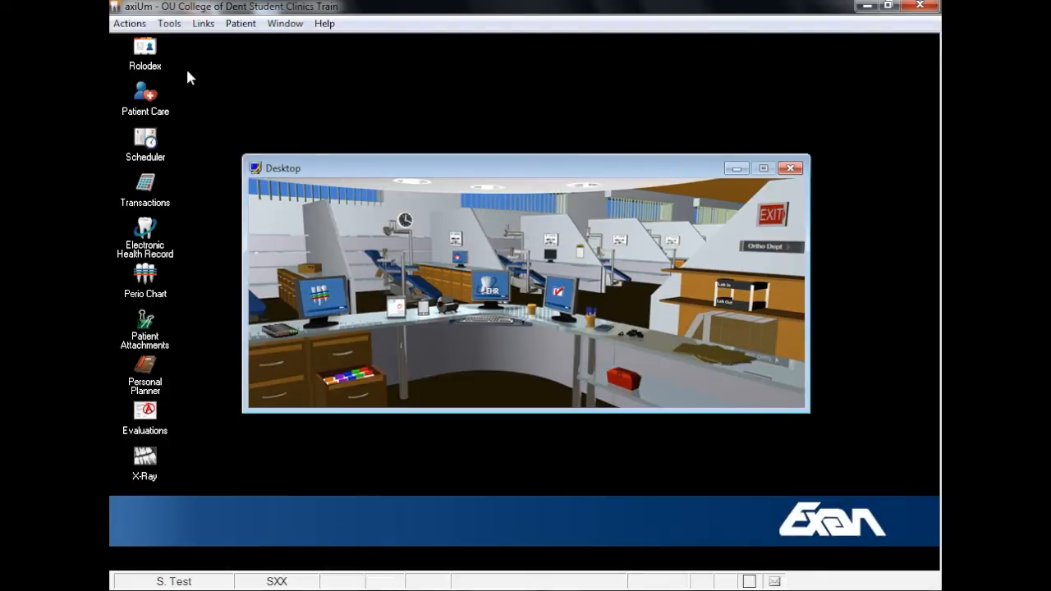
Find Sooner03, Boomer (chart 222) via Rolodex search 'soon' and open the electronic health record.
{"action": "left_click", "coordinate": [145, 54]}
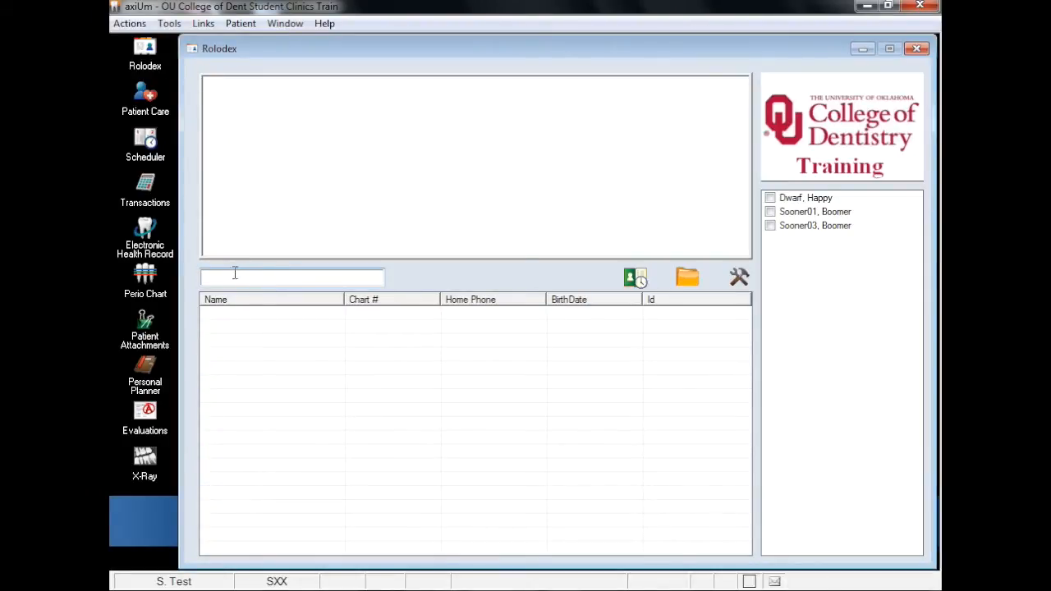
{"action": "type", "text": "ss"}
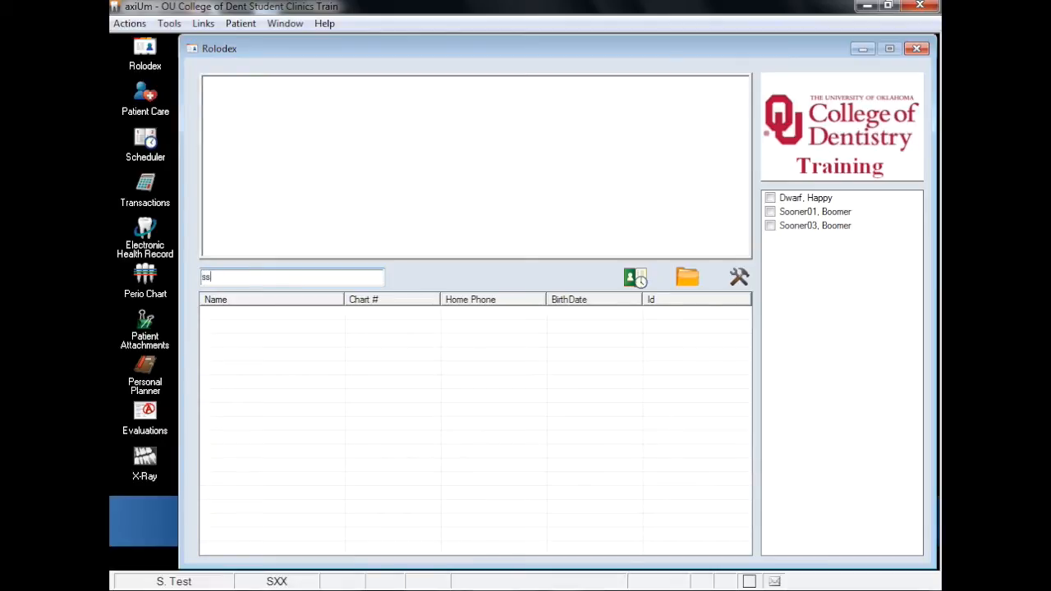
{"action": "type", "text": "soon"}
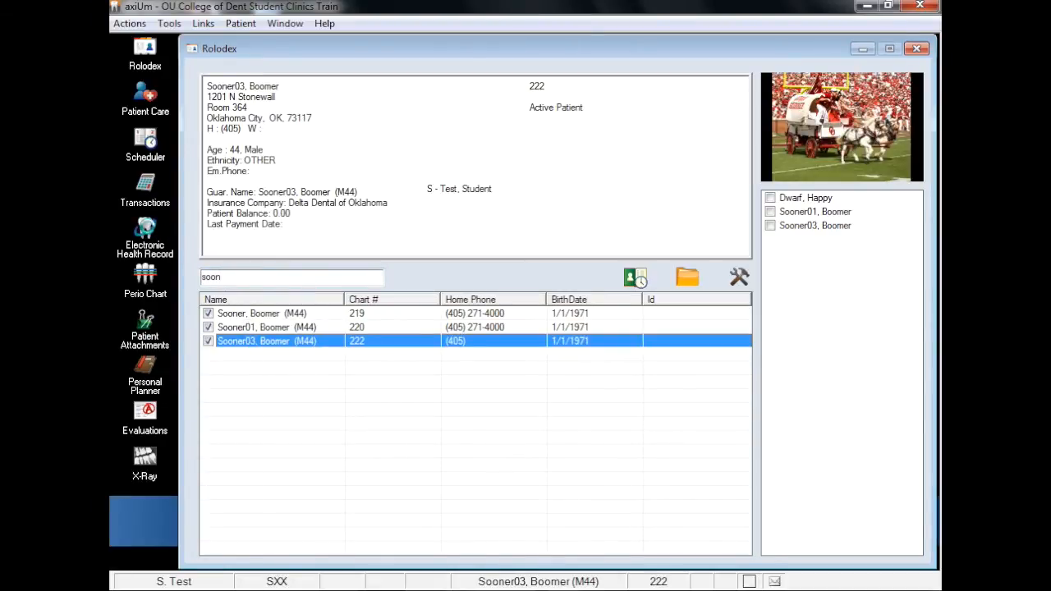
{"action": "left_click", "coordinate": [145, 238]}
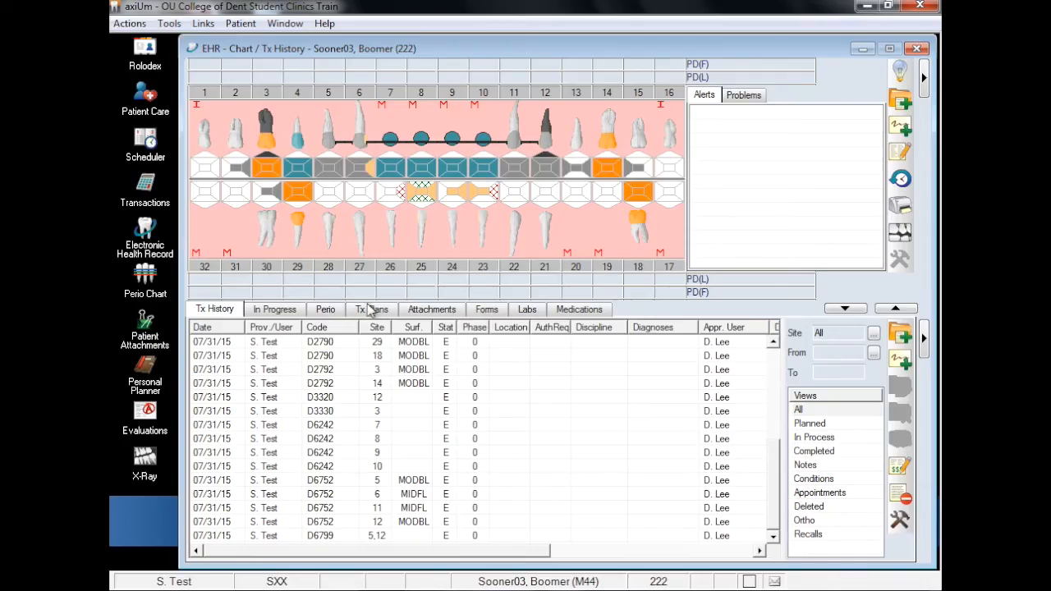
Add a new blank treatment plan from the patient's Tx Plans list.
{"action": "left_click", "coordinate": [372, 309]}
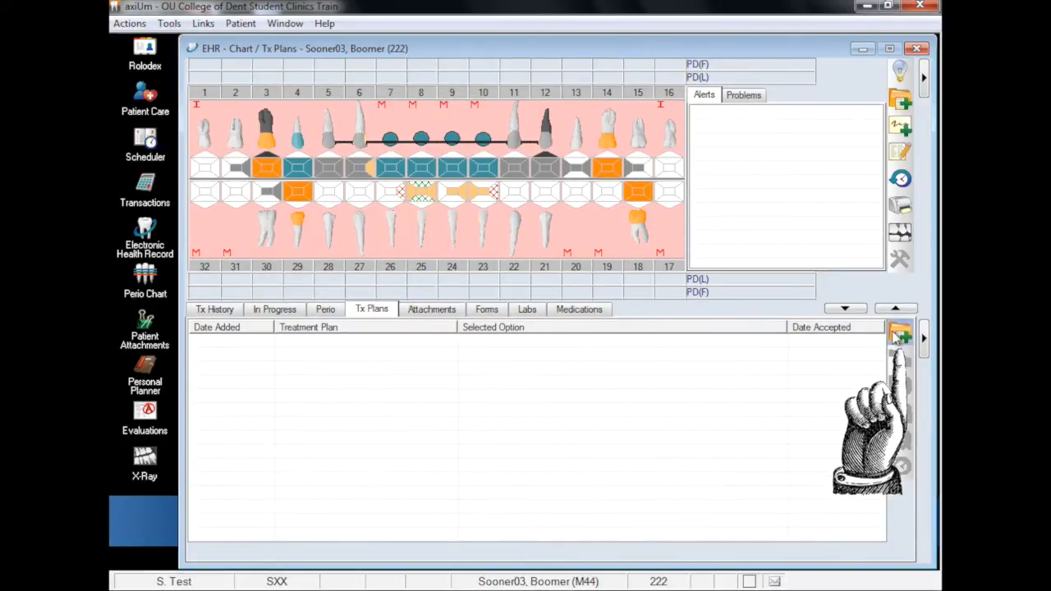
{"action": "left_click", "coordinate": [901, 333]}
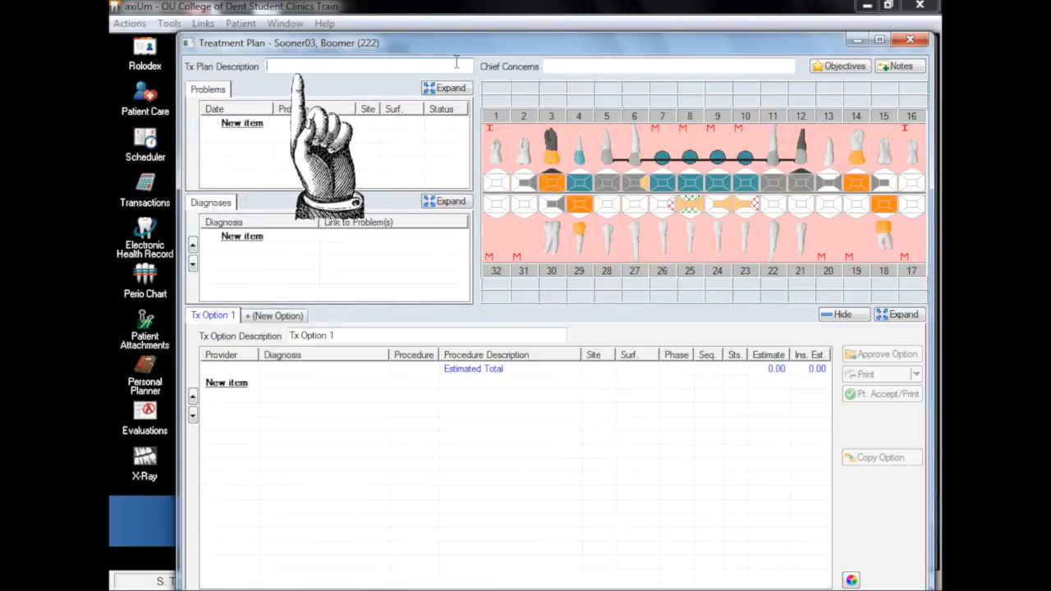
Describe the plan as 'Master Treatment Plan' with chief concern 'existing restorations seem to be failing'.
{"action": "type", "text": "Master Treatment Plan"}
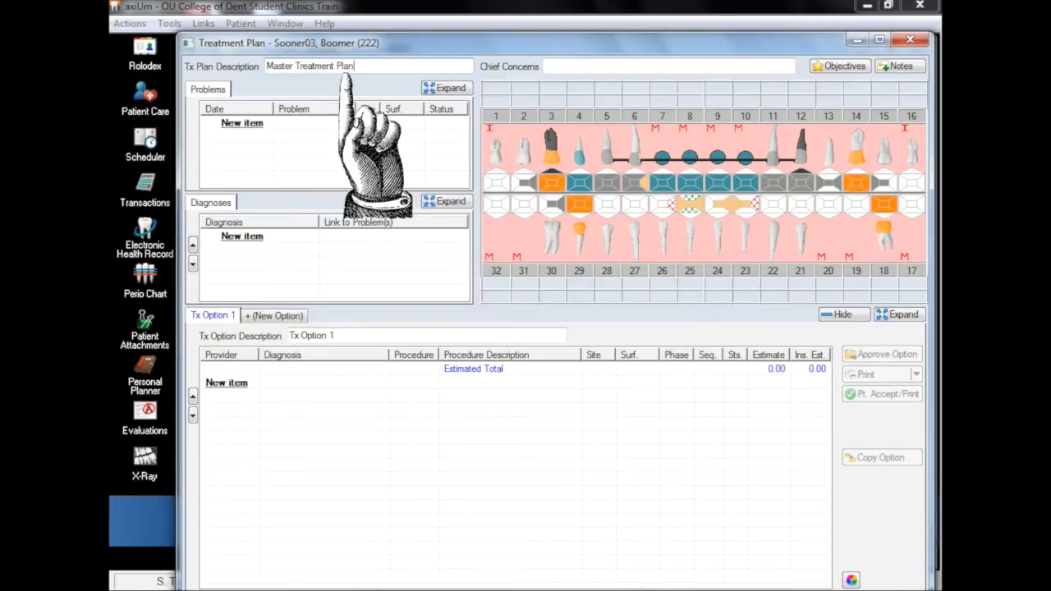
{"action": "left_click", "coordinate": [665, 66]}
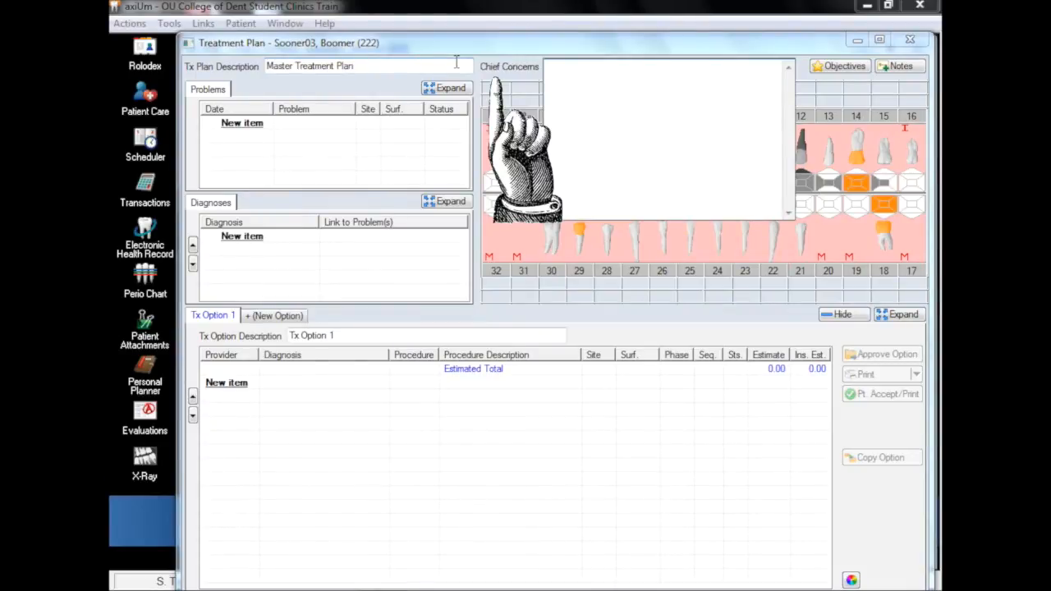
{"action": "type", "text": "existing restorations seem to be failing"}
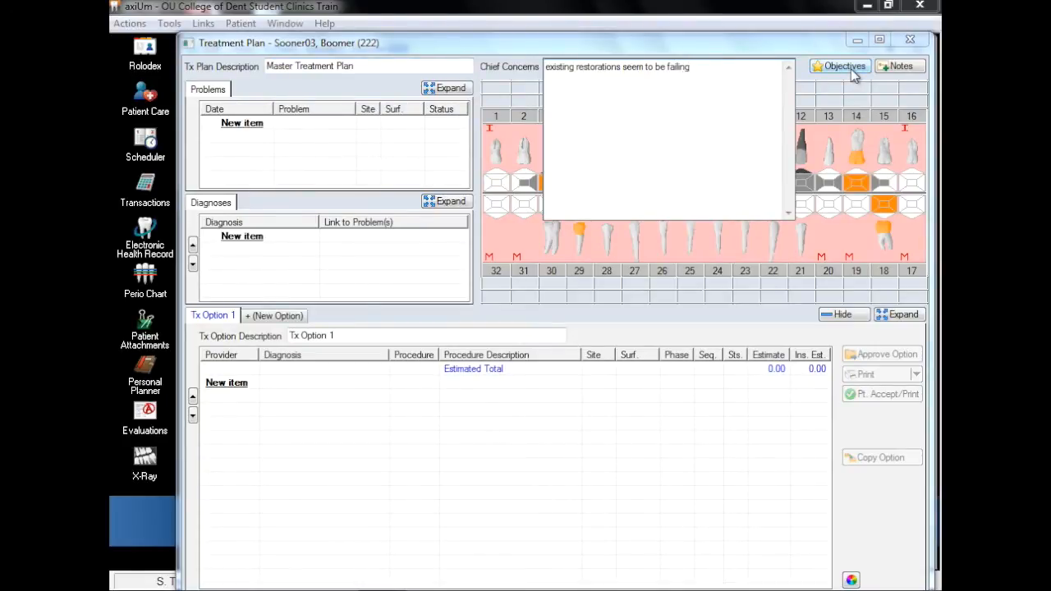
{"action": "left_click", "coordinate": [839, 67]}
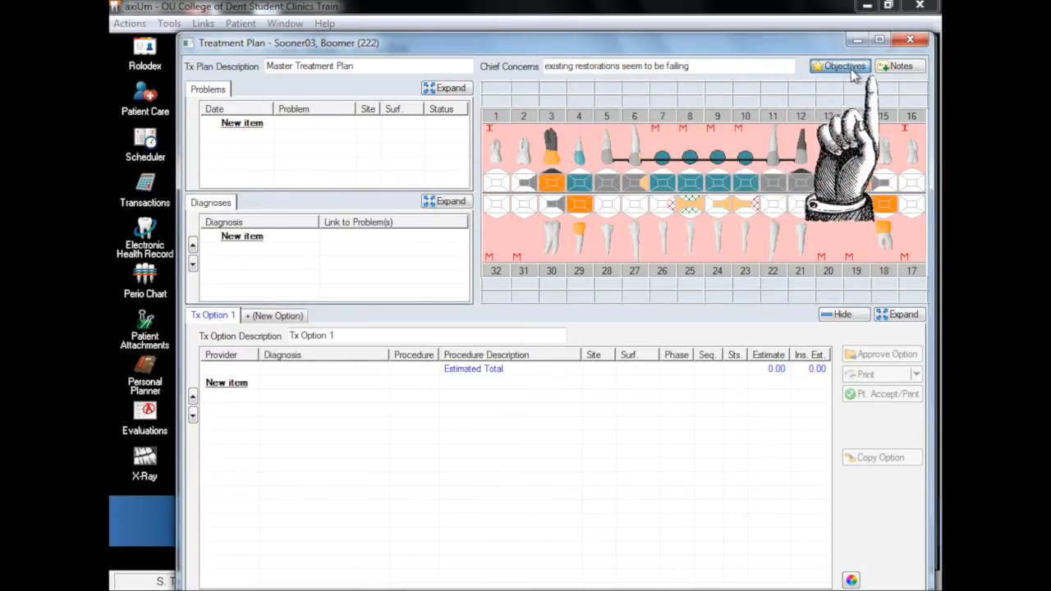
Add the patient (PT) objective 'pt. wants restorations fixed'.
{"action": "left_click", "coordinate": [839, 65]}
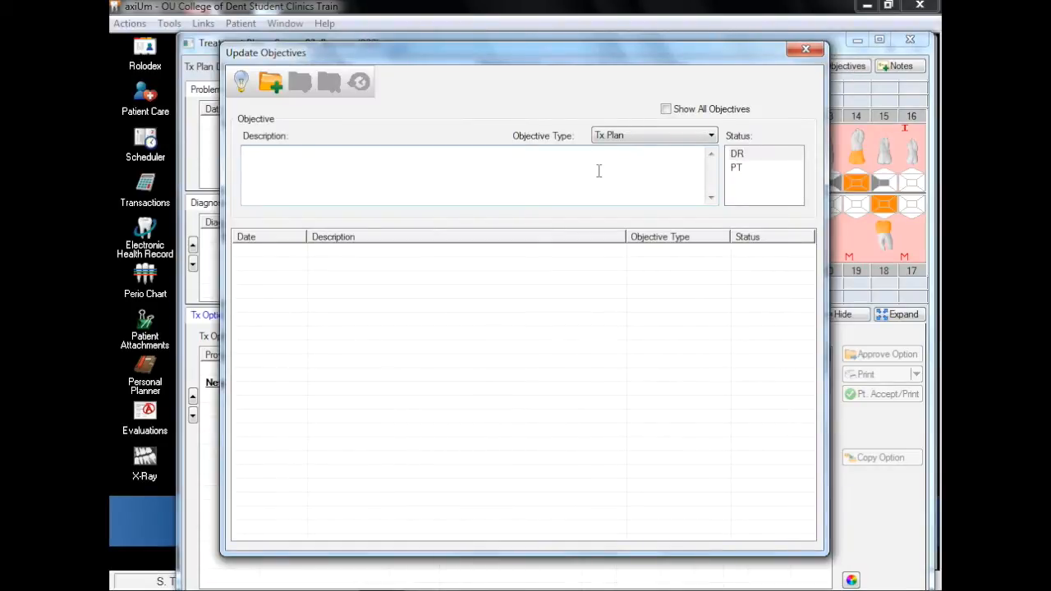
{"action": "type", "text": "pt. wants restorations fixed"}
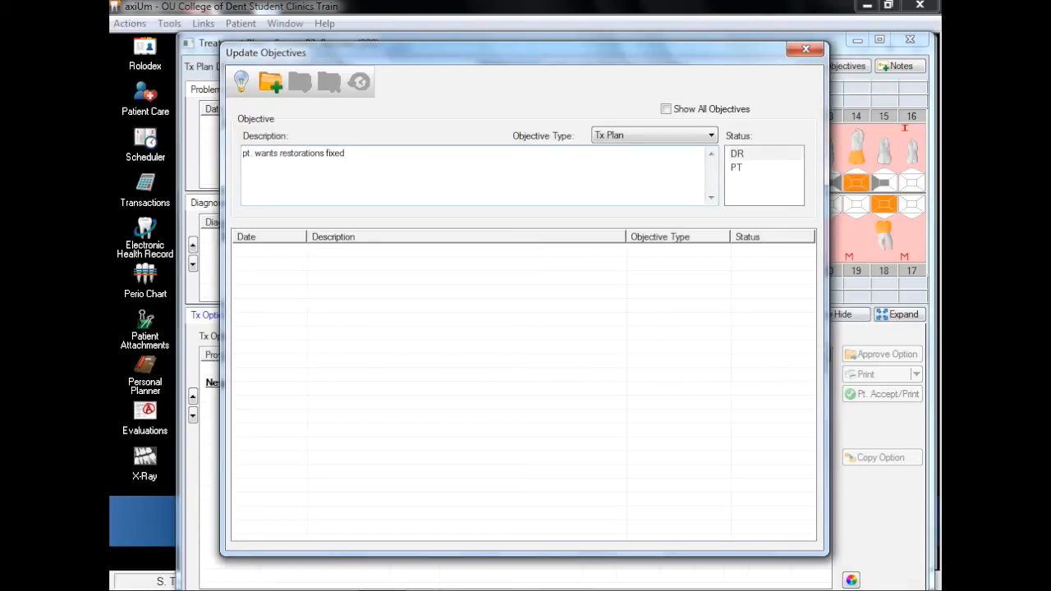
{"action": "left_click", "coordinate": [737, 168]}
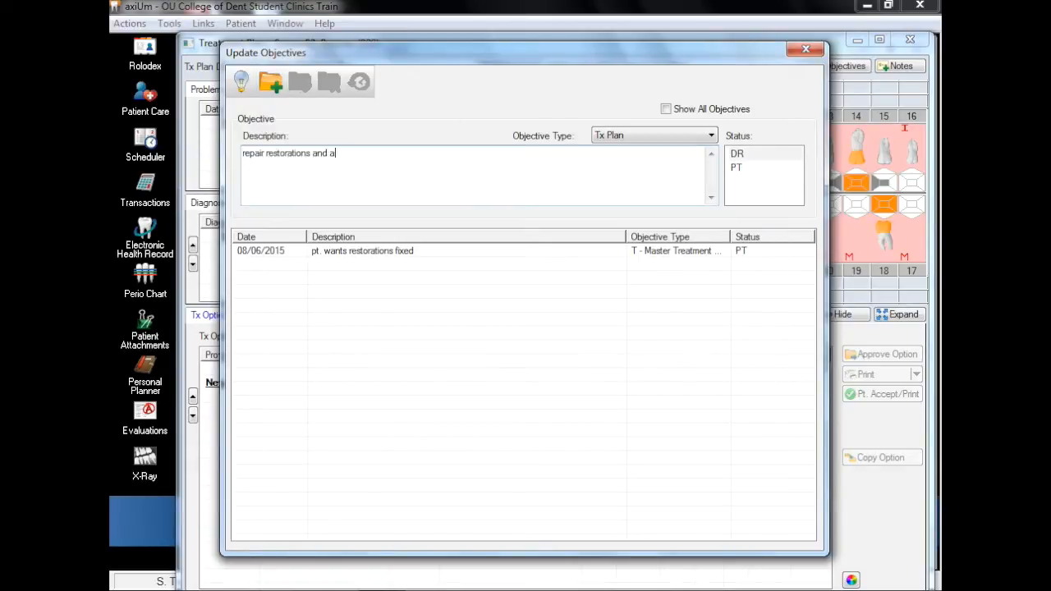
Add the doctor (DR) objective 'repair restorations and add bridge in LLQ' and close Update Objectives.
{"action": "type", "text": "dd bridge in LLQ f"}
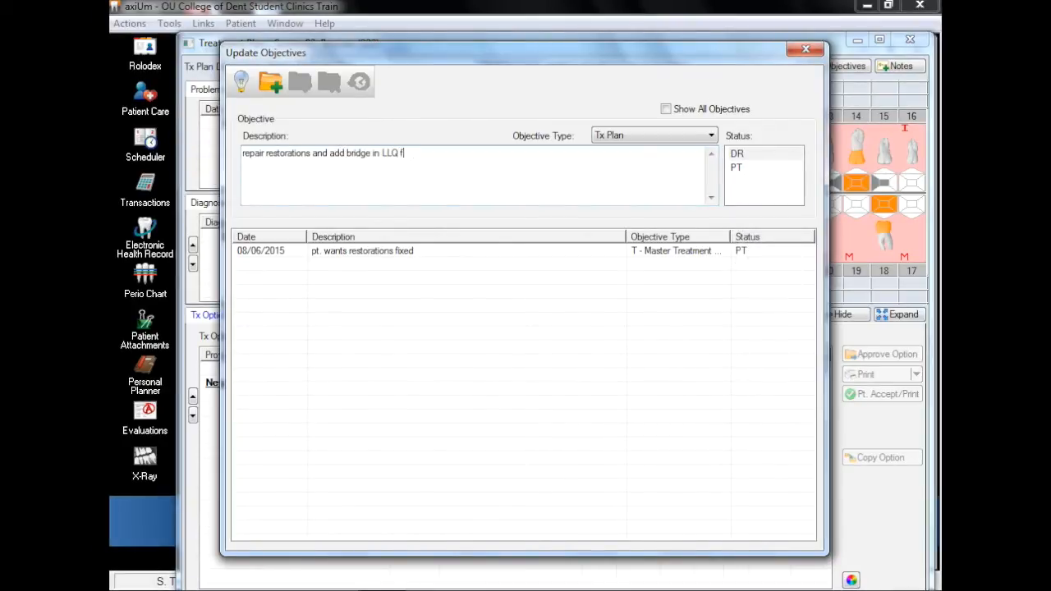
{"action": "key", "text": "BackSpace"}
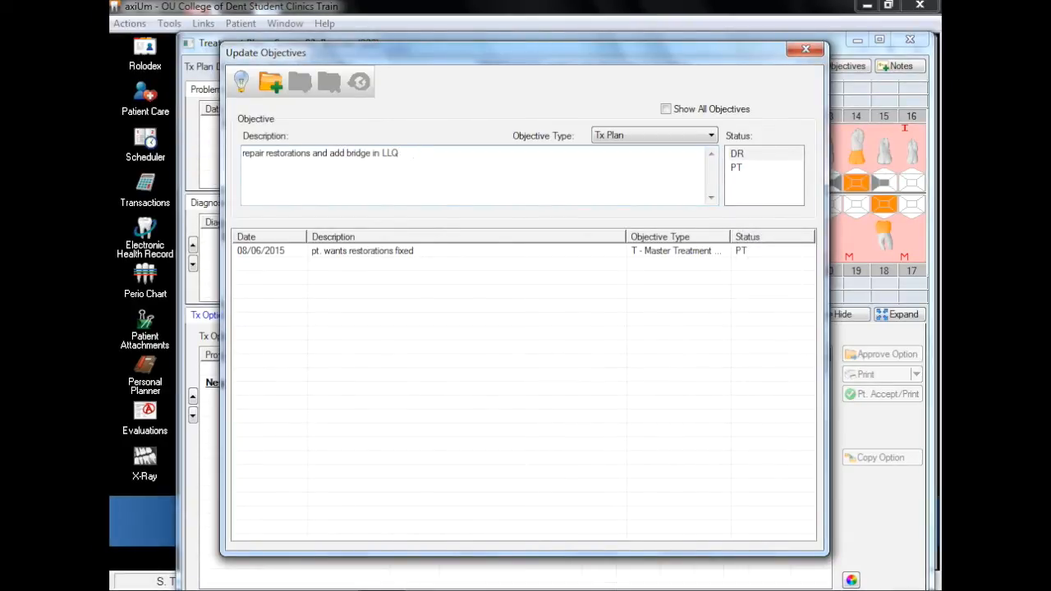
{"action": "left_click", "coordinate": [271, 83]}
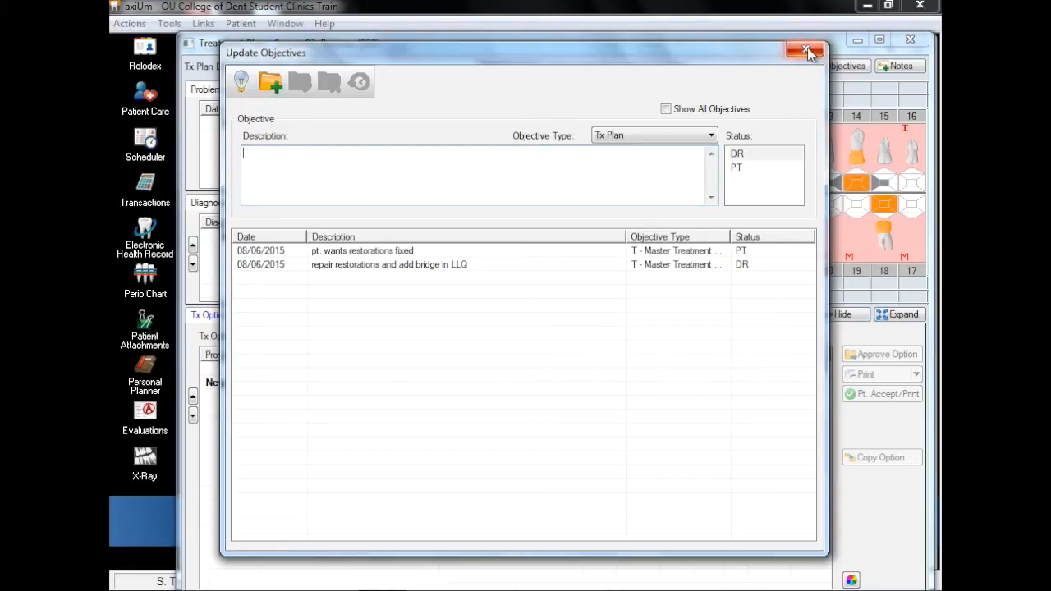
{"action": "left_click", "coordinate": [807, 51]}
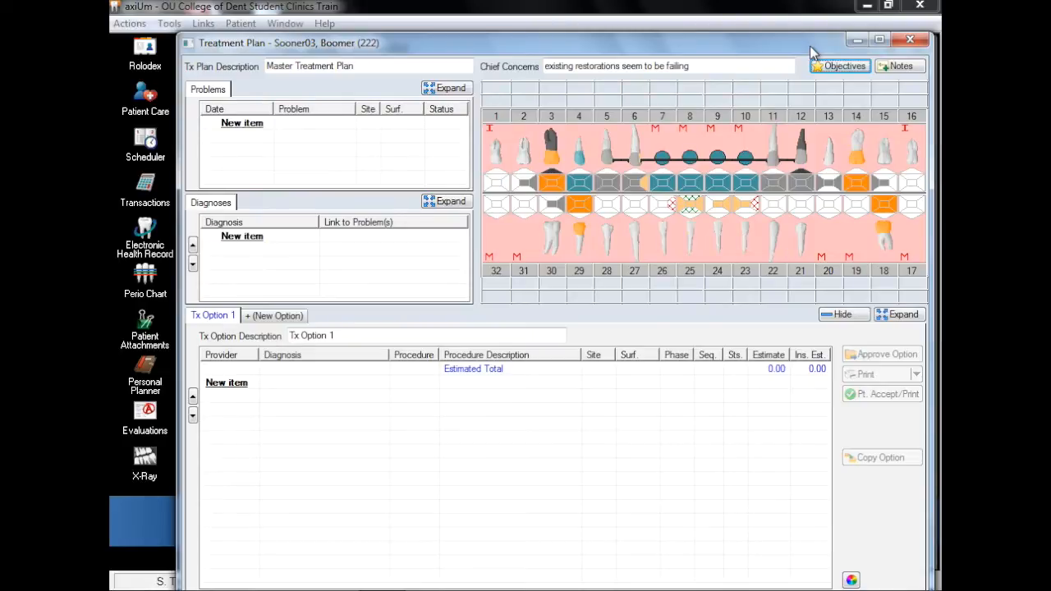
{"action": "mouse_move", "coordinate": [301, 173]}
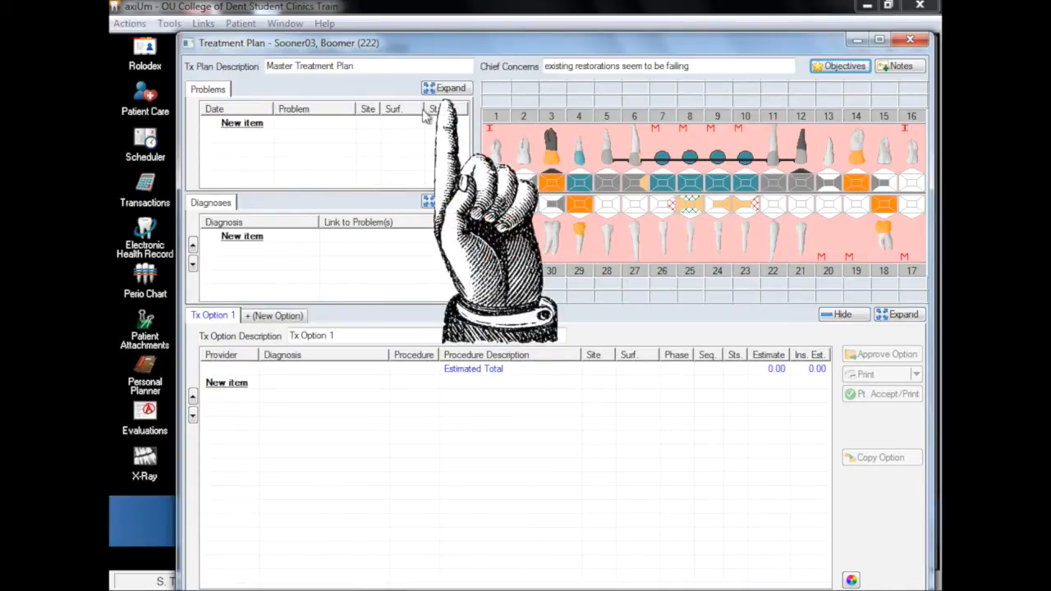
Expand the Problems panel, hide the treatment option area, then show it again.
{"action": "left_click", "coordinate": [451, 88]}
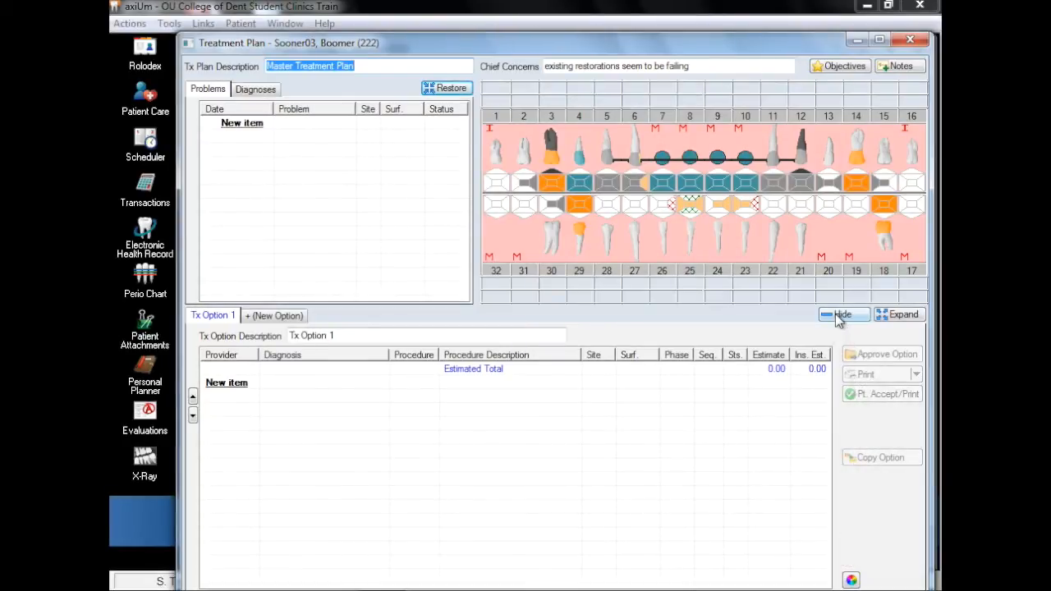
{"action": "left_click", "coordinate": [842, 315]}
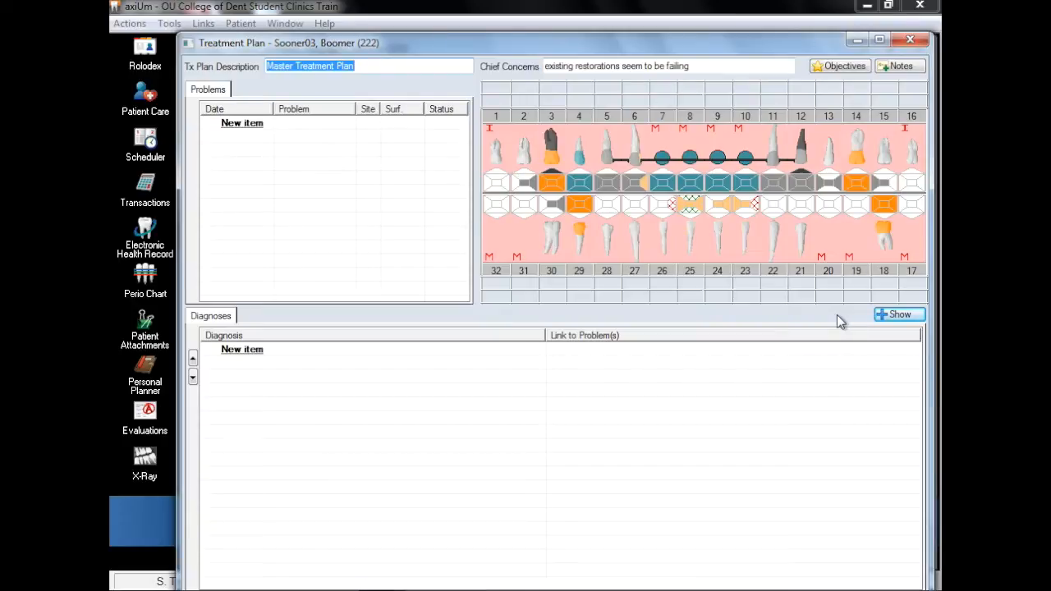
{"action": "mouse_move", "coordinate": [864, 323]}
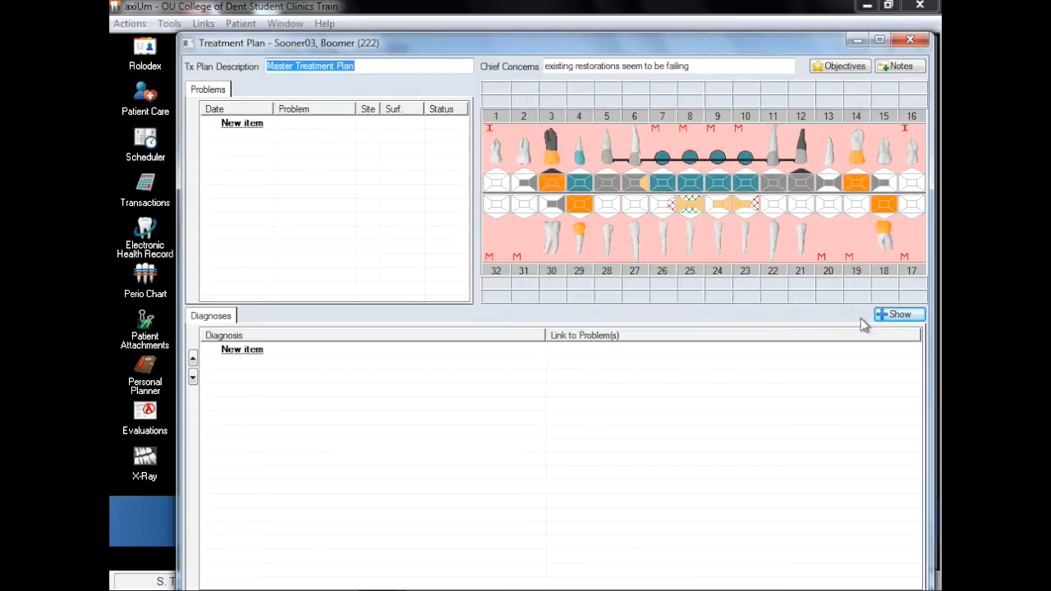
{"action": "left_click", "coordinate": [895, 314]}
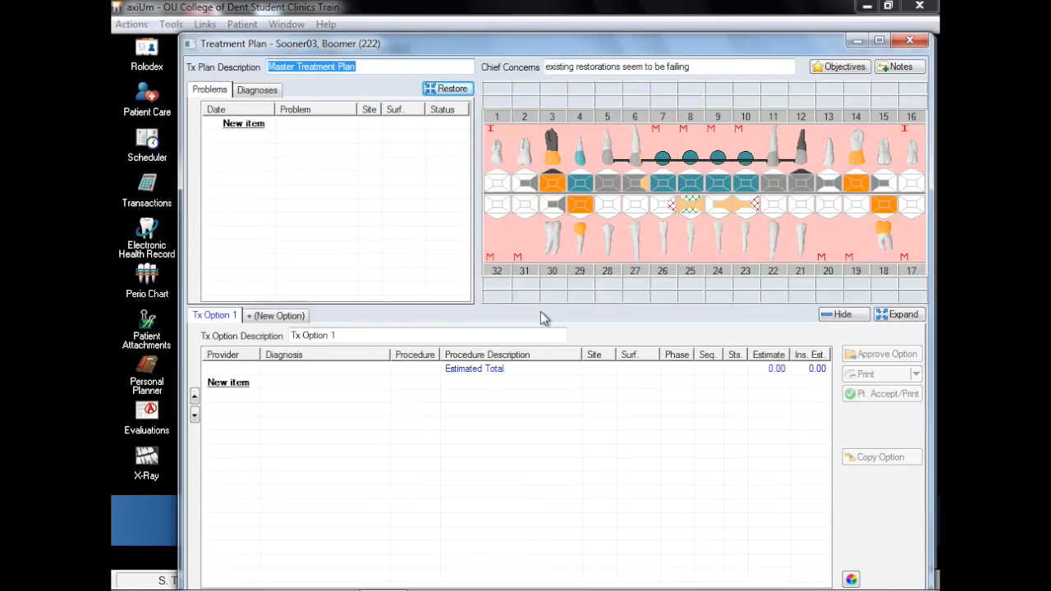
{"action": "mouse_move", "coordinate": [461, 294]}
{"action": "type", "text": "c"}
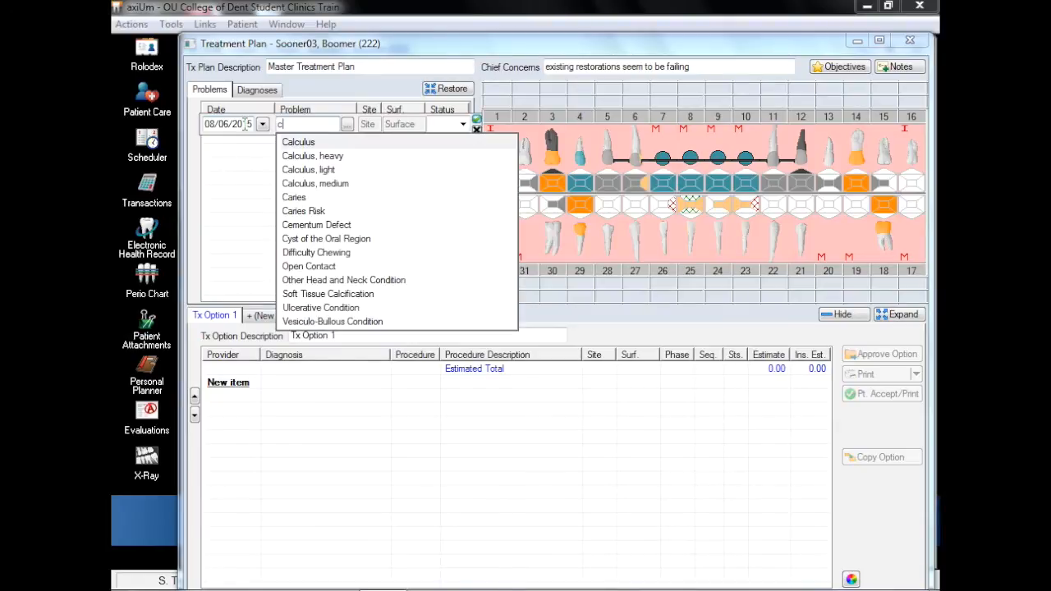
Add Calculus, light as a problem and enter site 5, surface B for the next row.
{"action": "type", "text": "alcul"}
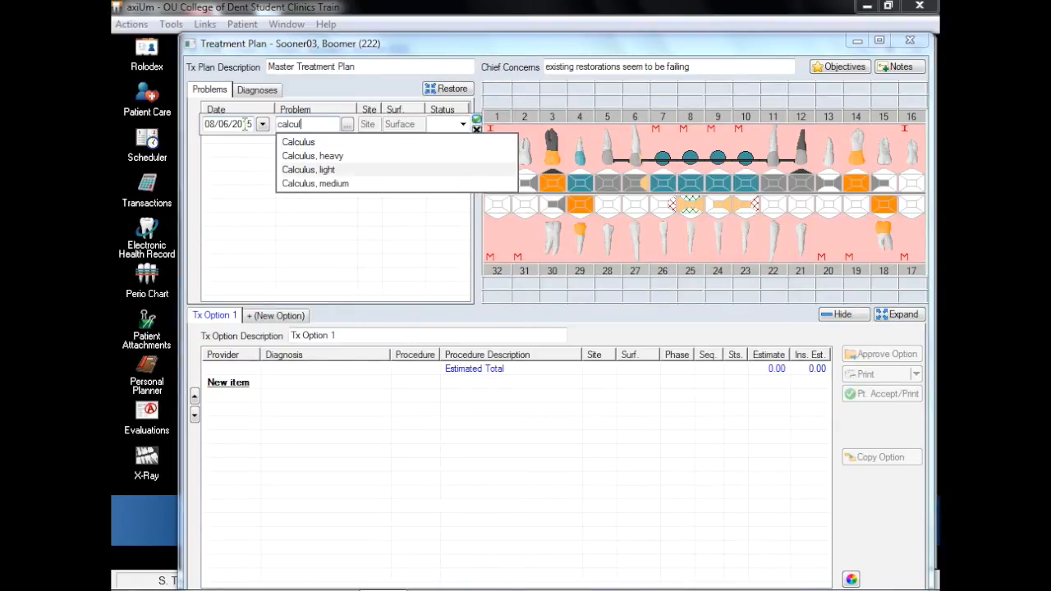
{"action": "left_click", "coordinate": [308, 170]}
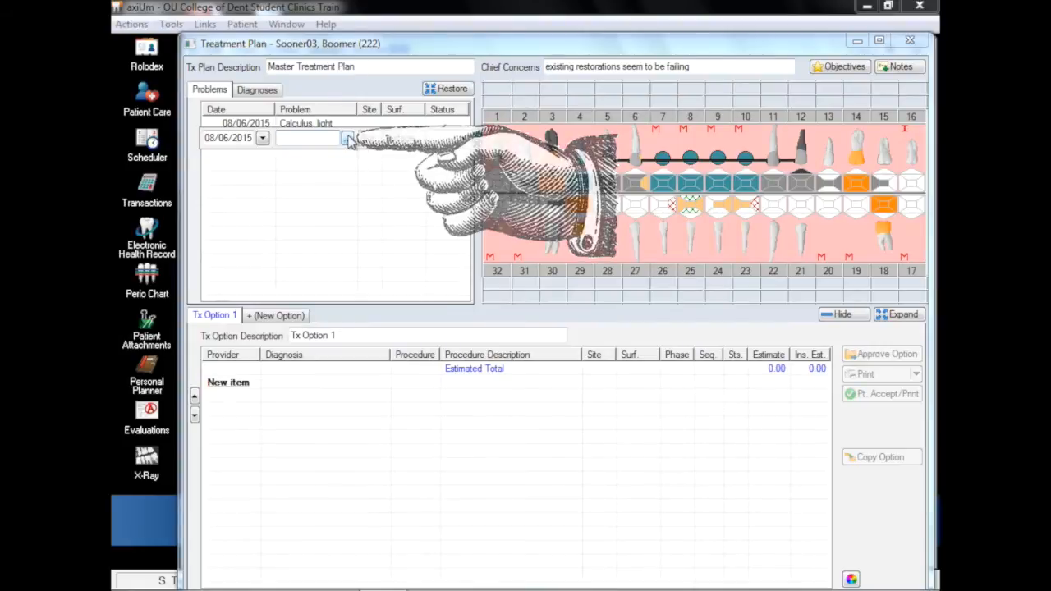
{"action": "left_click", "coordinate": [348, 137]}
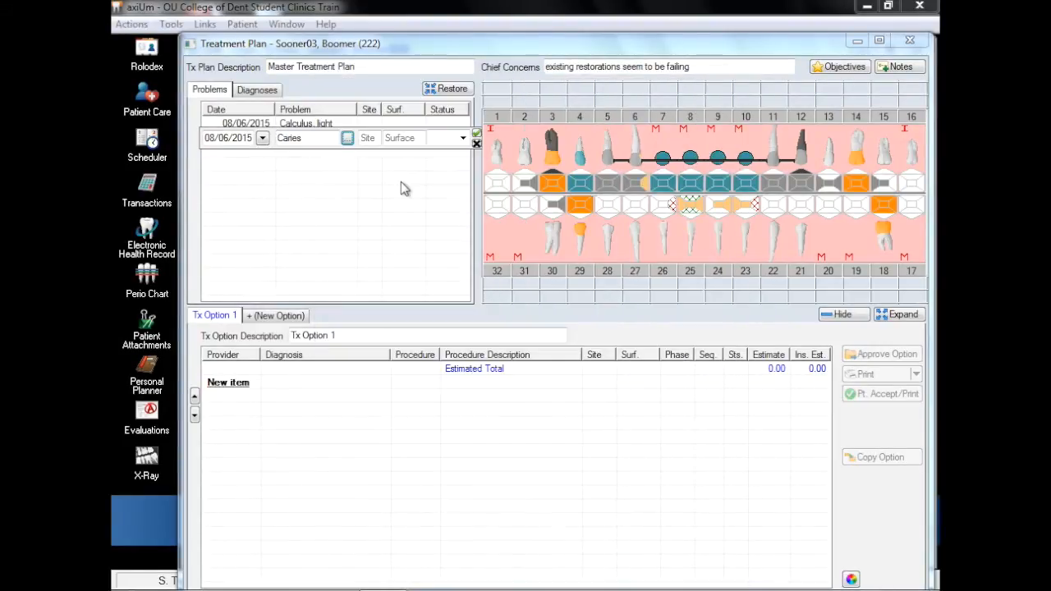
{"action": "type", "text": "5"}
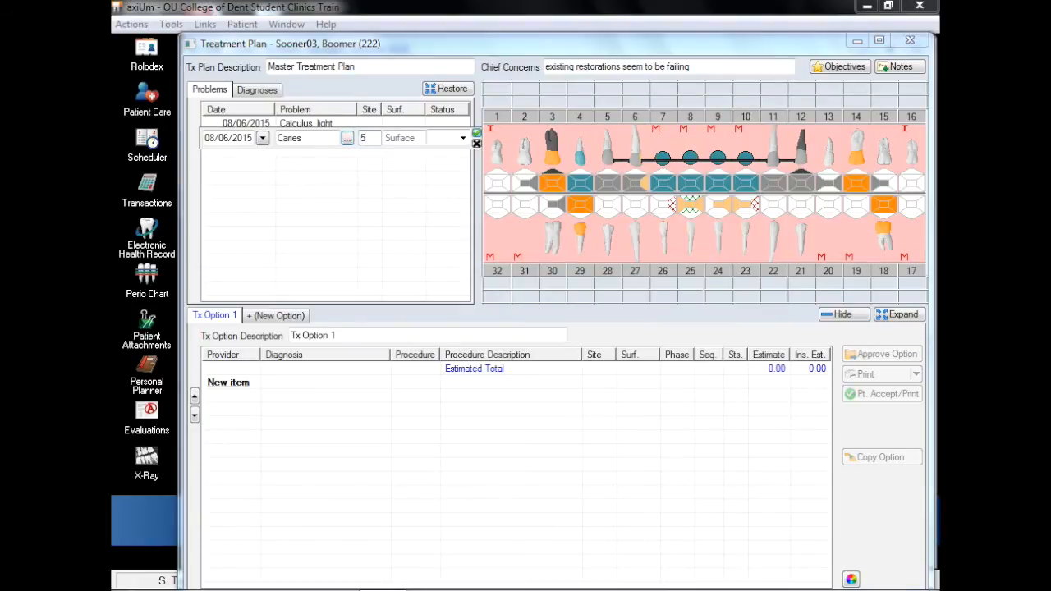
{"action": "type", "text": "B"}
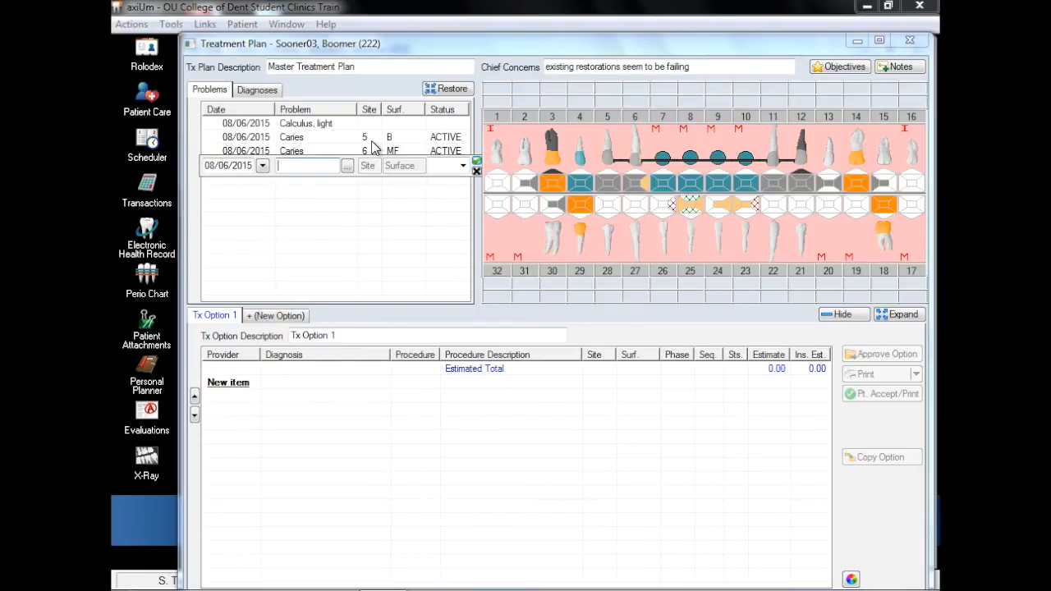
Add Caries, Defective Restoration and Plaque problems from the autocomplete.
{"action": "type", "text": "car"}
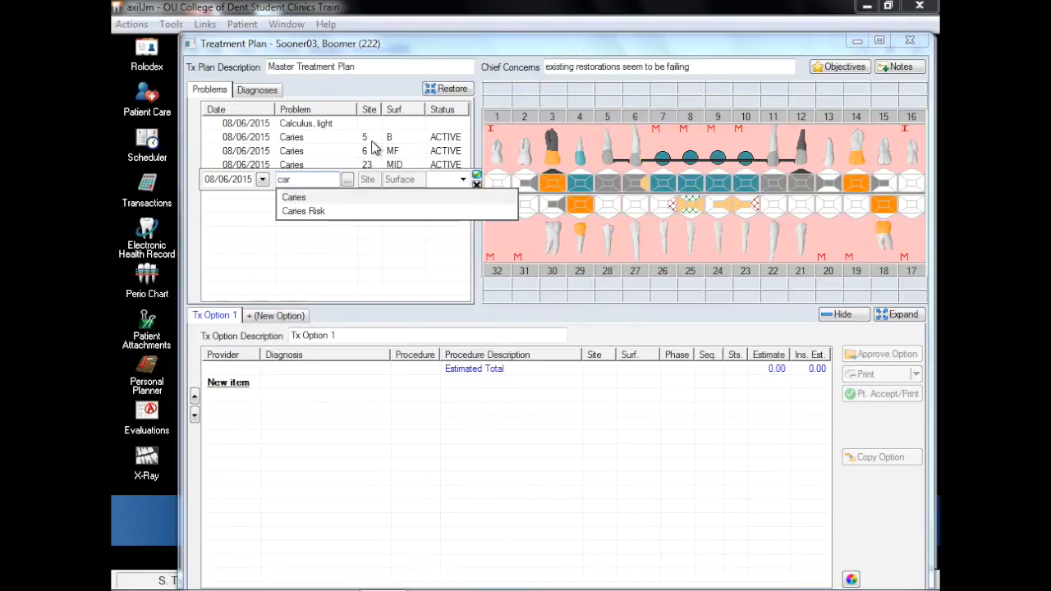
{"action": "left_click", "coordinate": [293, 197]}
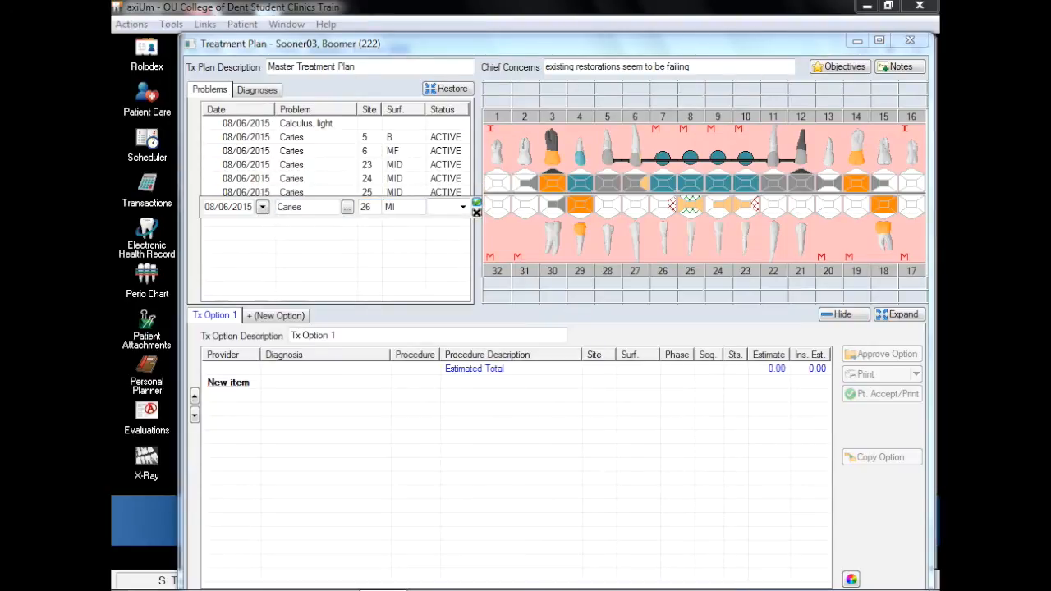
{"action": "type", "text": "def"}
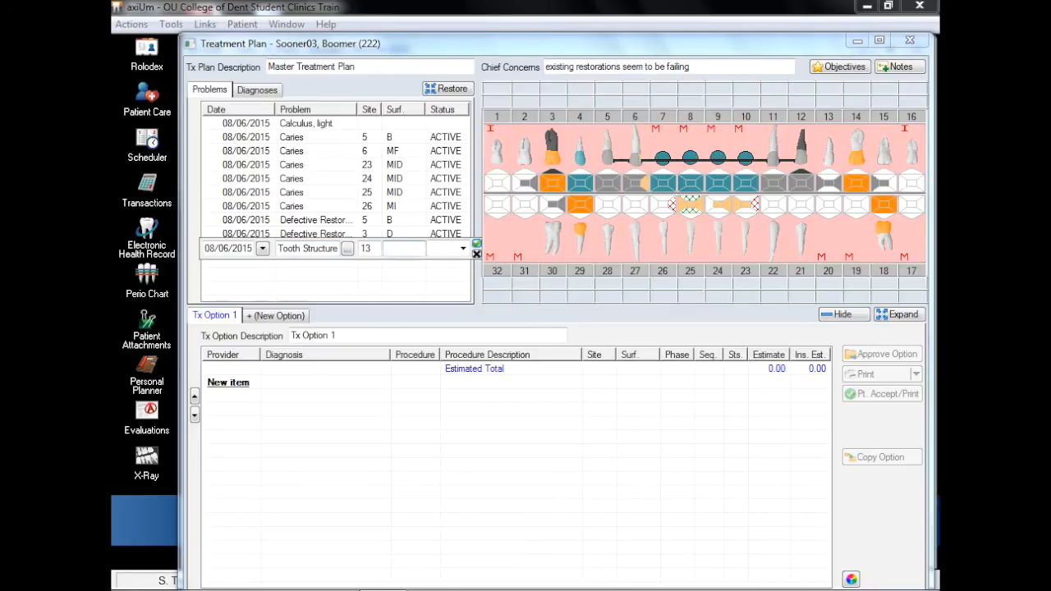
{"action": "type", "text": "plaq"}
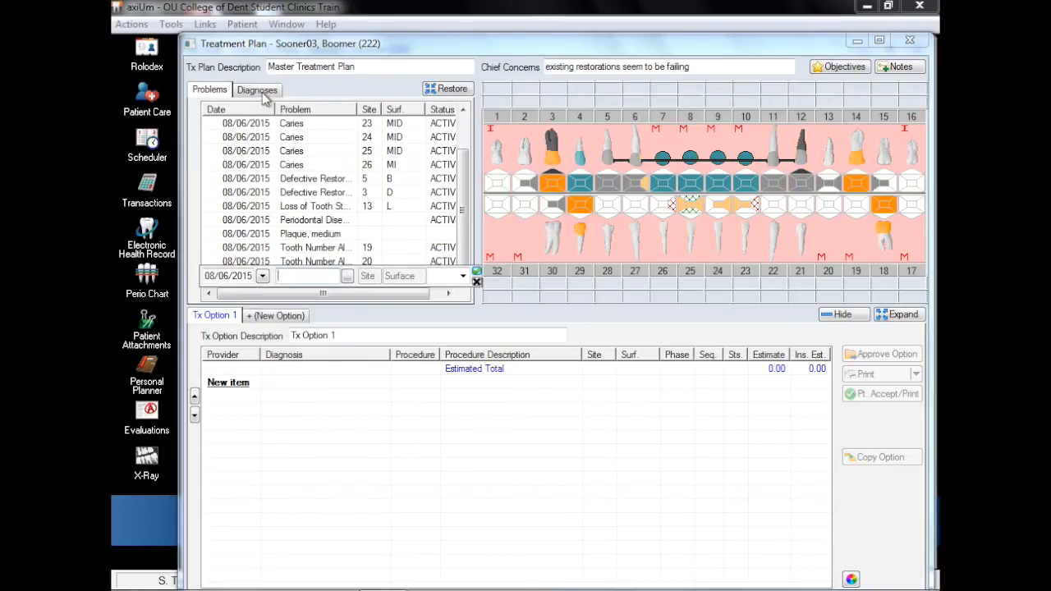
Add chronic localized slight periodontitis as a diagnosis linked to Periodontal Disease.
{"action": "left_click", "coordinate": [257, 89]}
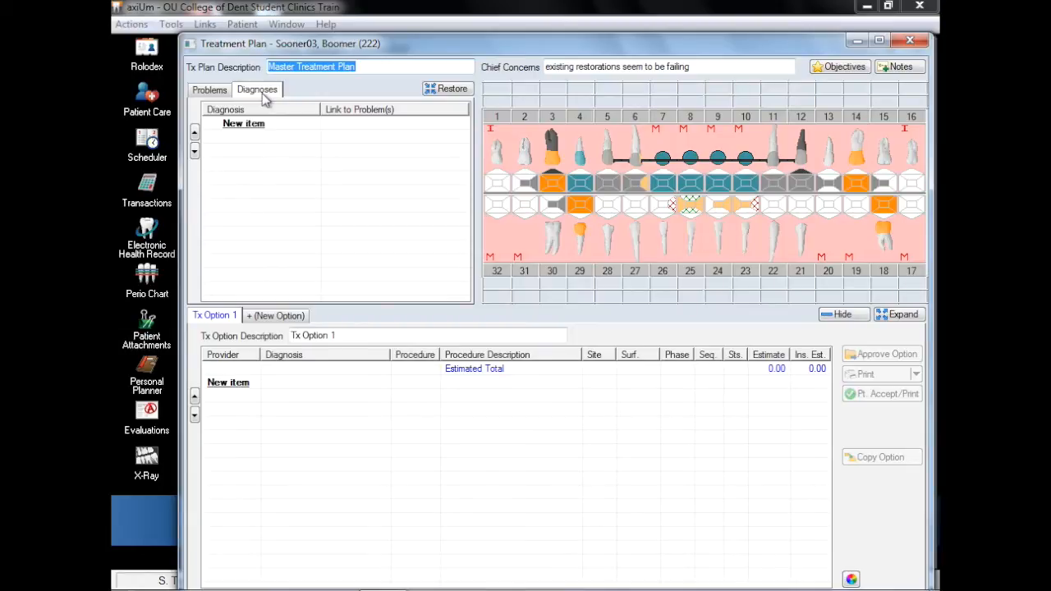
{"action": "left_click", "coordinate": [243, 123]}
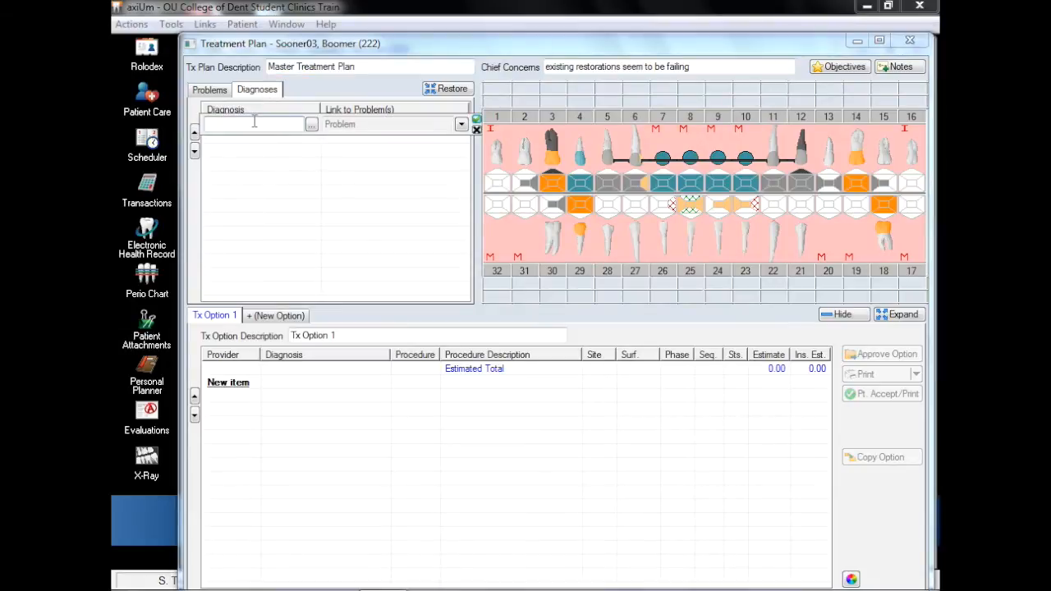
{"action": "type", "text": "chronic local"}
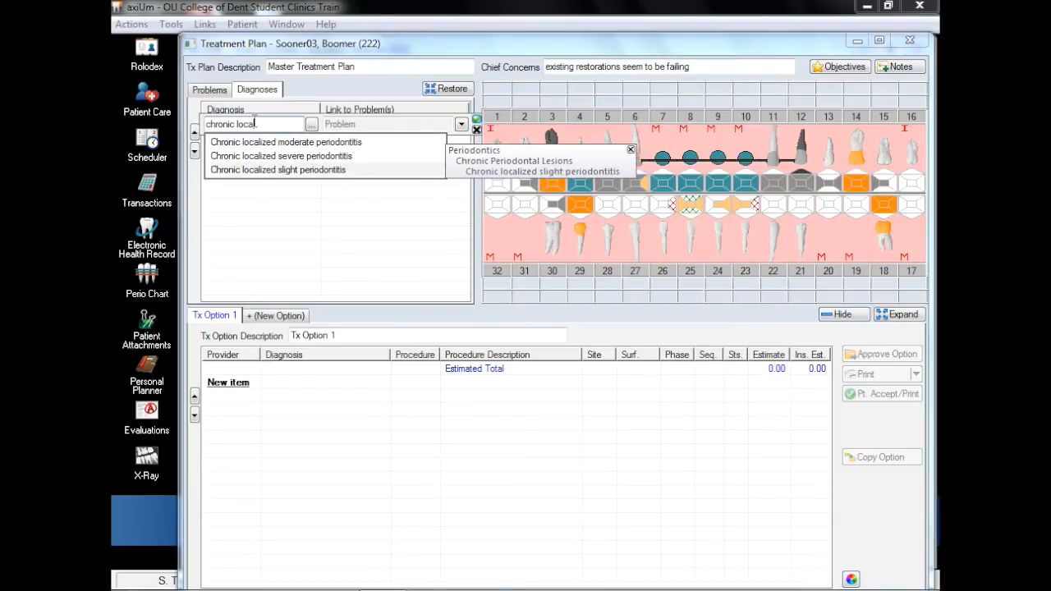
{"action": "left_click", "coordinate": [277, 169]}
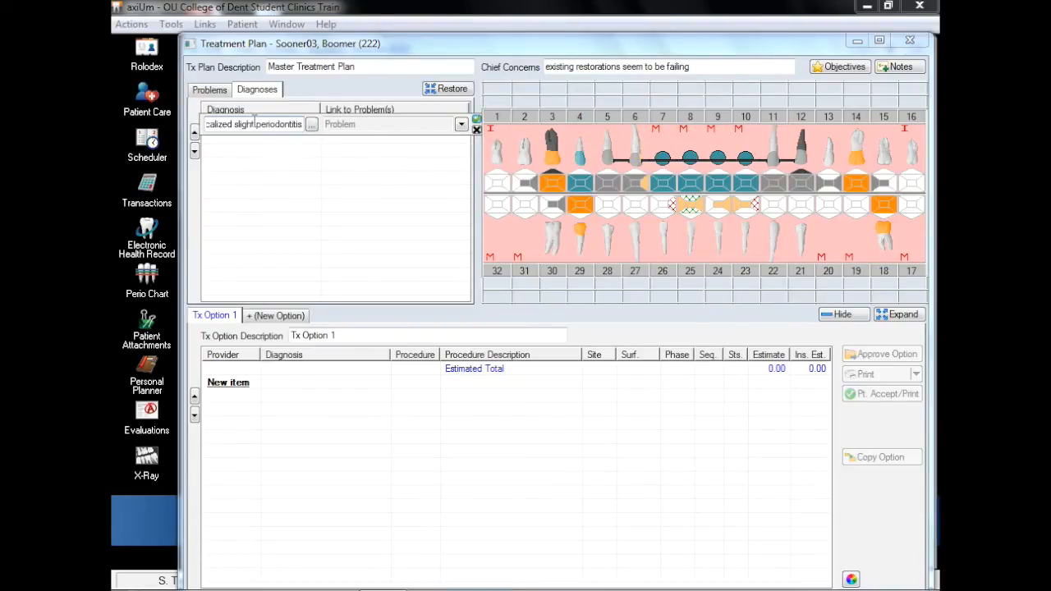
{"action": "left_click", "coordinate": [462, 124]}
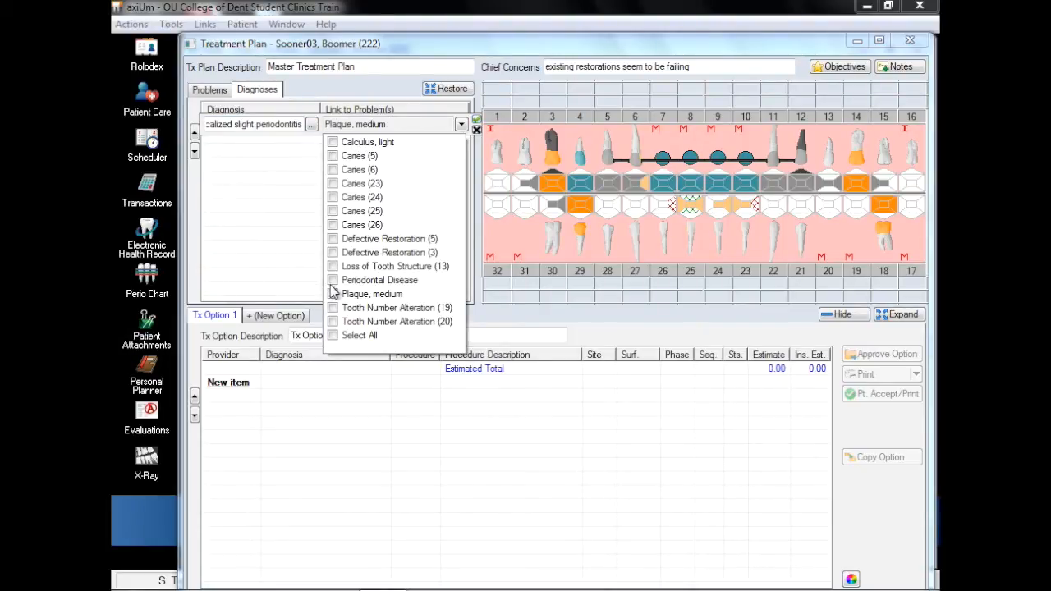
{"action": "left_click", "coordinate": [332, 142]}
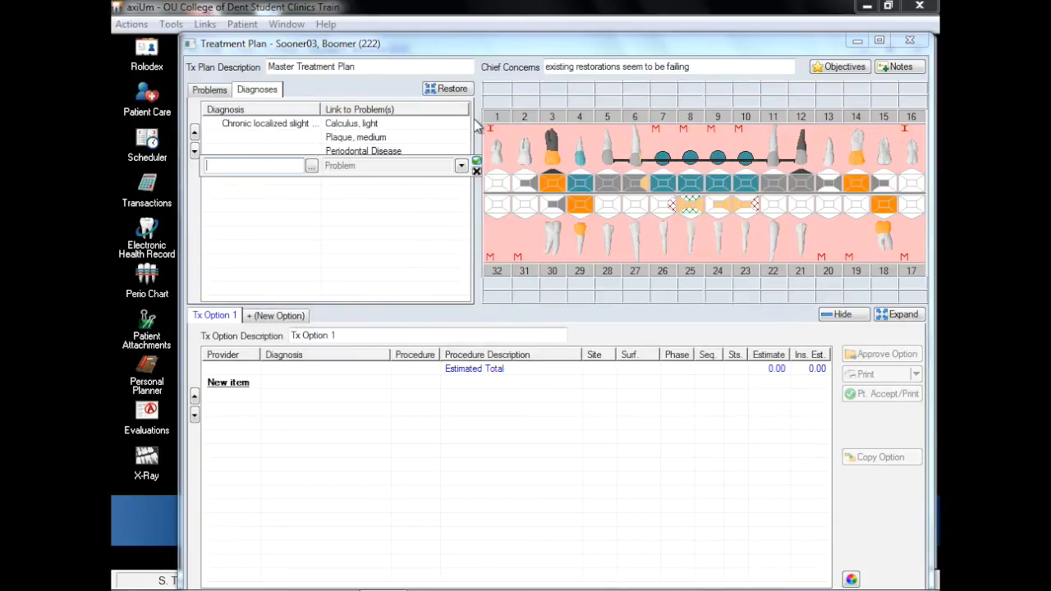
Add secondary caries linked to Caries (6), a defective restoration diagnosis, and begin primary caries.
{"action": "type", "text": "secon"}
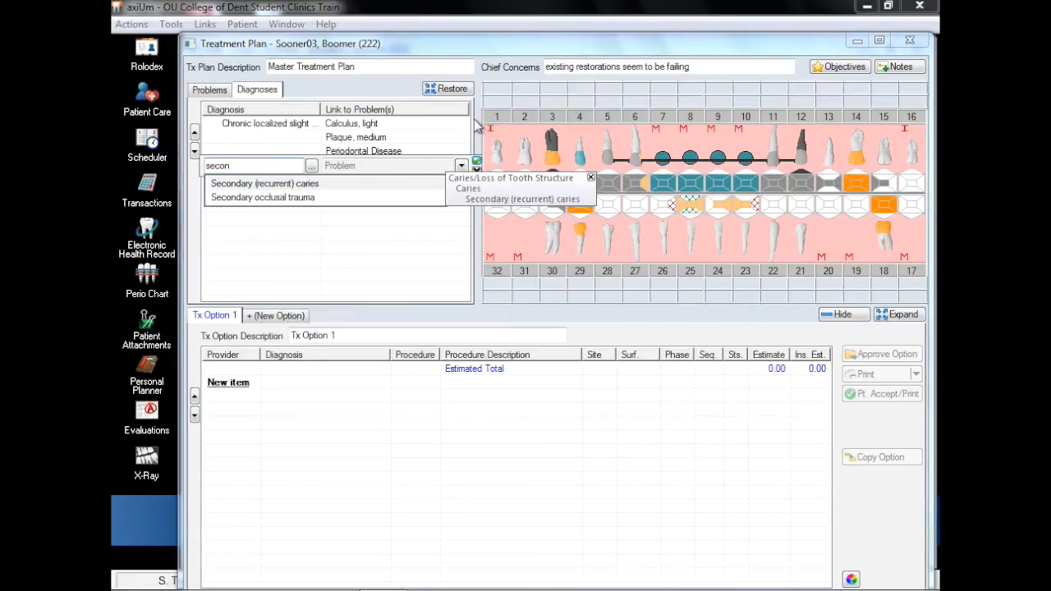
{"action": "left_click", "coordinate": [264, 183]}
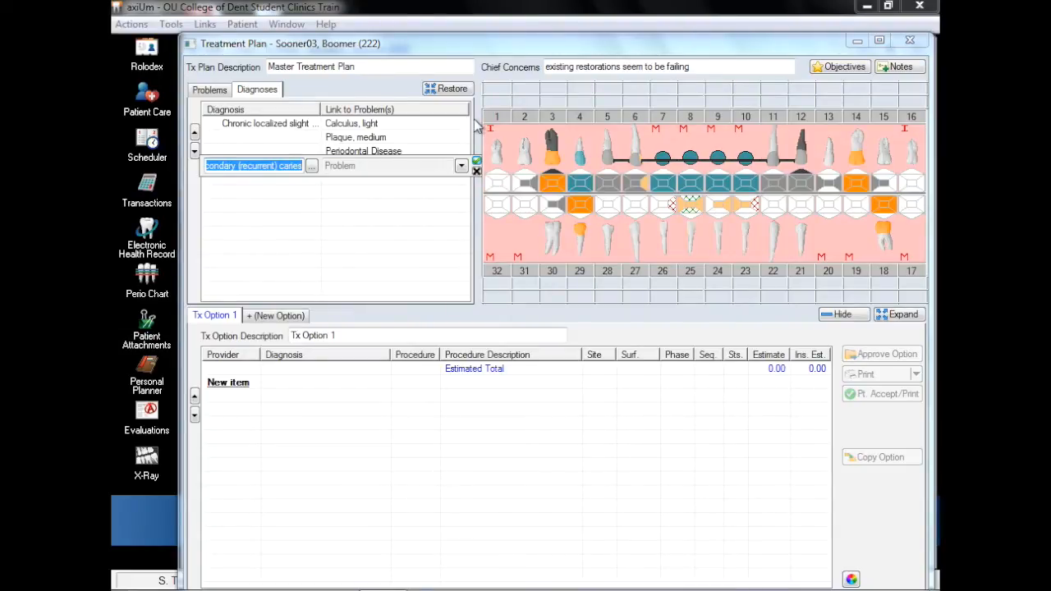
{"action": "left_click", "coordinate": [461, 165]}
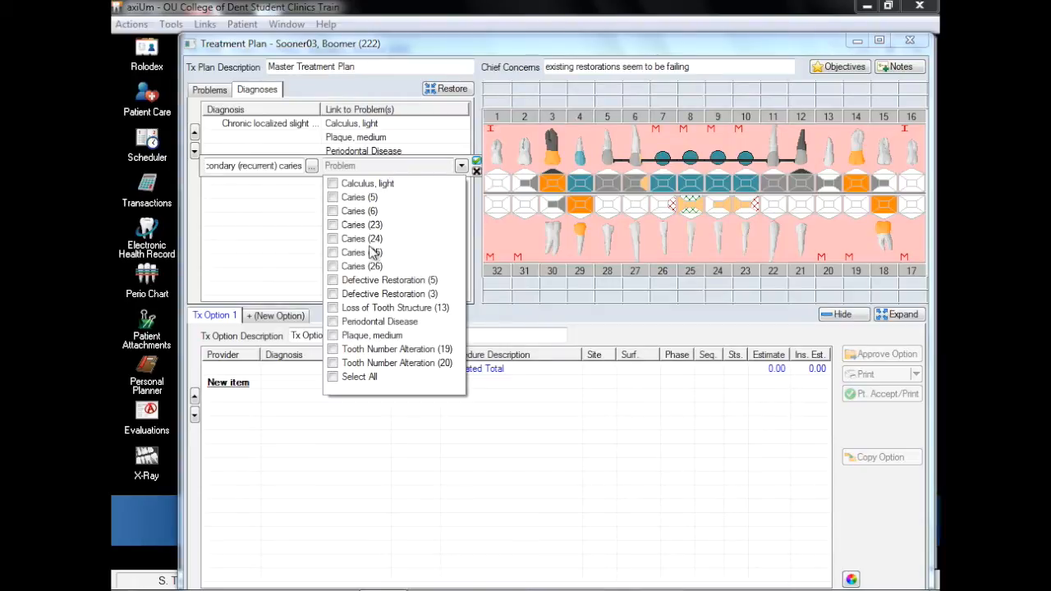
{"action": "left_click", "coordinate": [333, 211]}
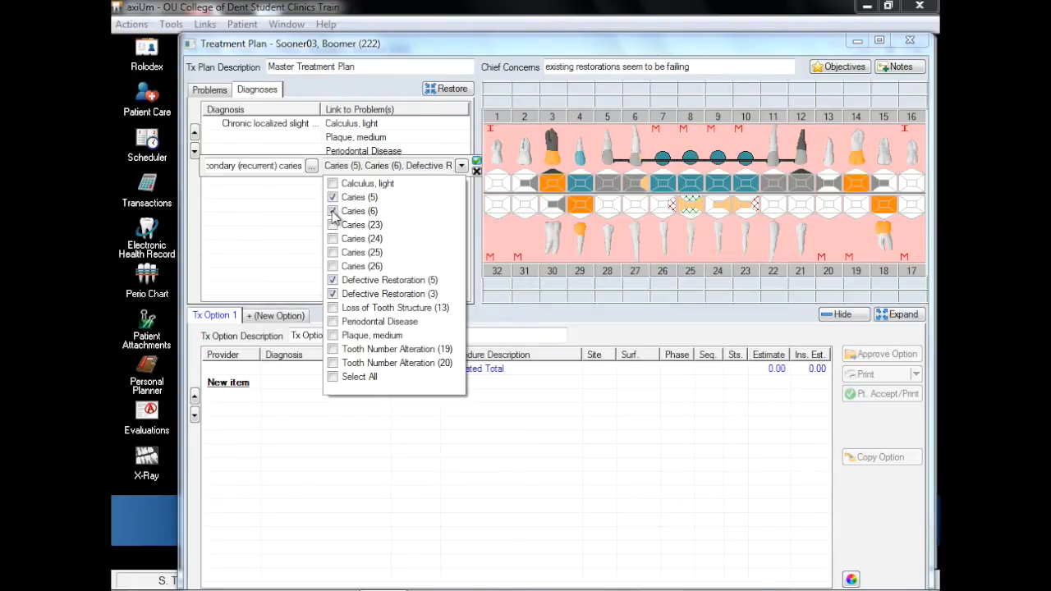
{"action": "type", "text": "defective restoration: ..."}
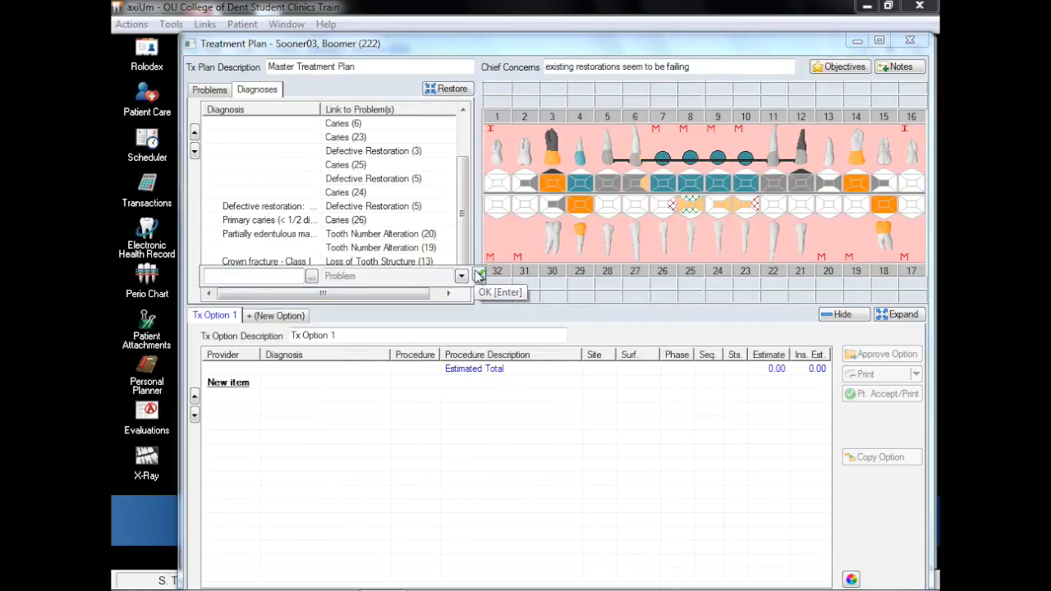
{"action": "left_click", "coordinate": [480, 275]}
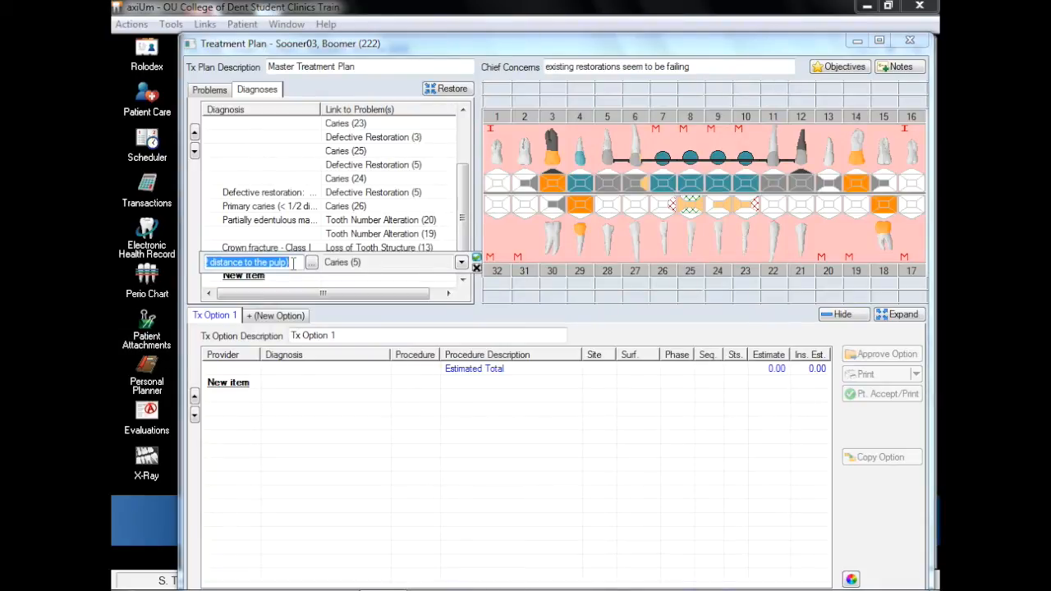
{"action": "type", "text": "prim"}
{"action": "left_click", "coordinate": [428, 335]}
{"action": "type", "text": "All FPD"}
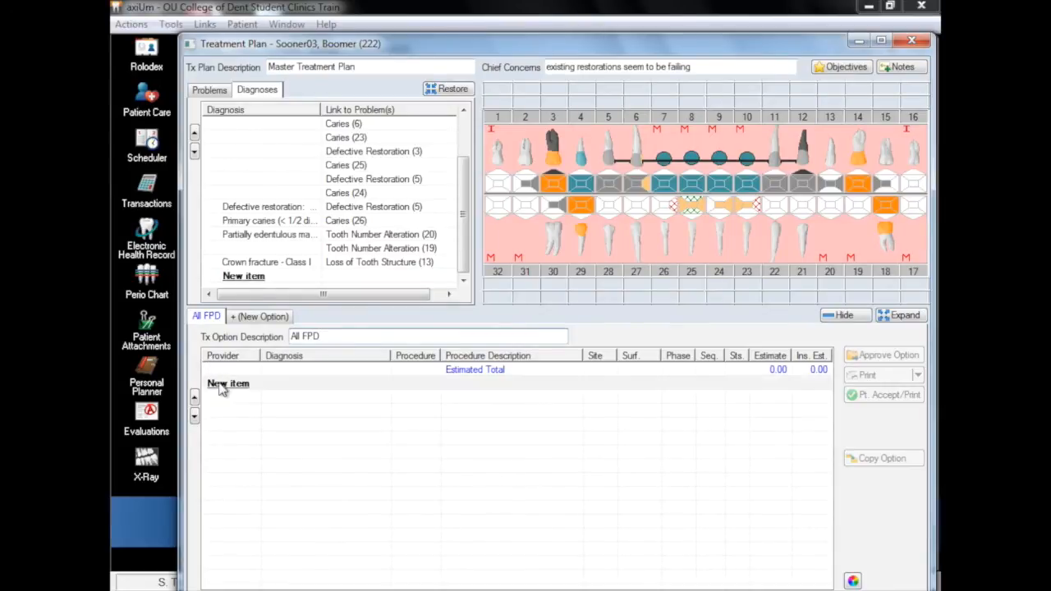
Start an All FPD line for chronic localized slight periodontitis with code D49 entered.
{"action": "left_click", "coordinate": [227, 383]}
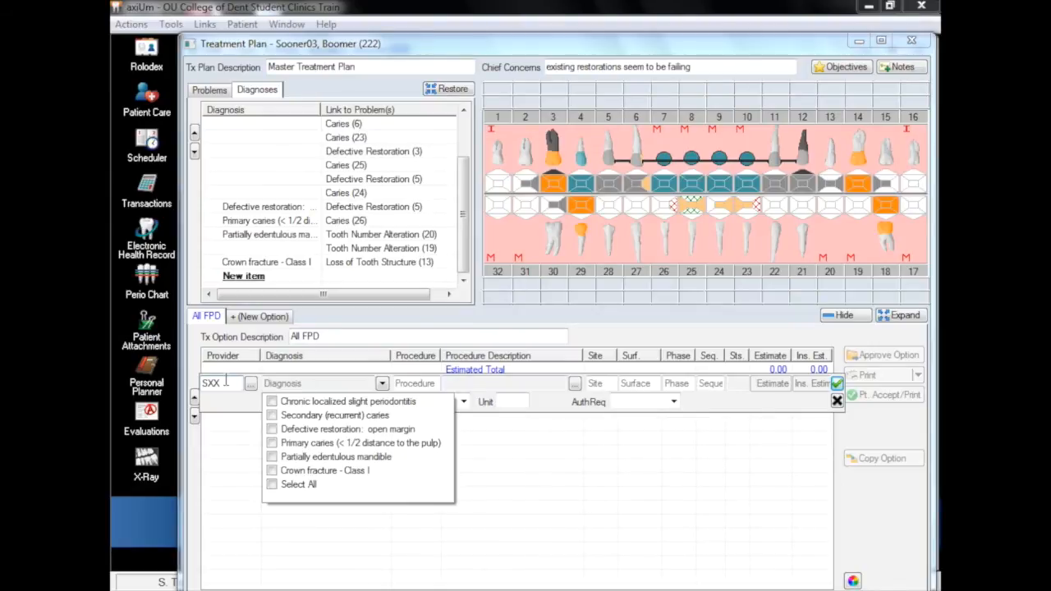
{"action": "left_click", "coordinate": [271, 402]}
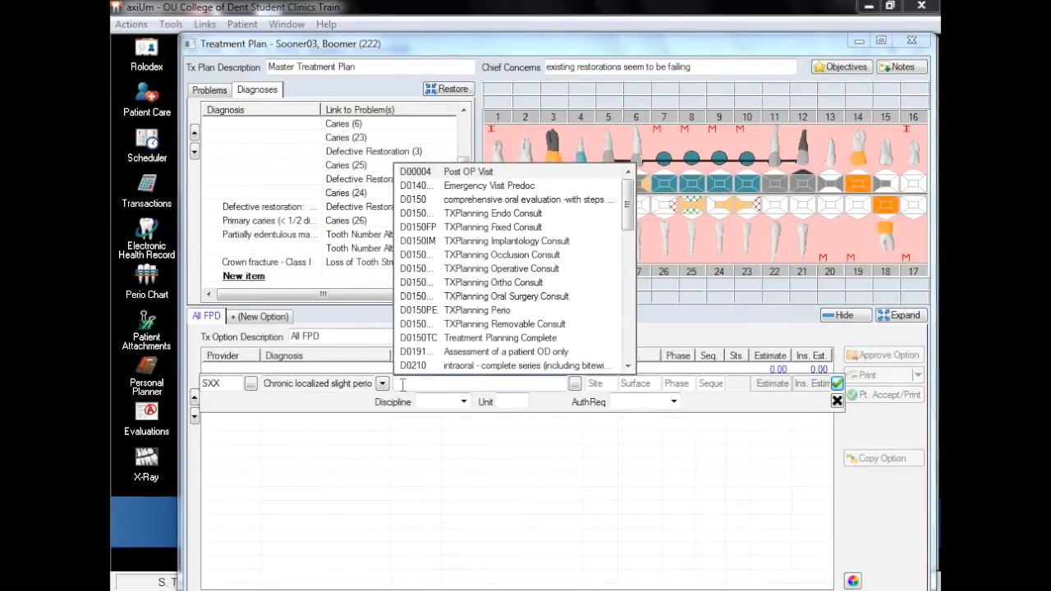
{"action": "type", "text": "D"}
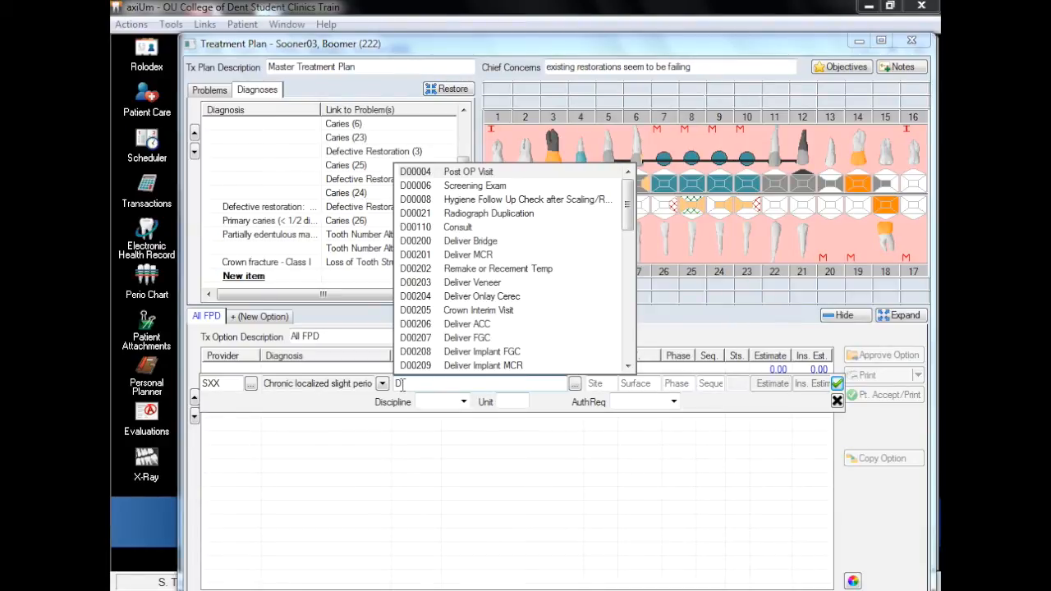
{"action": "type", "text": "49"}
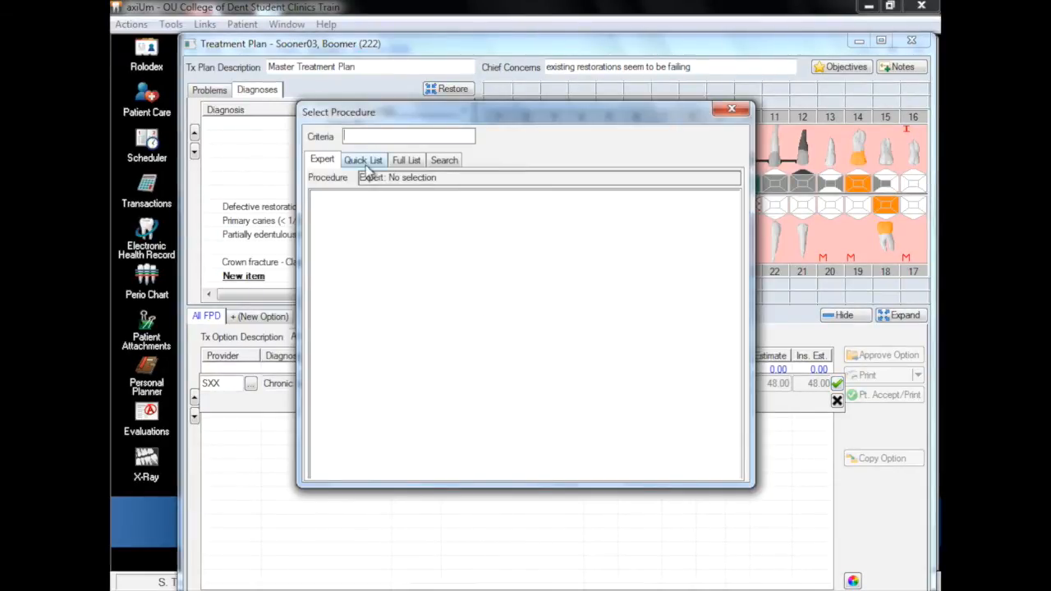
Browse Quick List and Full List categories, then search procedures for 'periodontal m'.
{"action": "left_click", "coordinate": [363, 159]}
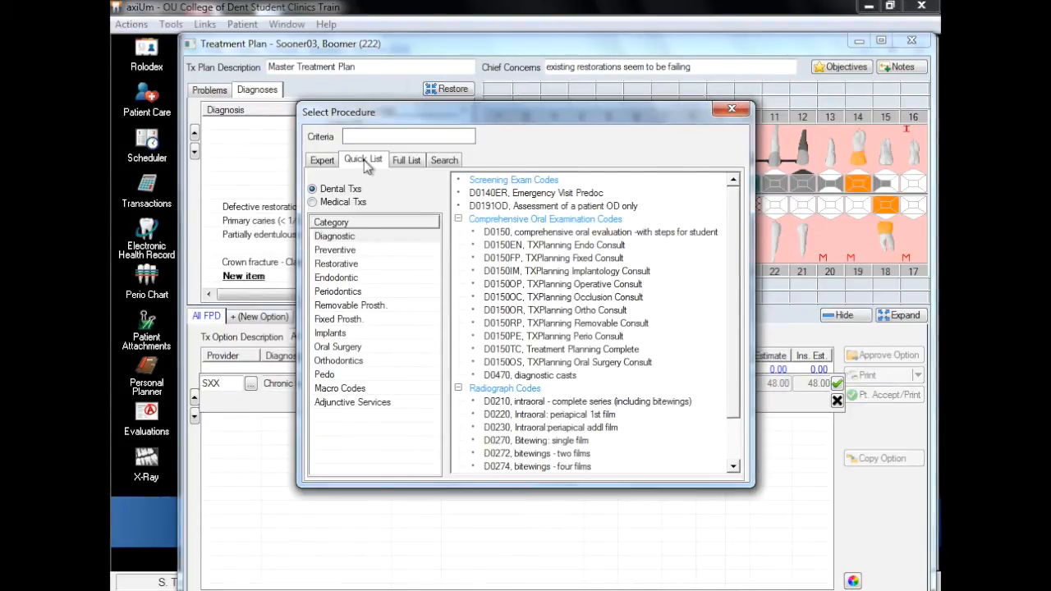
{"action": "left_click", "coordinate": [324, 375]}
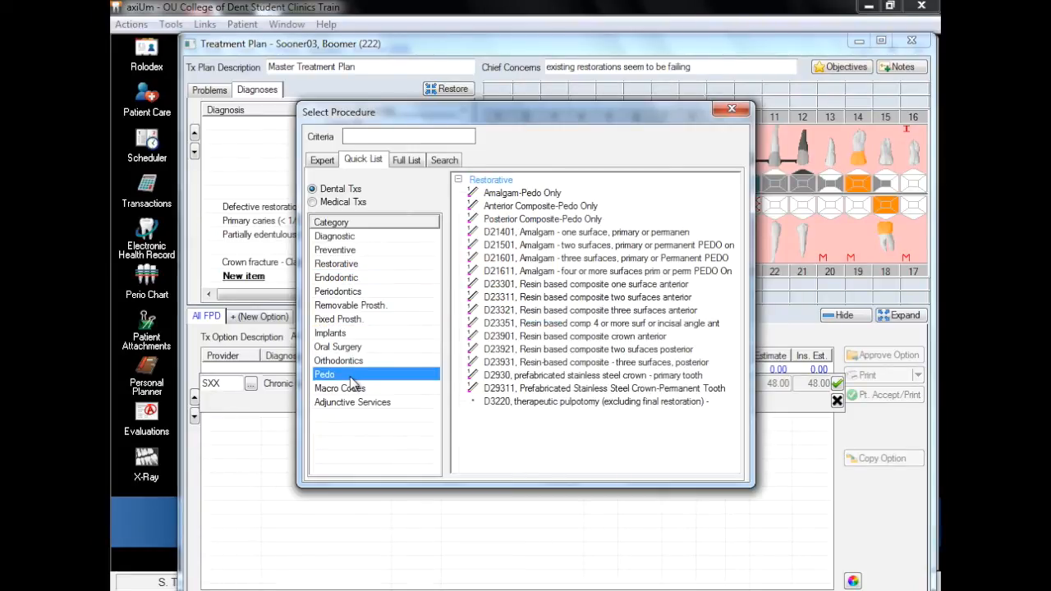
{"action": "left_click", "coordinate": [405, 160]}
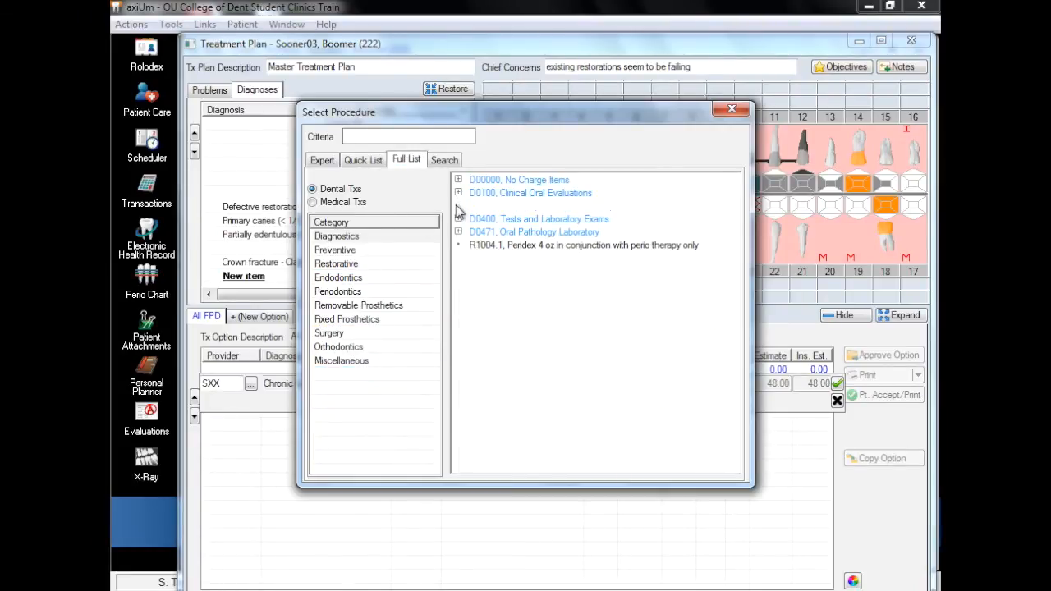
{"action": "left_click", "coordinate": [337, 292]}
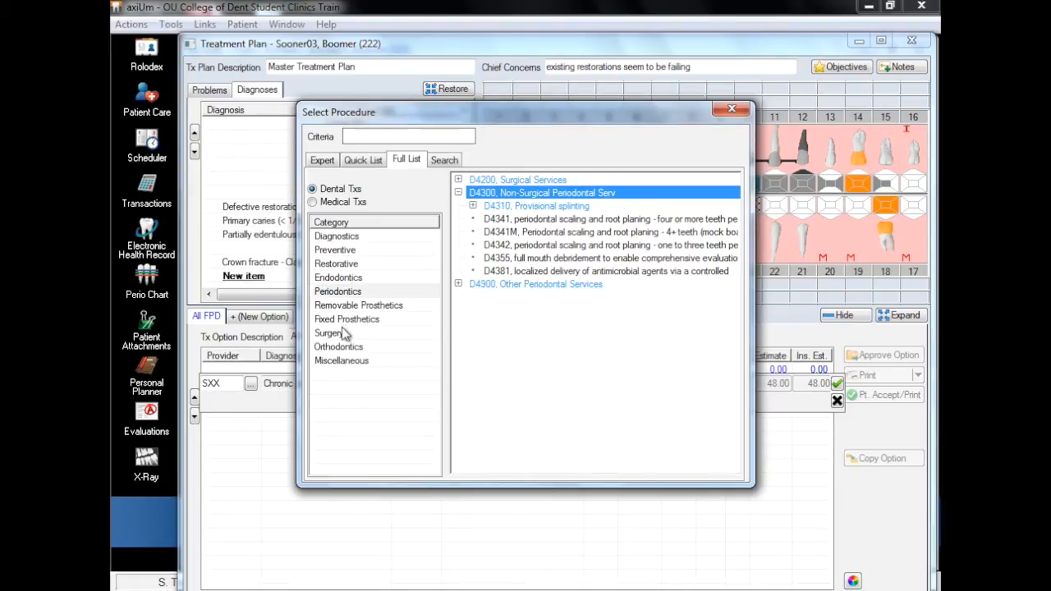
{"action": "left_click", "coordinate": [328, 333]}
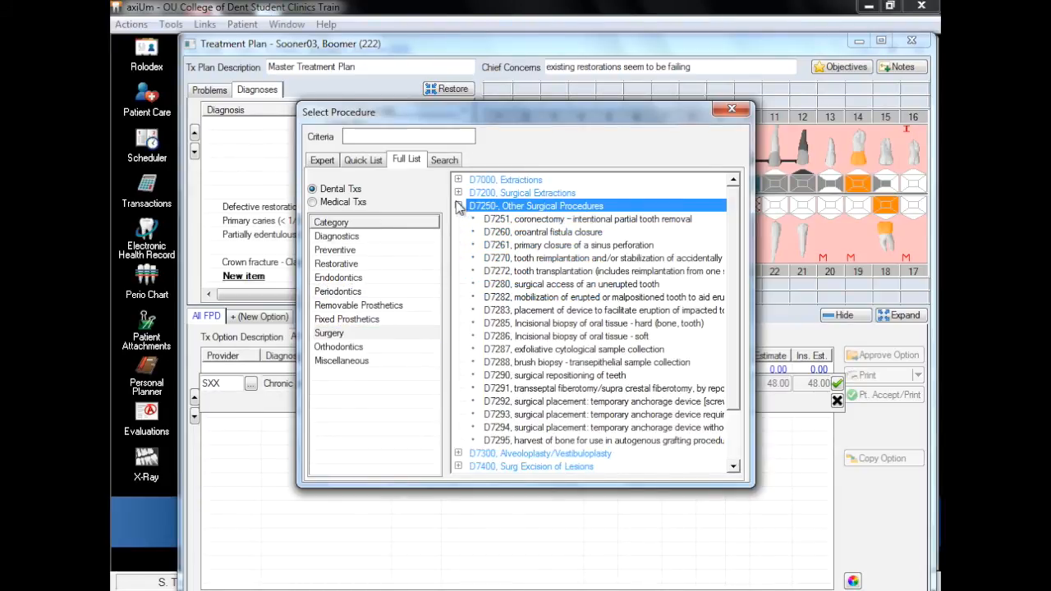
{"action": "left_click", "coordinate": [445, 159]}
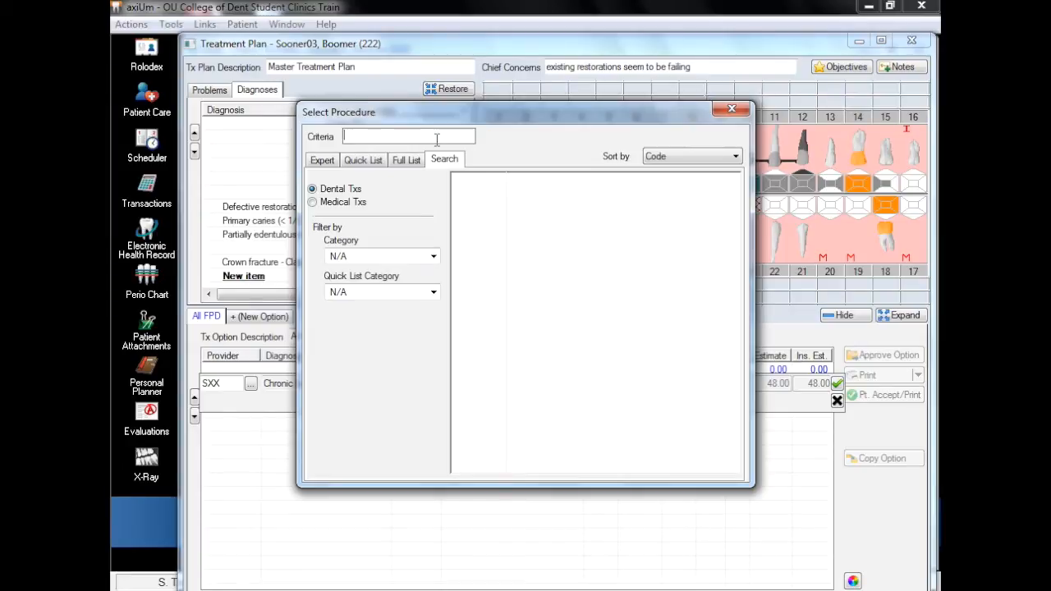
{"action": "type", "text": "periodontal m"}
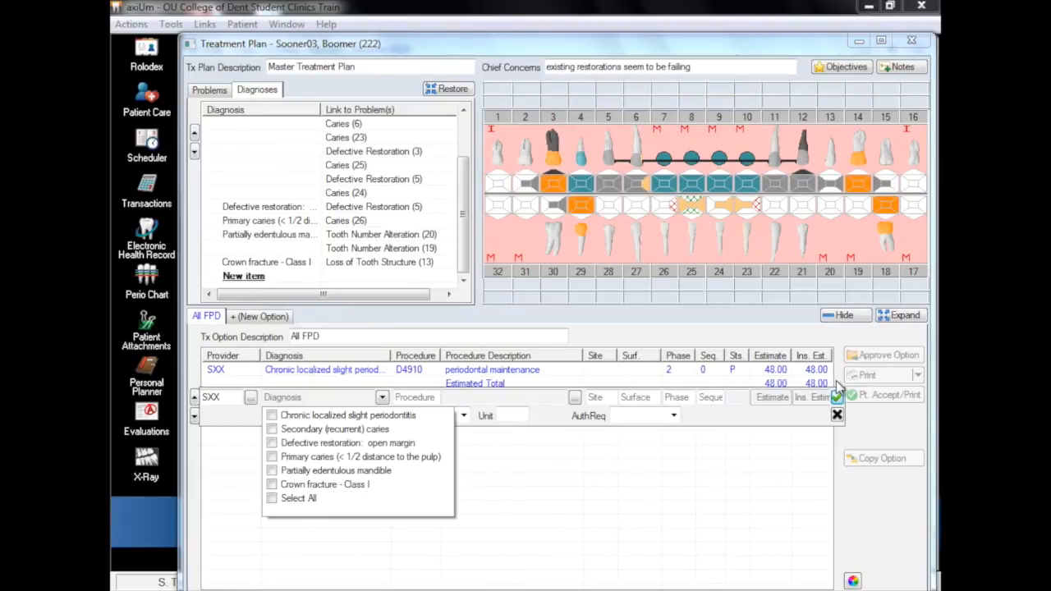
{"action": "mouse_move", "coordinate": [836, 392]}
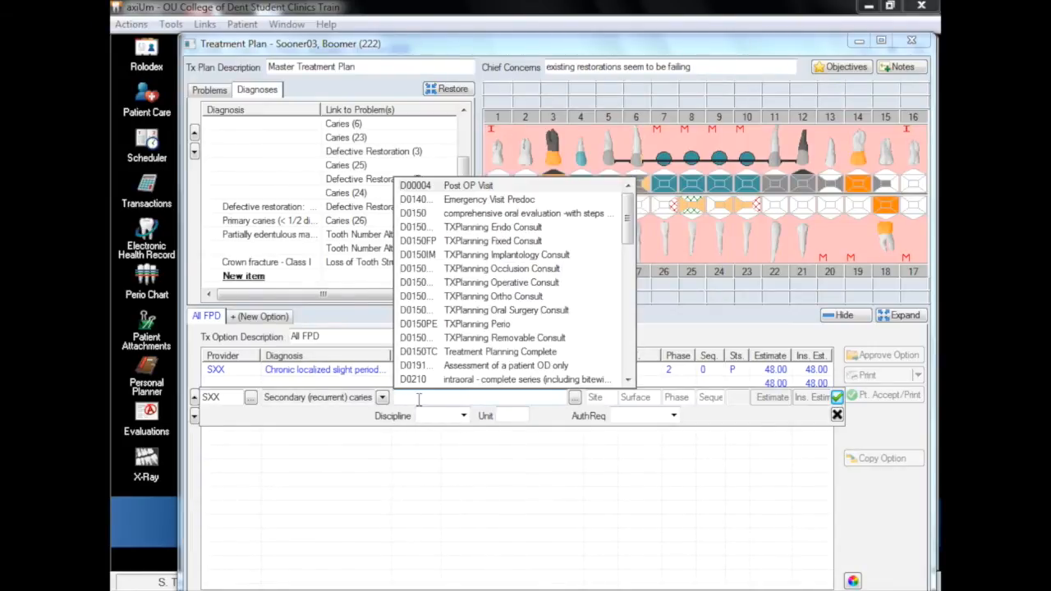
Enter the extraction, composite and core buildup codes (D7140, D2331, D2950) for teeth 3, 6 and 13.
{"action": "type", "text": "D"}
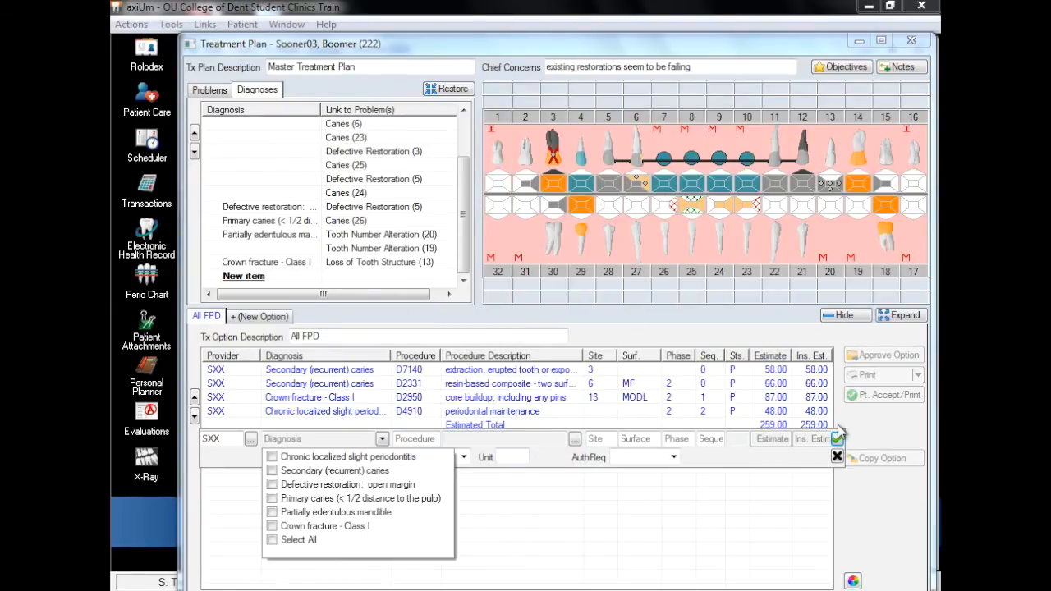
Add a composite (D2...) for recurrent caries, OK the pre-authorization notice, and save further rows toward 3846.00.
{"action": "left_click", "coordinate": [272, 469]}
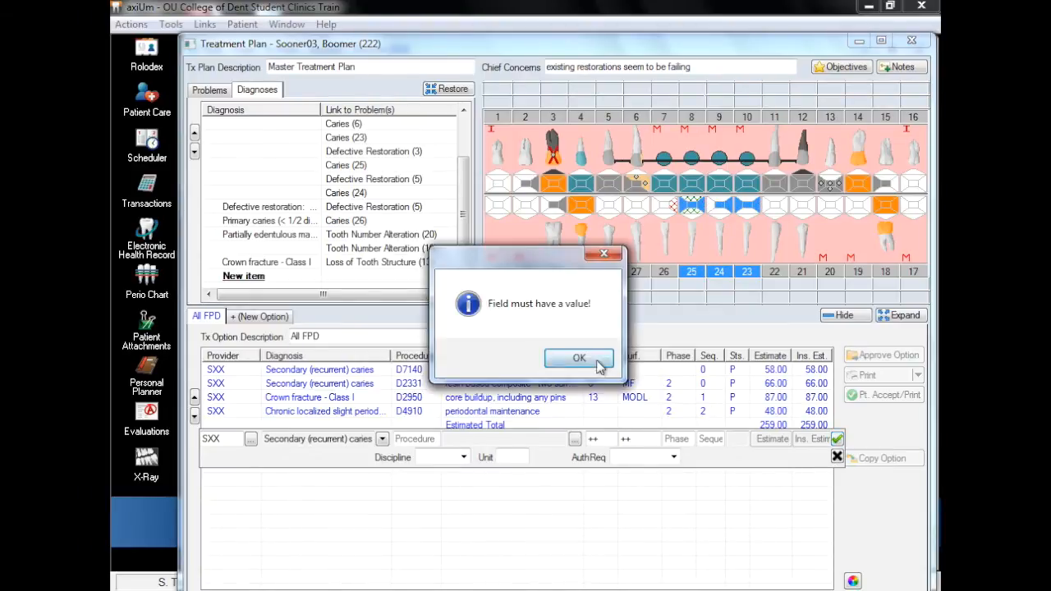
{"action": "type", "text": "D2331"}
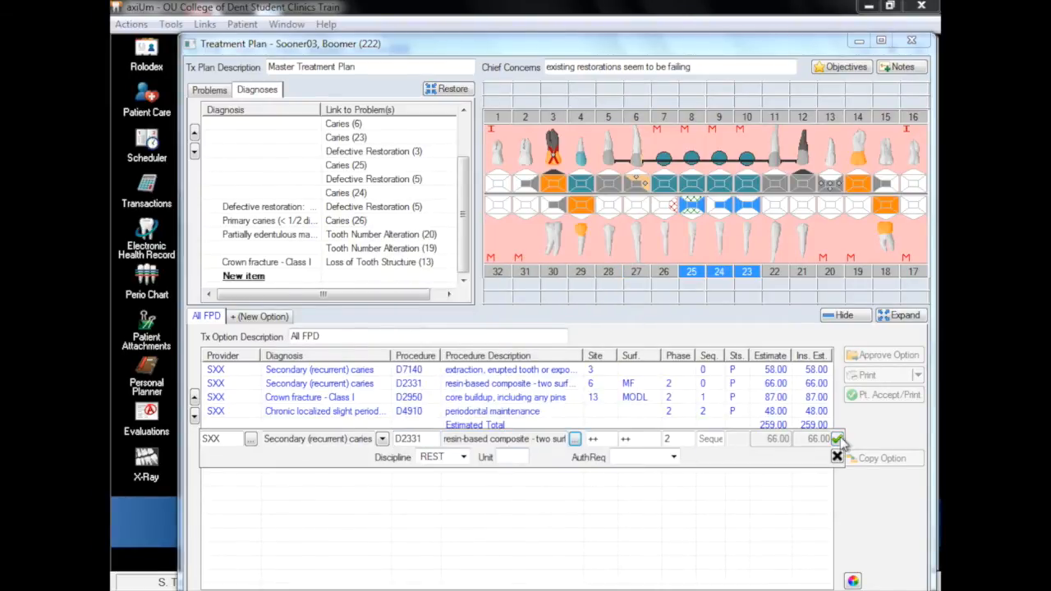
{"action": "left_click", "coordinate": [381, 439]}
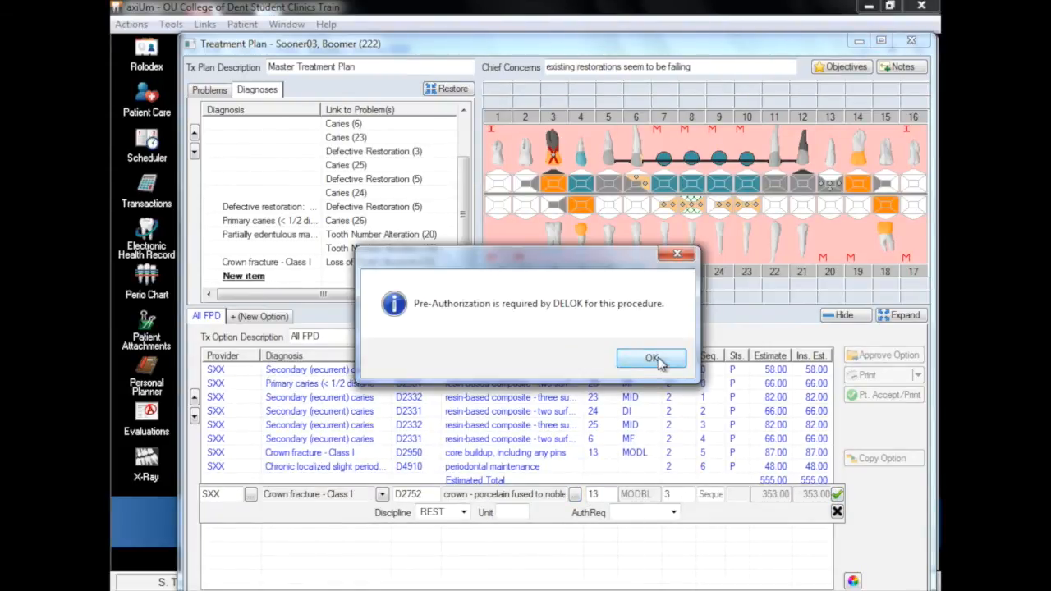
{"action": "left_click", "coordinate": [651, 359]}
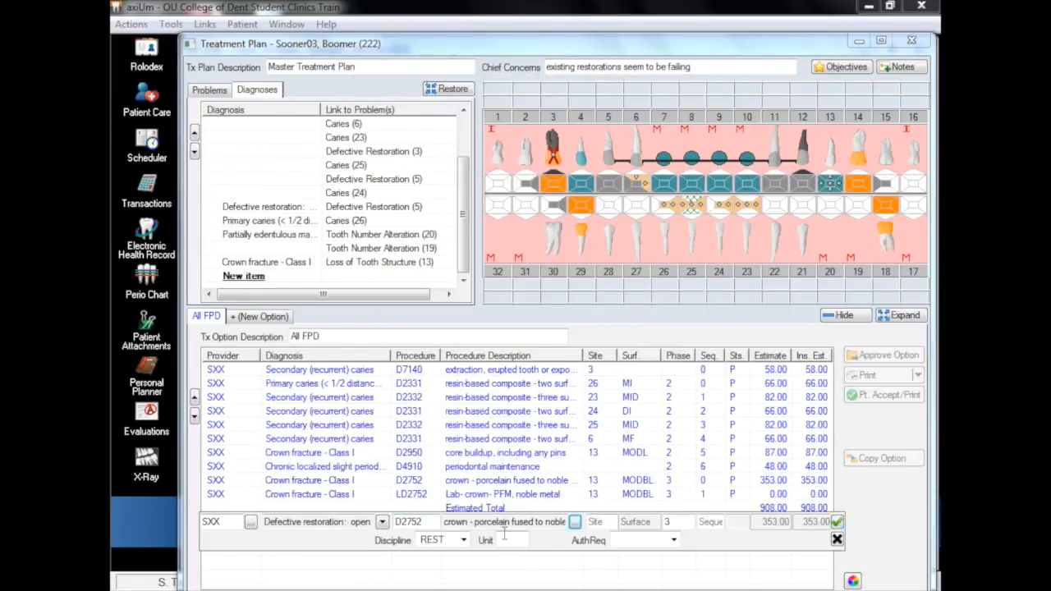
{"action": "left_click", "coordinate": [381, 521]}
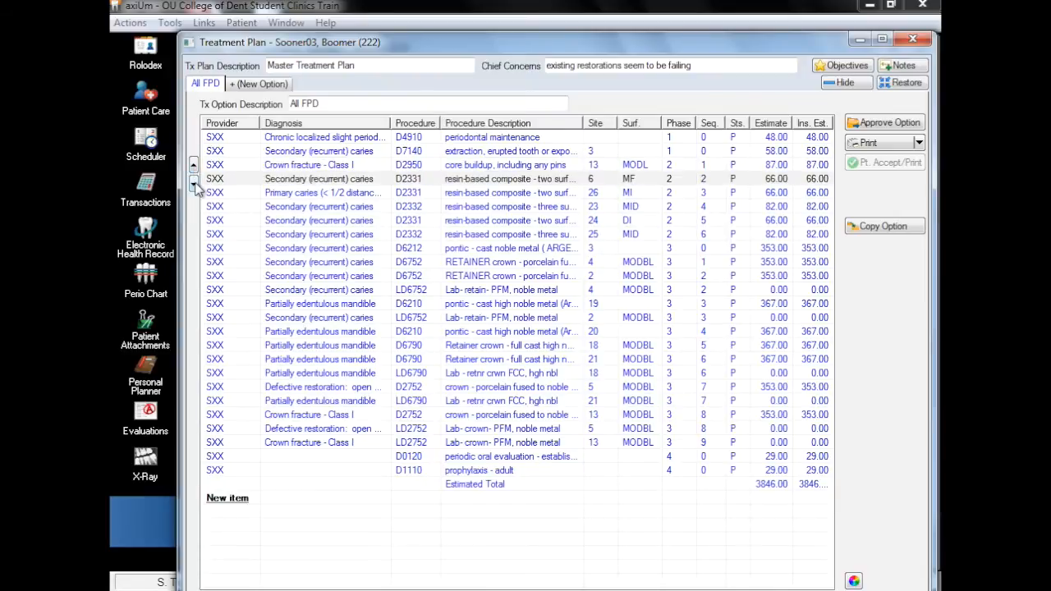
Resequence All FPD rows so tooth 26's composite ends phase 2 and phase 3 runs 0 through 13.
{"action": "left_click", "coordinate": [194, 168]}
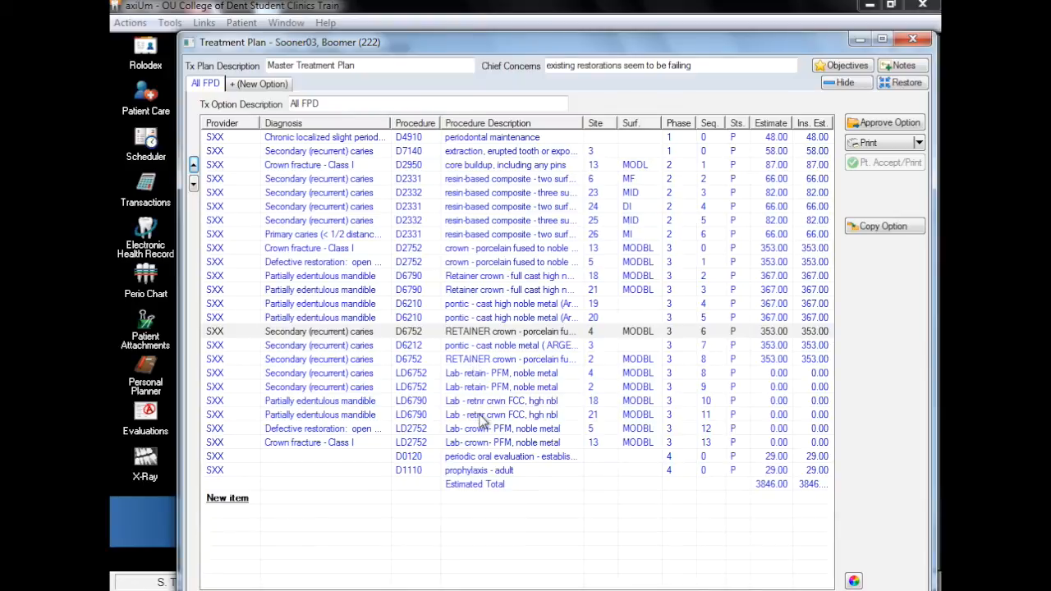
{"action": "left_click", "coordinate": [509, 317]}
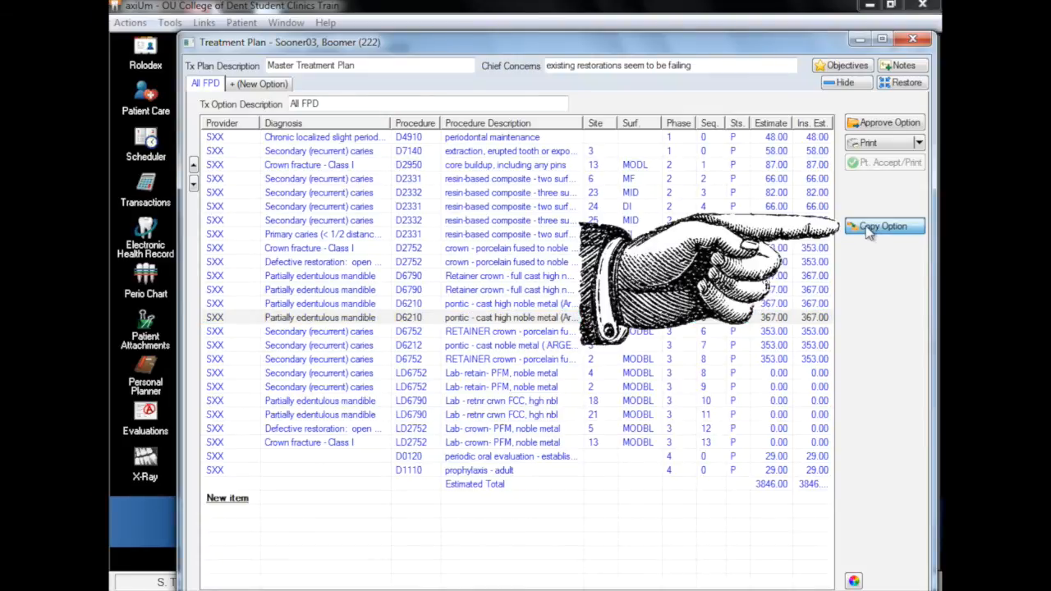
Duplicate All FPD via Copy Option and name the copy 'Fixed with NO bridges'.
{"action": "left_click", "coordinate": [885, 226]}
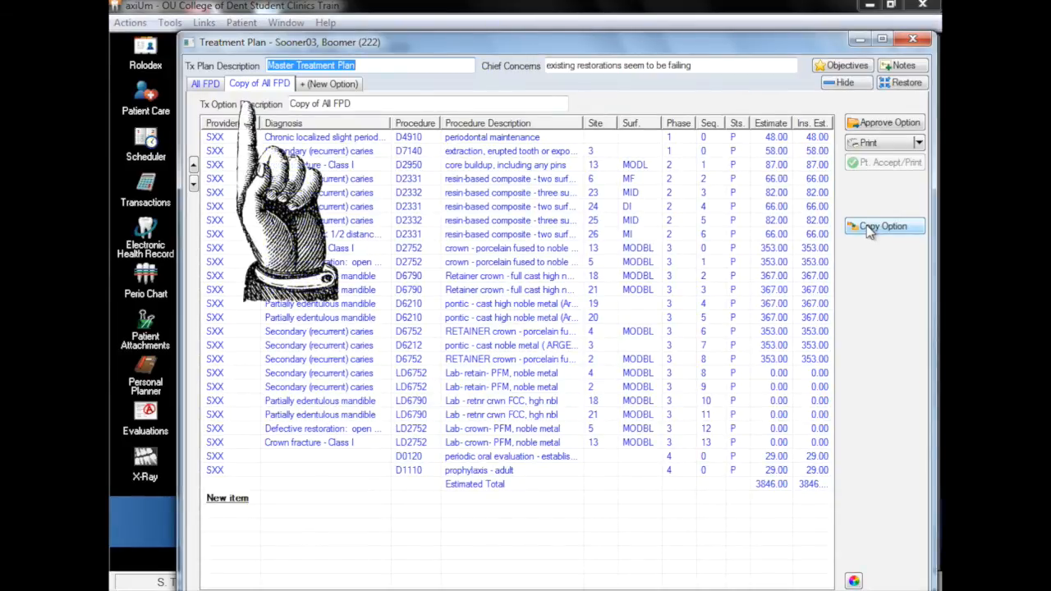
{"action": "left_click", "coordinate": [884, 226]}
{"action": "type", "text": "Fixed with NO b"}
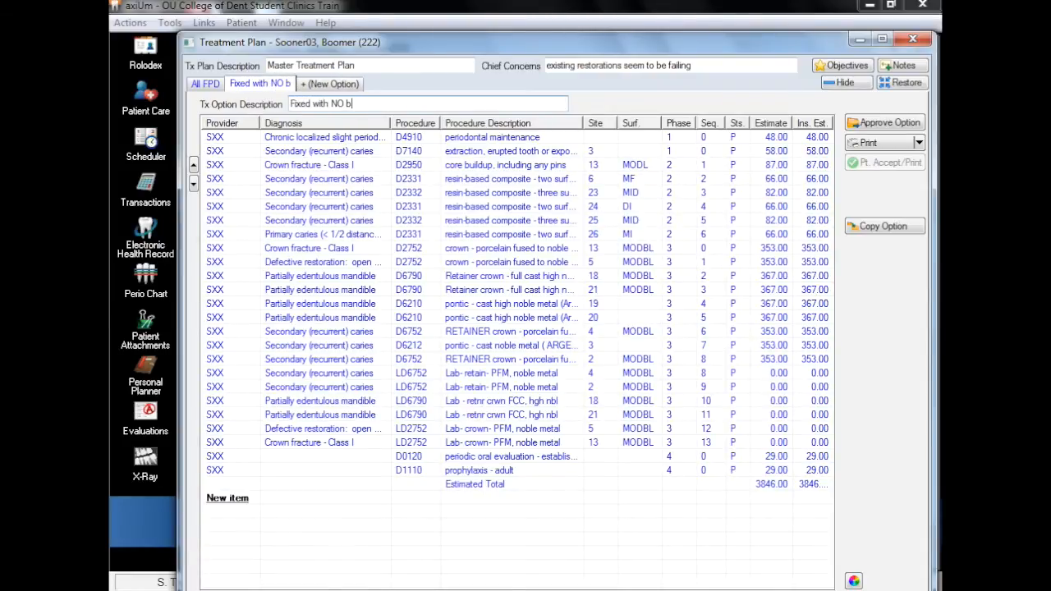
{"action": "type", "text": "ridges"}
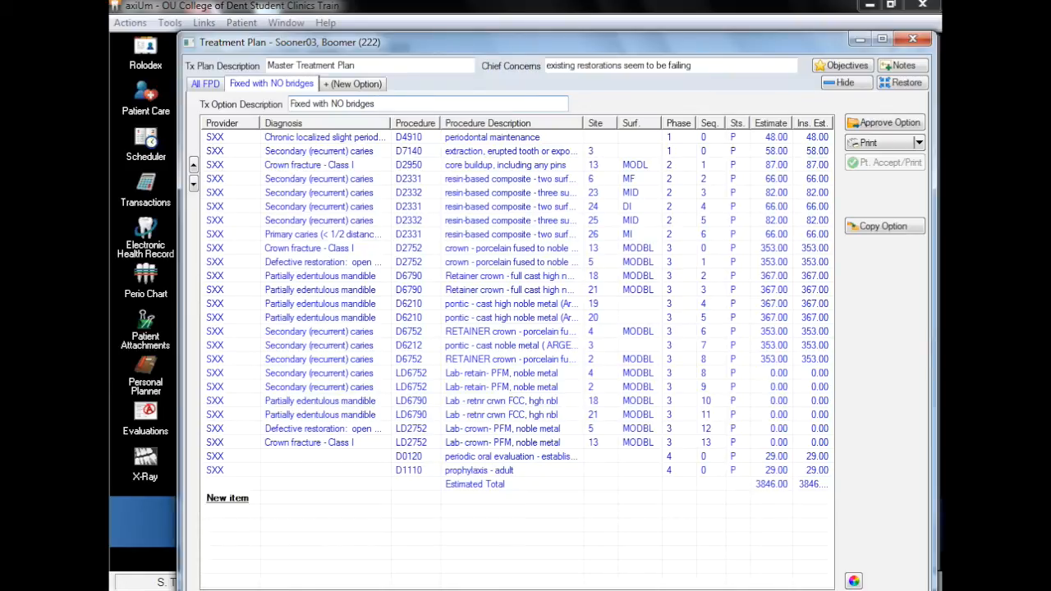
{"action": "mouse_move", "coordinate": [308, 286]}
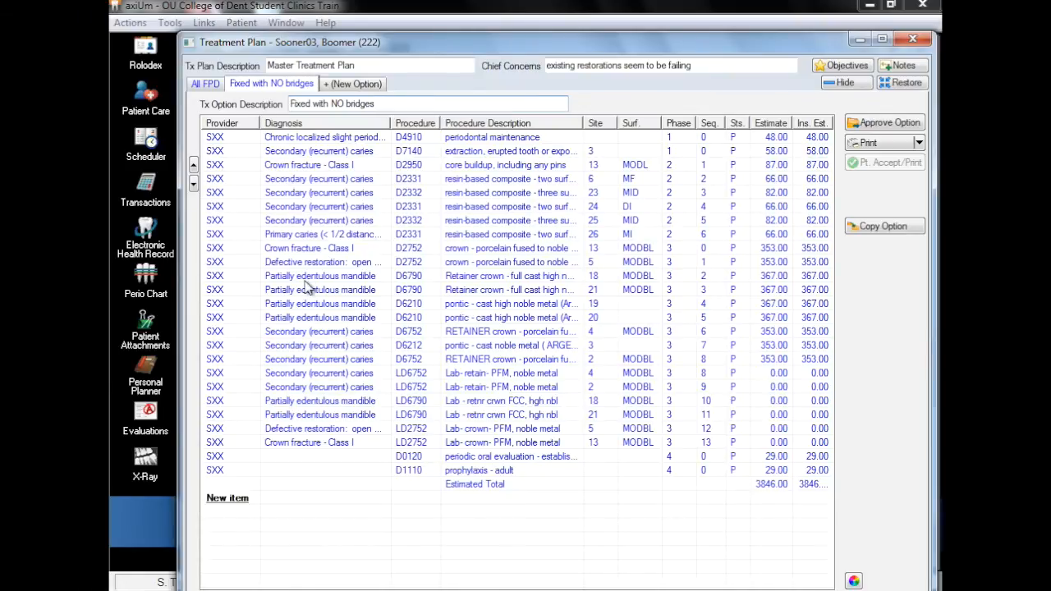
Delete the tooth 18 retainer crown and remaining teeth 18–21 bridge items, dropping the total to 2378.00.
{"action": "right_click", "coordinate": [319, 276]}
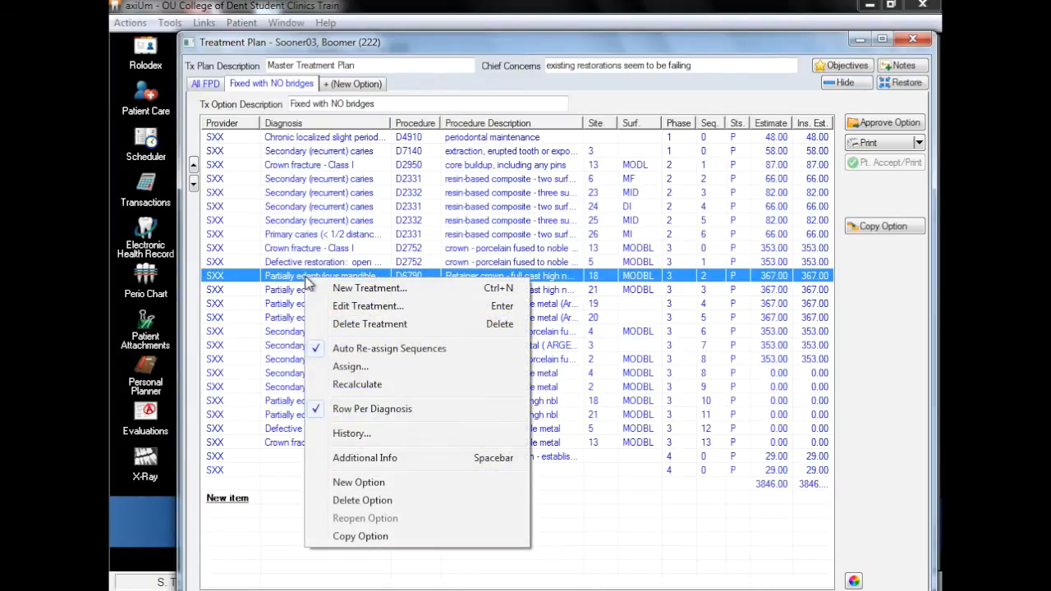
{"action": "mouse_move", "coordinate": [369, 324]}
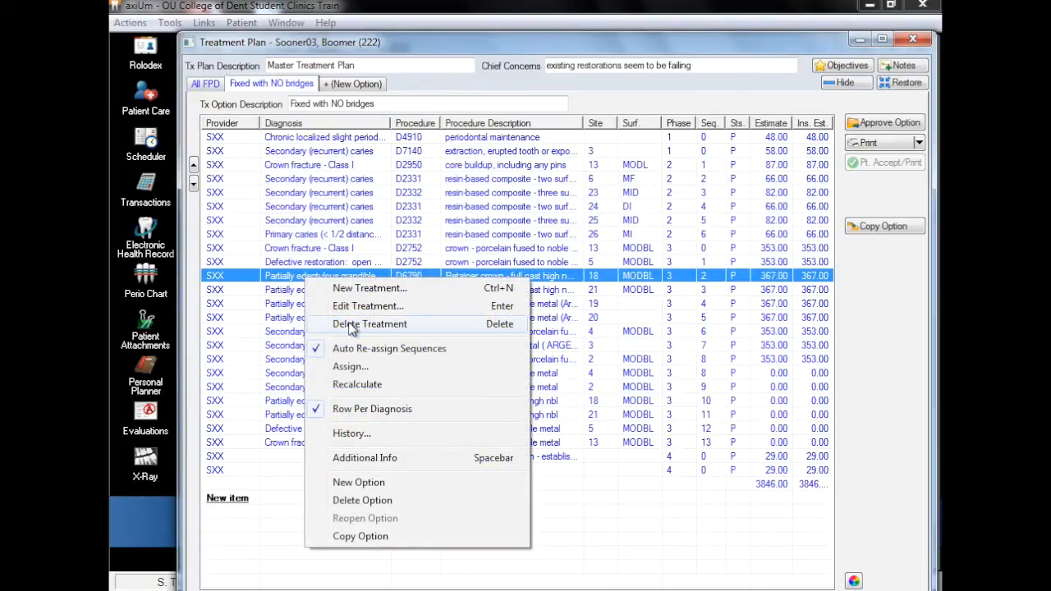
{"action": "left_click", "coordinate": [369, 324]}
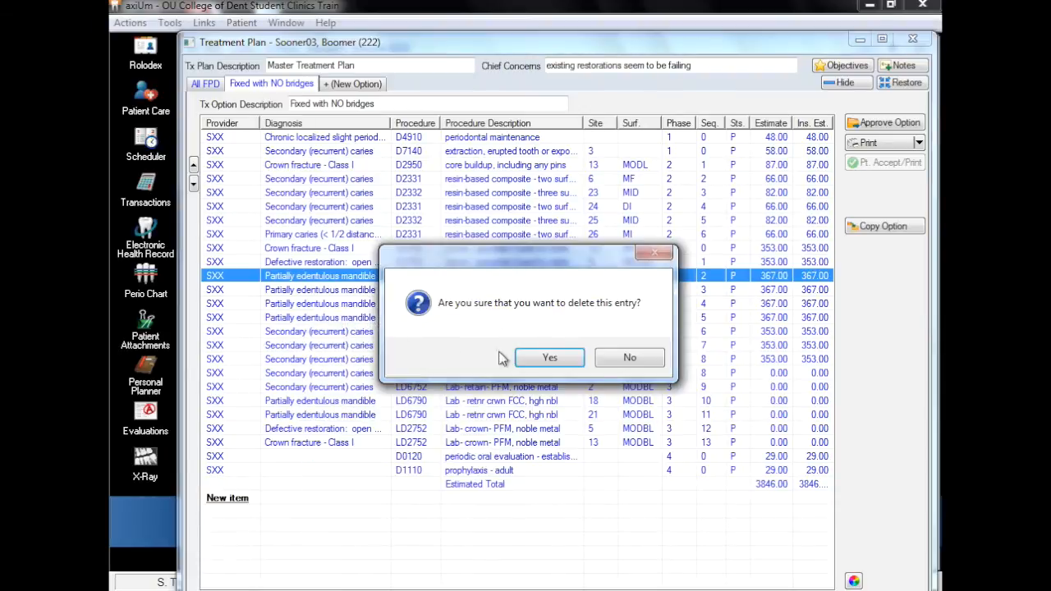
{"action": "left_click", "coordinate": [549, 357]}
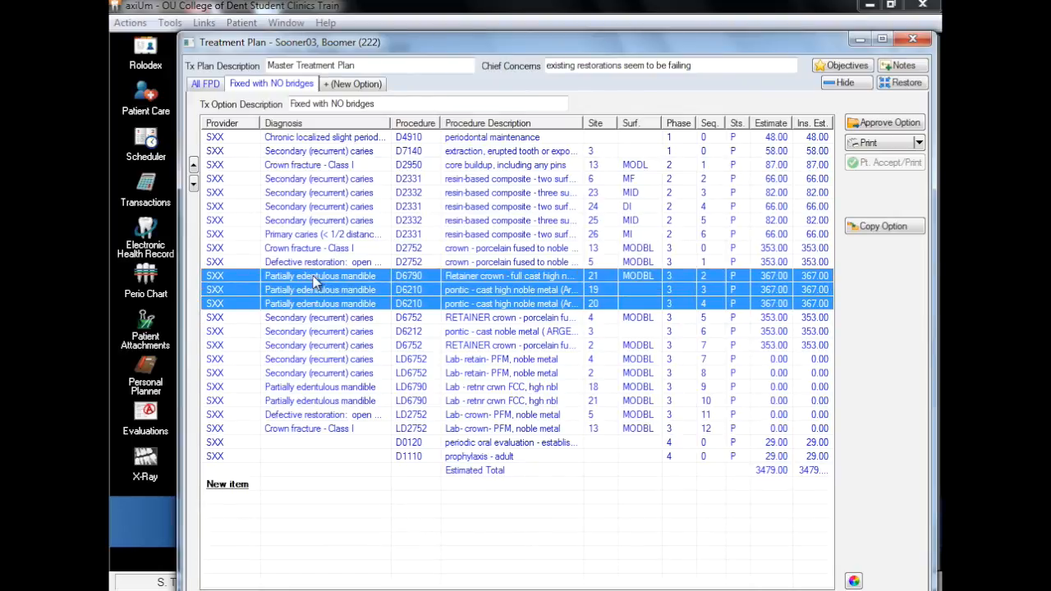
{"action": "right_click", "coordinate": [320, 289]}
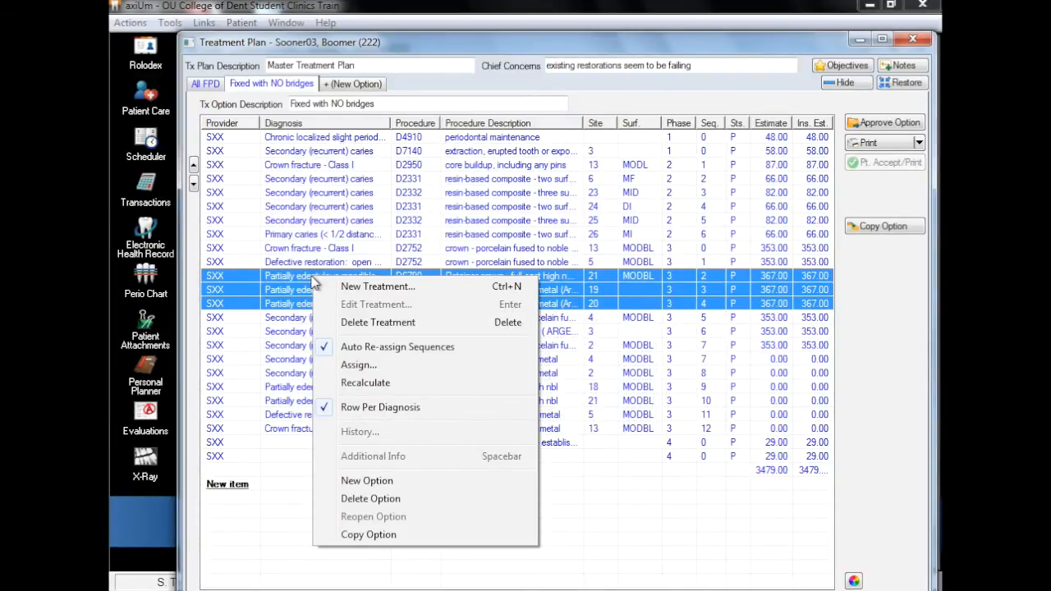
{"action": "mouse_move", "coordinate": [345, 316]}
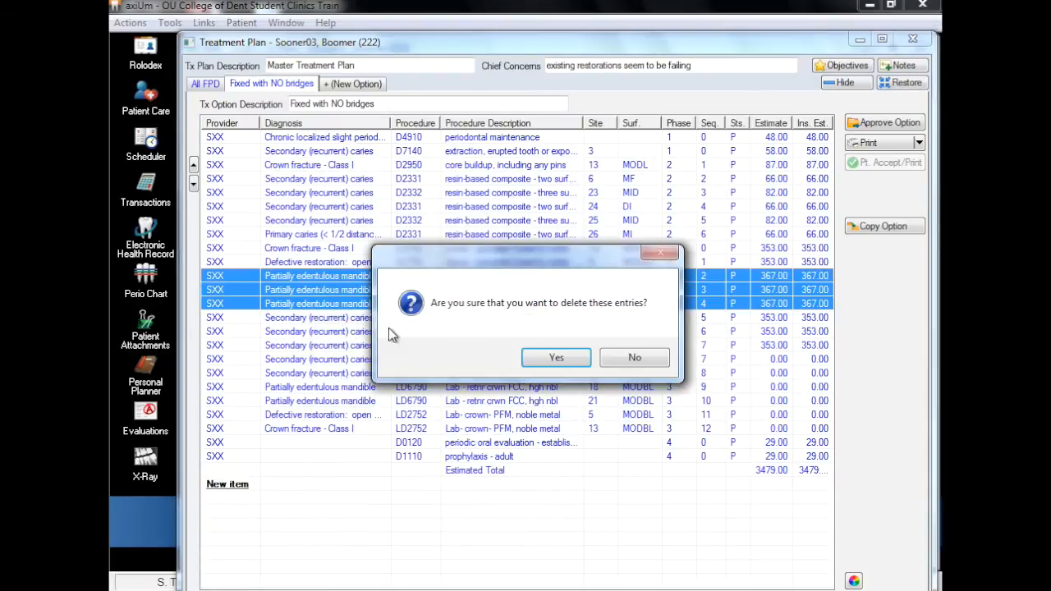
{"action": "left_click", "coordinate": [556, 357]}
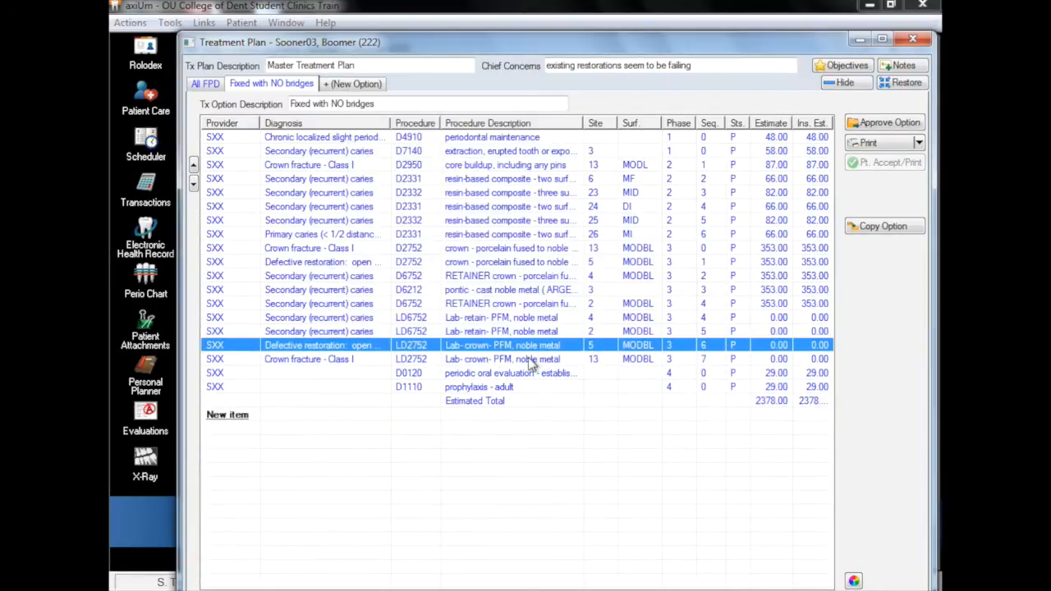
{"action": "mouse_move", "coordinate": [516, 333]}
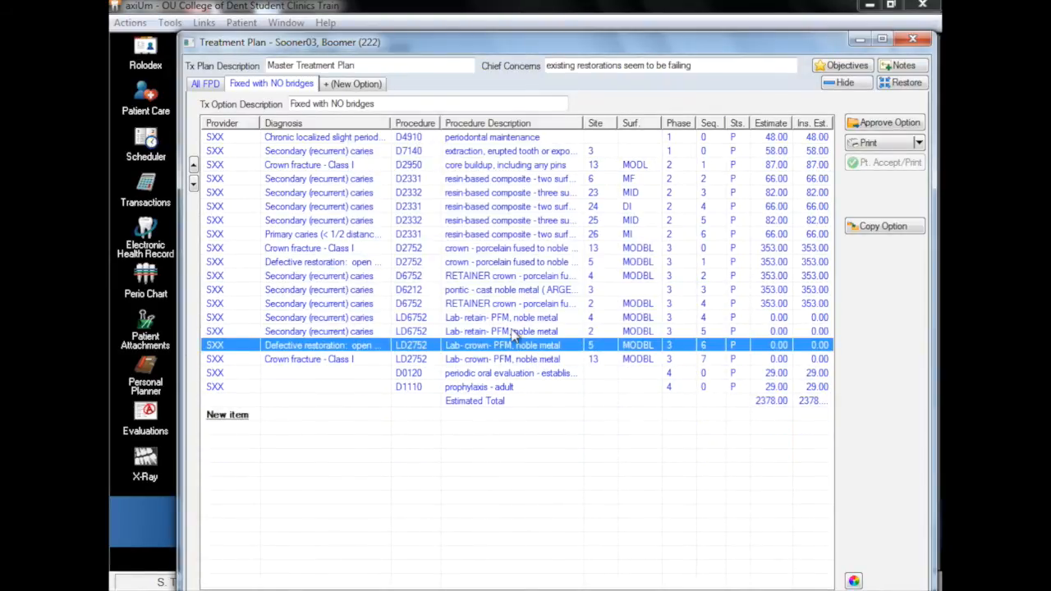
{"action": "left_click", "coordinate": [353, 84]}
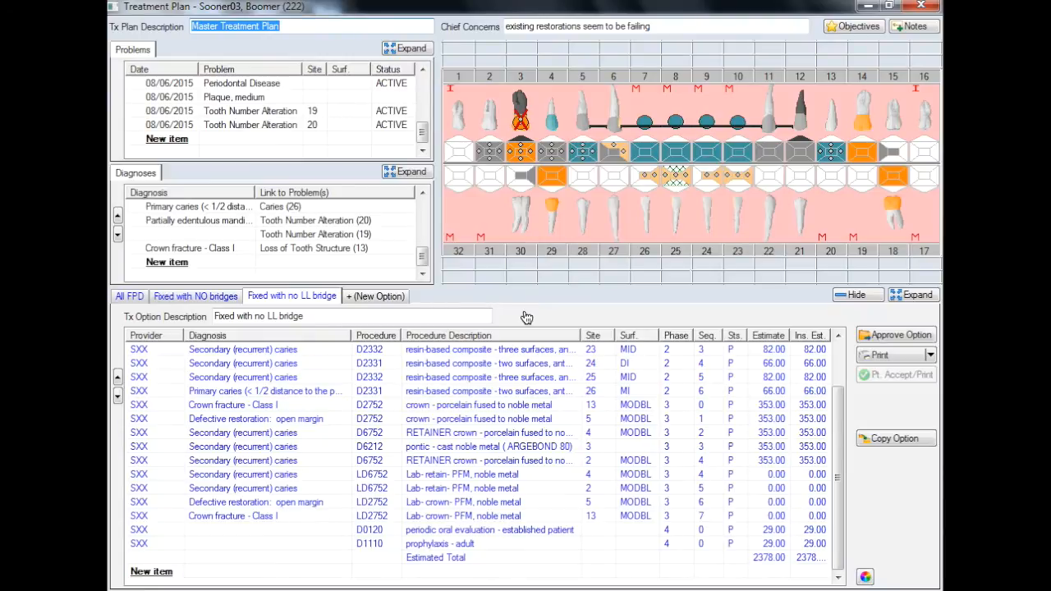
{"action": "mouse_move", "coordinate": [526, 319]}
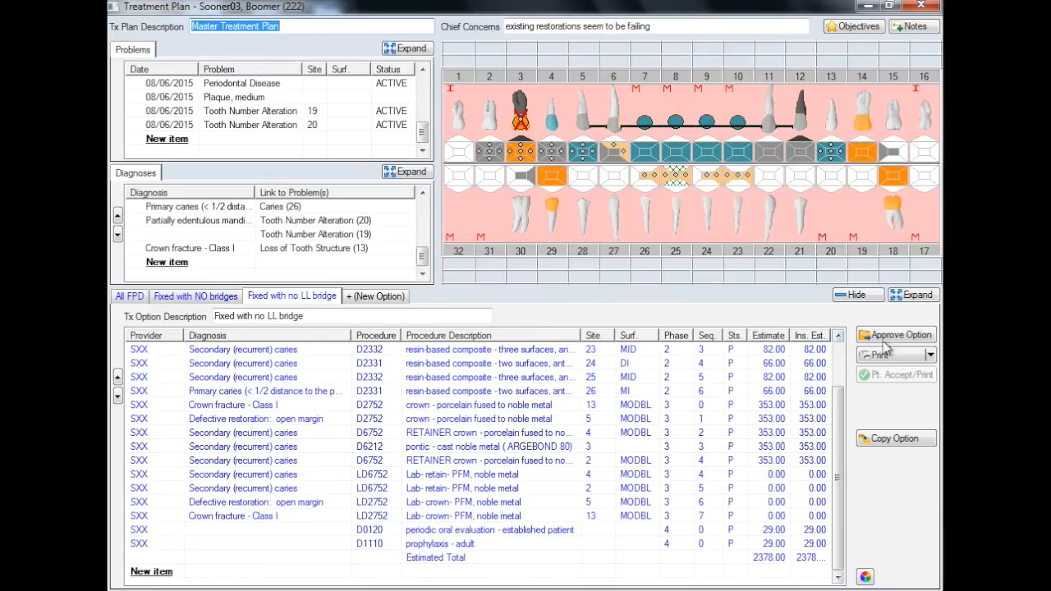
Send the 'Fixed with no LL bridge' option for faculty approval via Approve Option.
{"action": "left_click", "coordinate": [930, 354]}
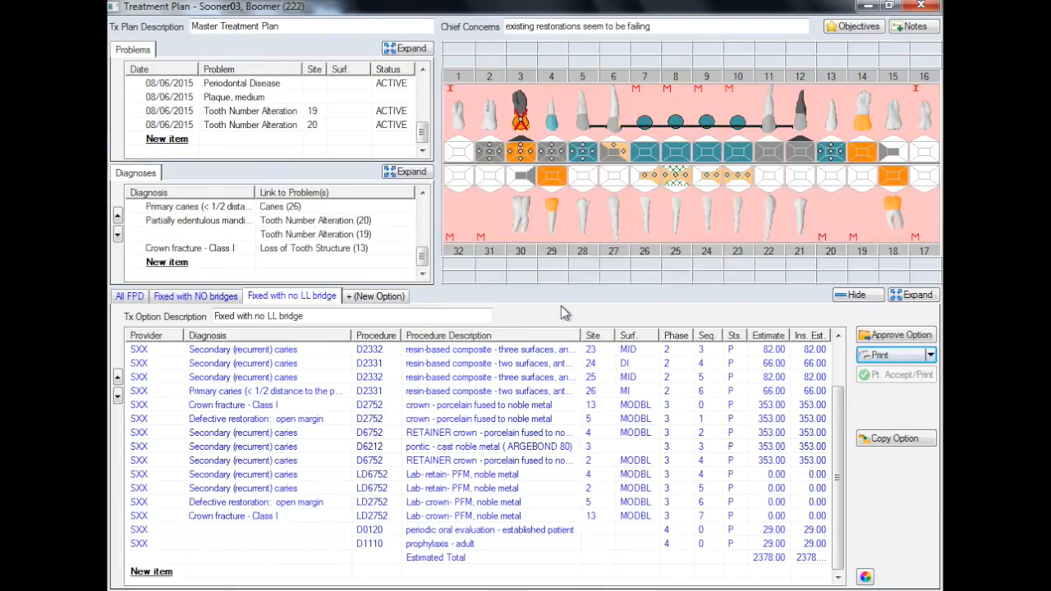
Review the printed All FPD estimate down to its $3,846.00 grand total and consent statement.
{"action": "left_click", "coordinate": [880, 355]}
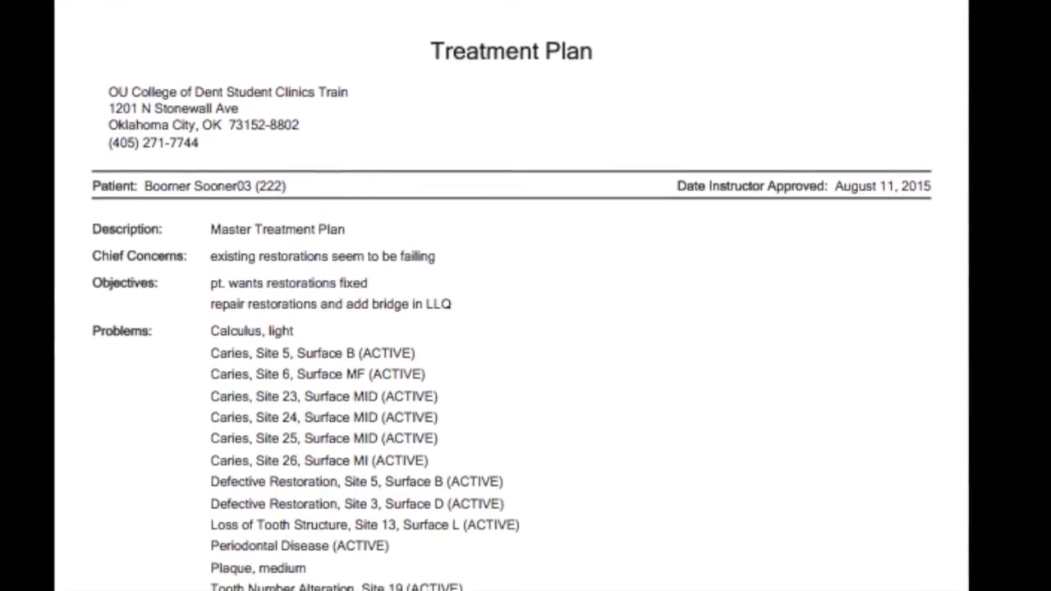
{"action": "scroll", "scroll_direction": "down", "scroll_amount": 3}
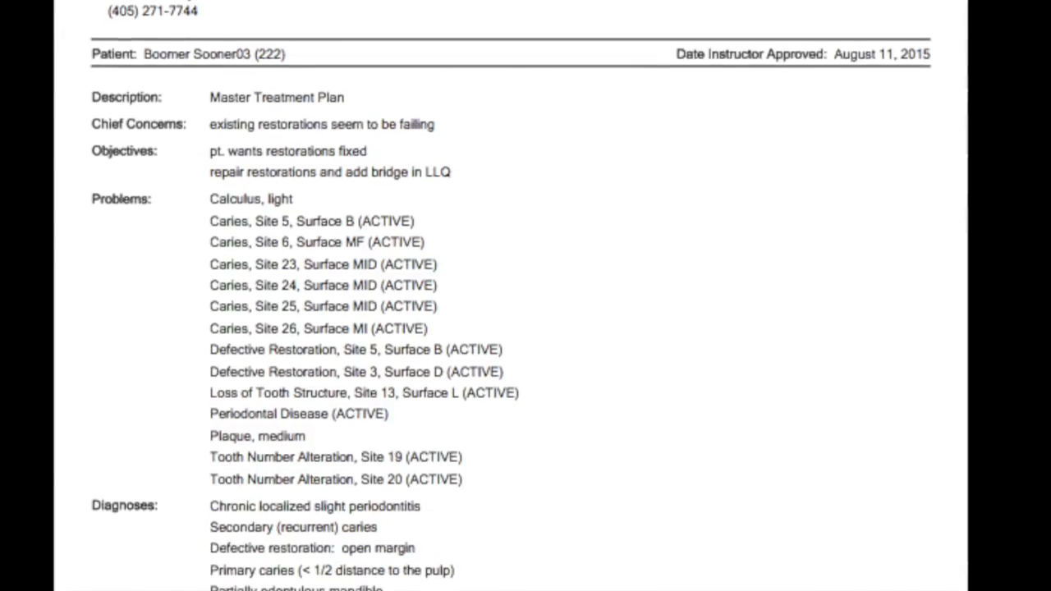
{"action": "scroll", "scroll_direction": "down", "scroll_amount": 3}
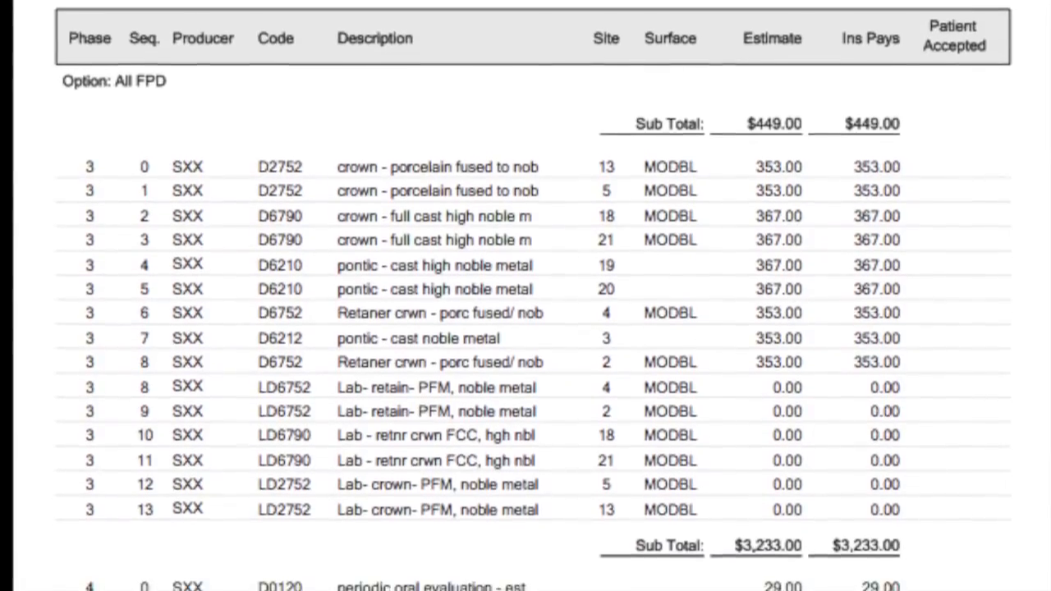
{"action": "scroll", "scroll_direction": "down", "scroll_amount": 3}
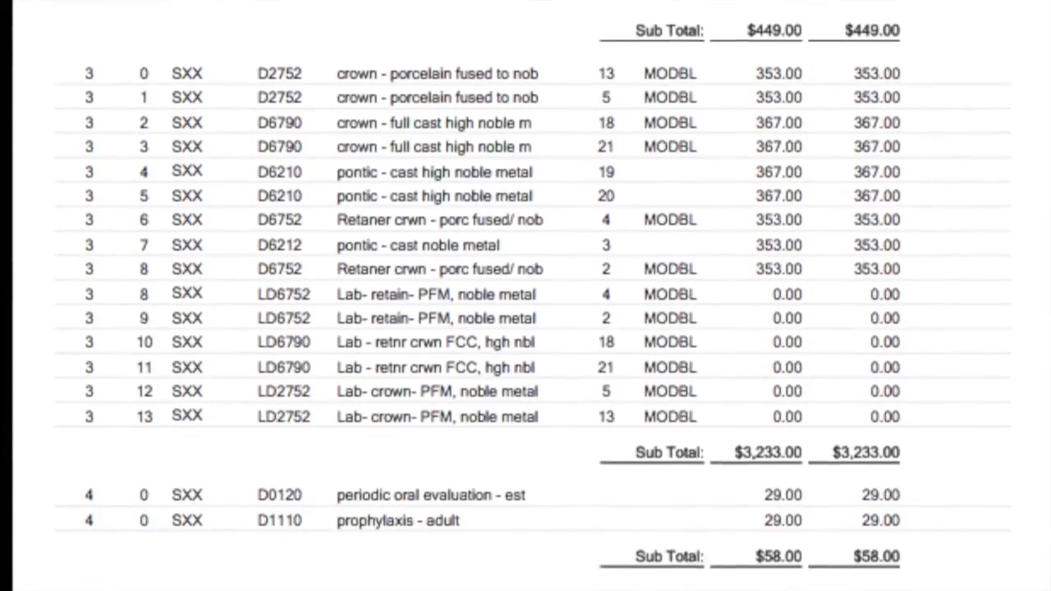
{"action": "scroll", "scroll_direction": "down", "scroll_amount": 3}
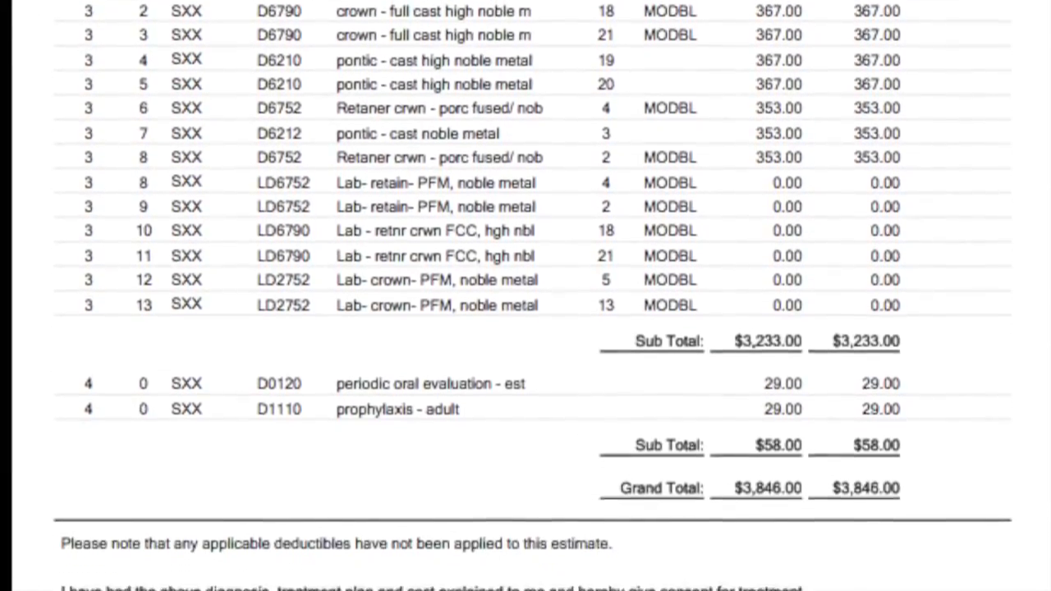
{"action": "scroll", "scroll_direction": "down", "scroll_amount": 3}
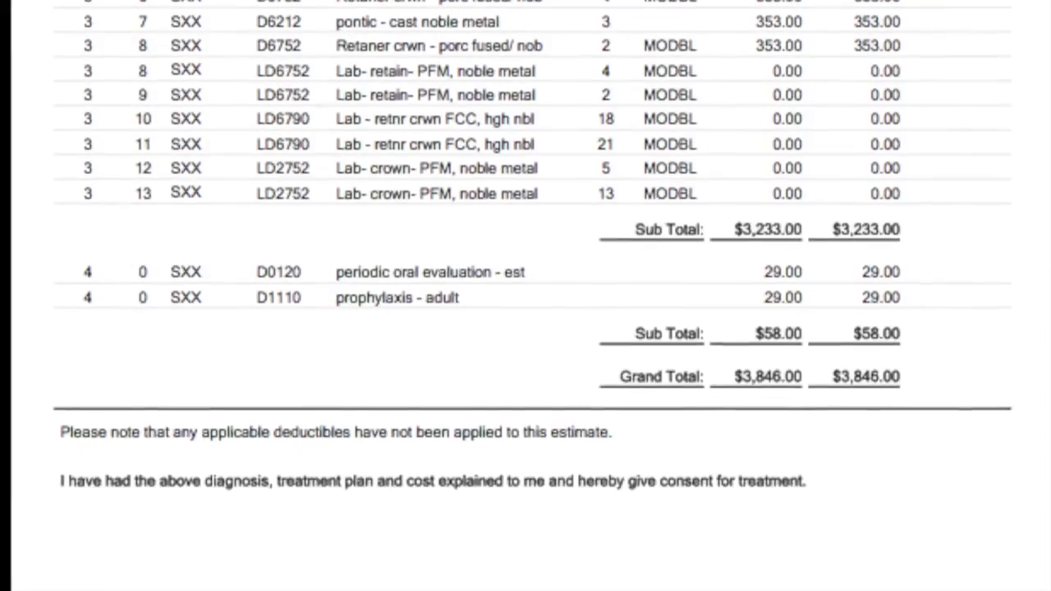
{"action": "scroll", "scroll_direction": "down", "scroll_amount": 3}
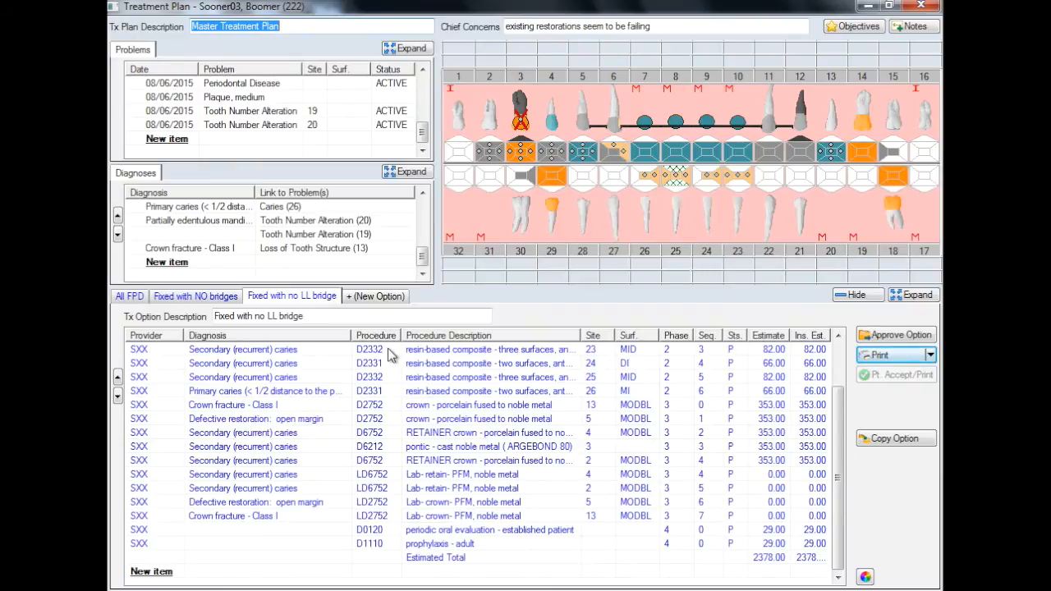
Approve the All FPD option with Test, Faculty credentials and close the approval window.
{"action": "left_click", "coordinate": [128, 296]}
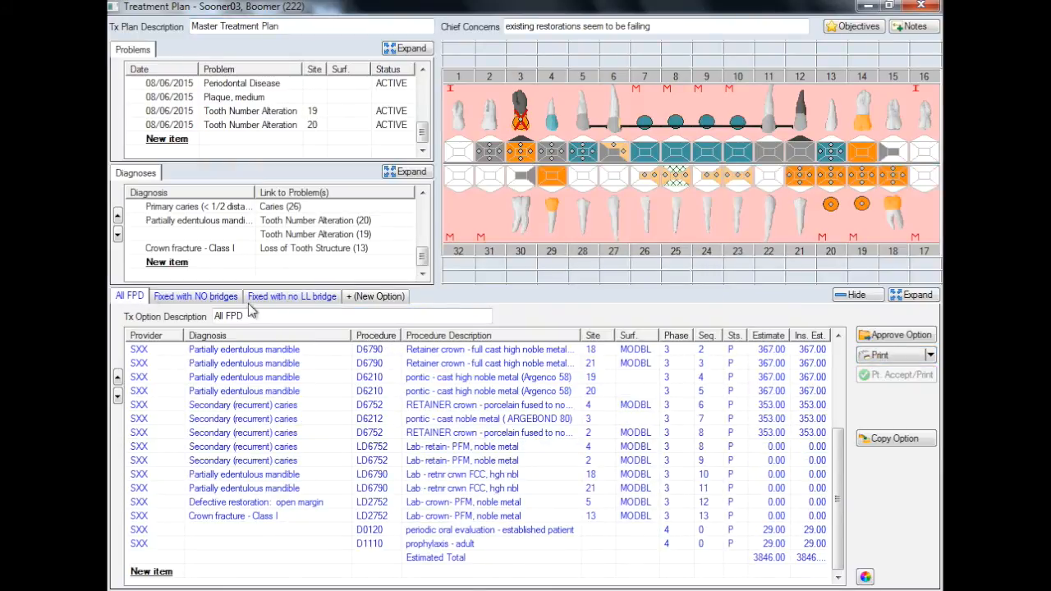
{"action": "left_click", "coordinate": [895, 334]}
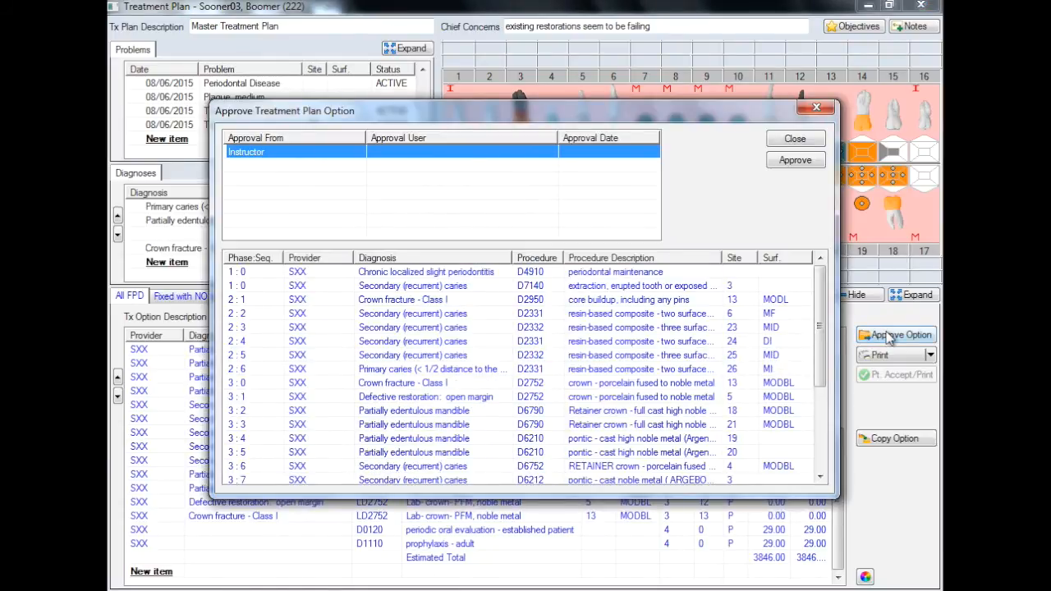
{"action": "mouse_move", "coordinate": [795, 160]}
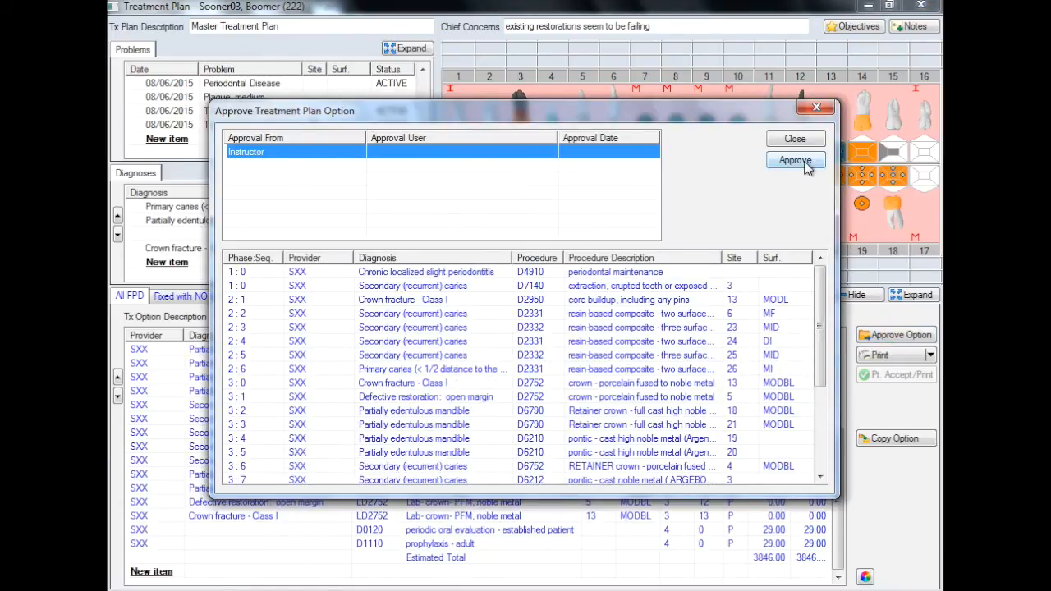
{"action": "left_click", "coordinate": [794, 160]}
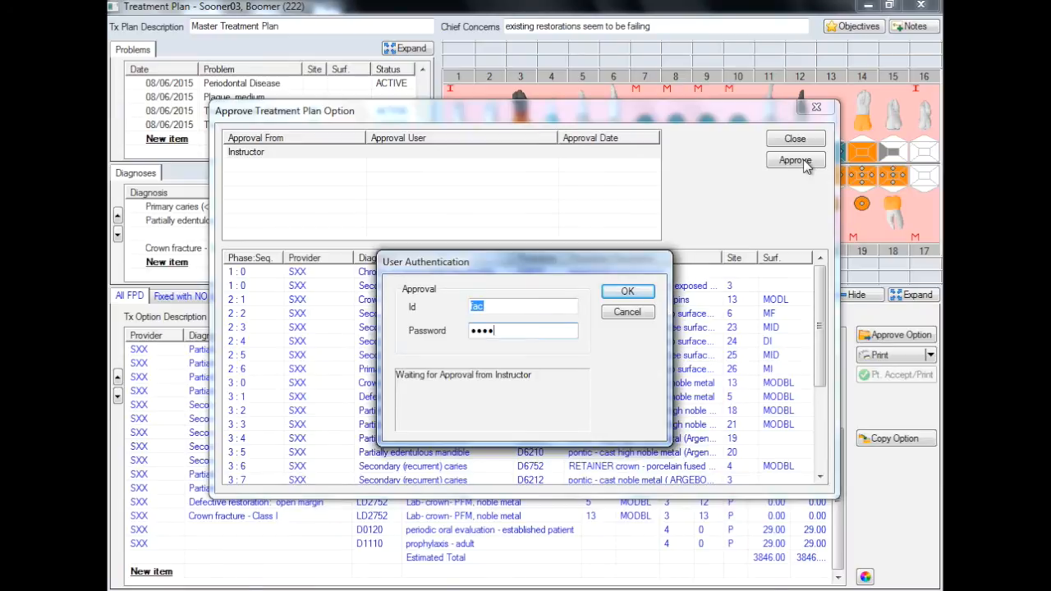
{"action": "left_click", "coordinate": [627, 291]}
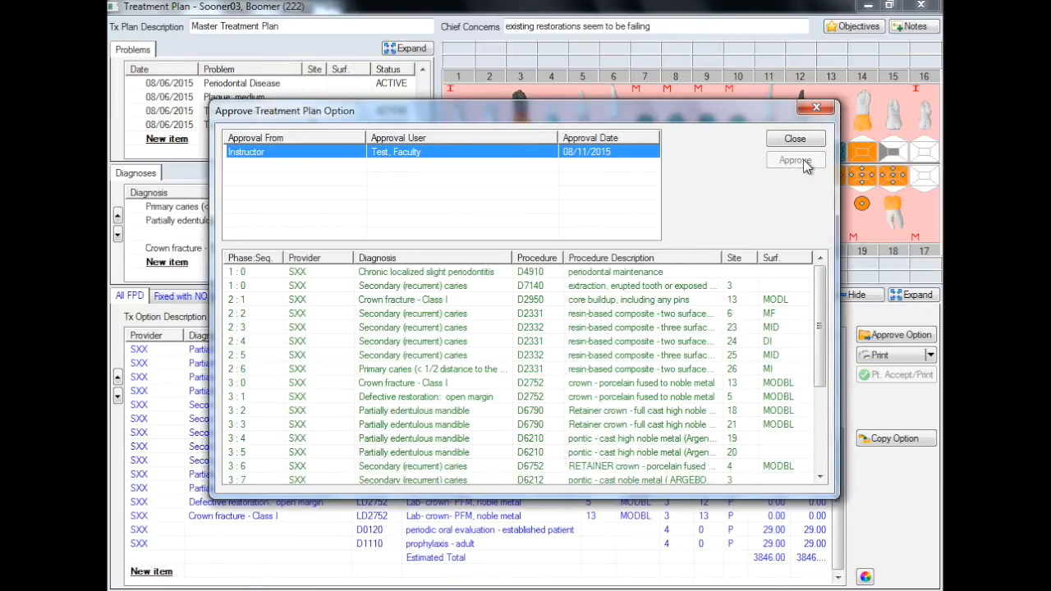
{"action": "left_click", "coordinate": [794, 138]}
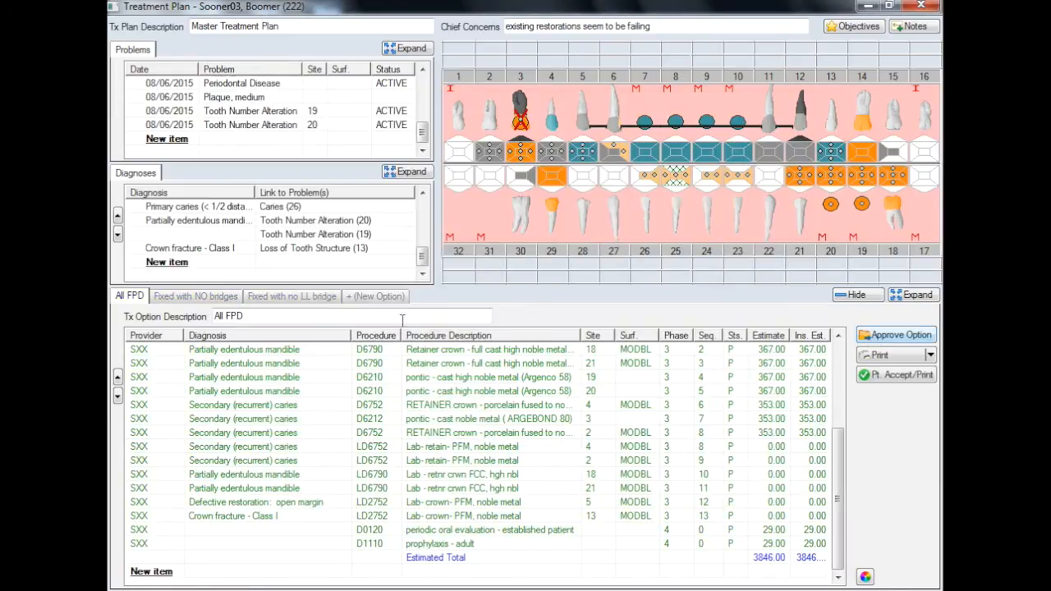
Reopen the approved All FPD option, confirming with faculty credentials so it is editable again.
{"action": "right_click", "coordinate": [129, 296]}
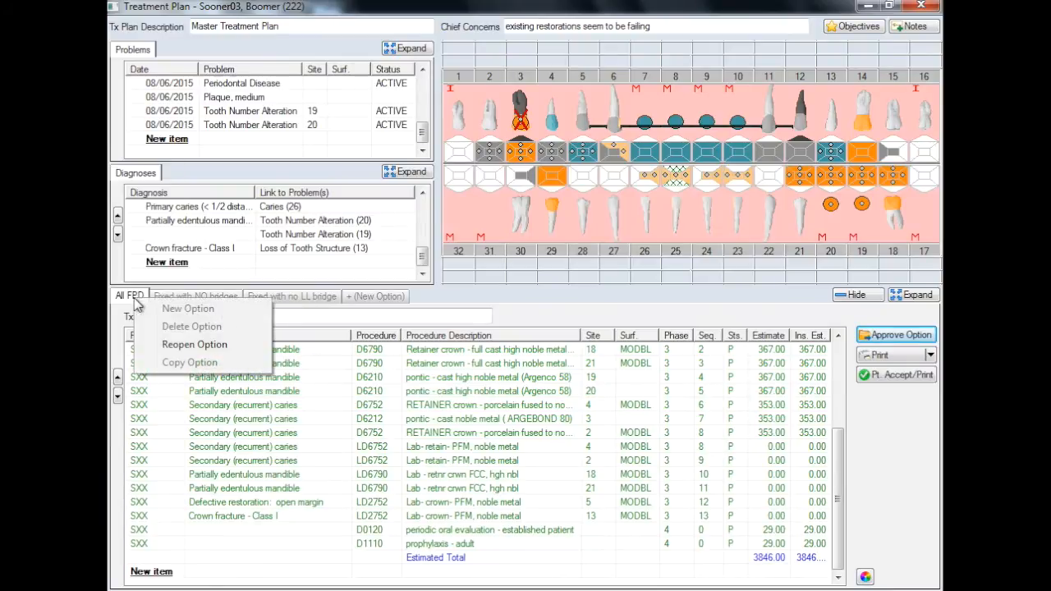
{"action": "mouse_move", "coordinate": [195, 344]}
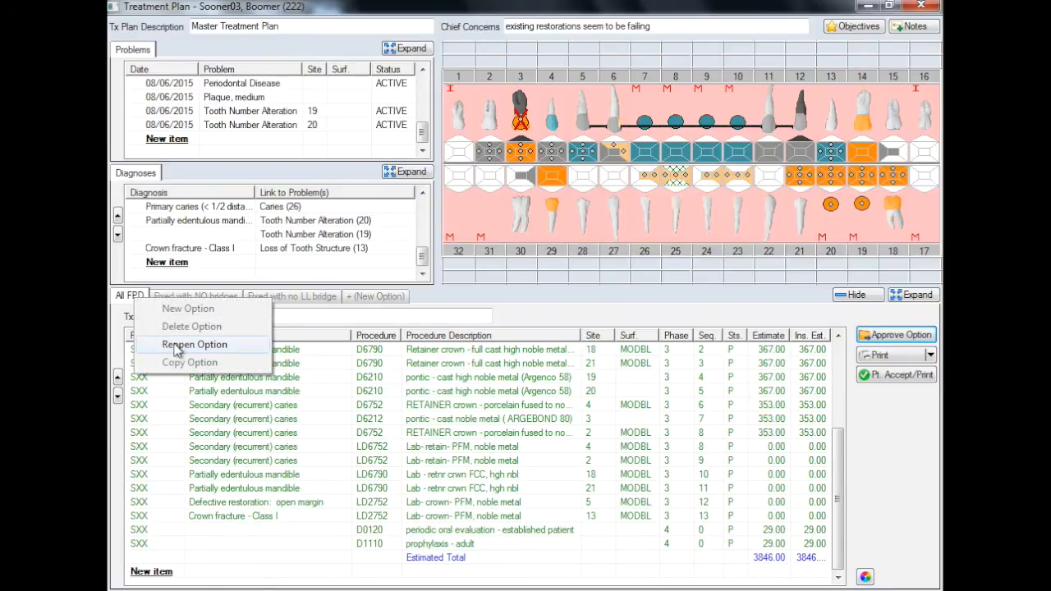
{"action": "left_click", "coordinate": [194, 344]}
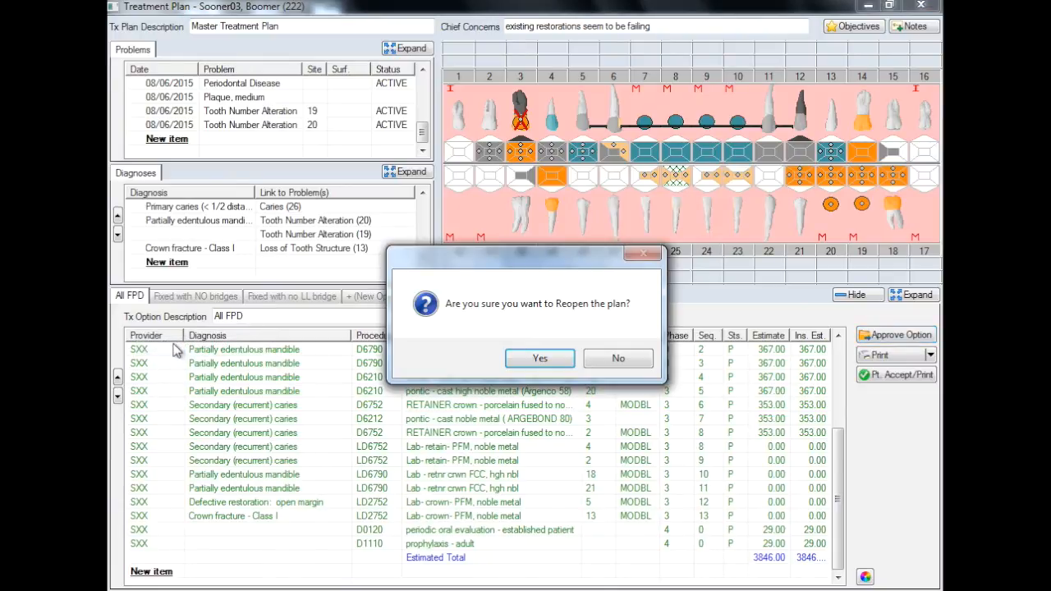
{"action": "left_click", "coordinate": [540, 358]}
{"action": "type", "text": "fac"}
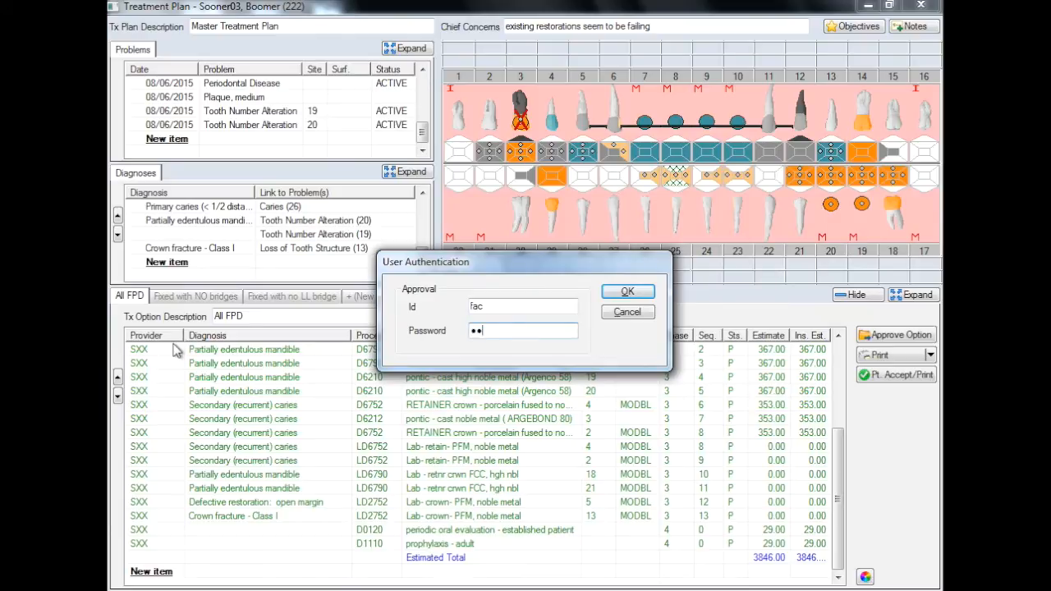
{"action": "left_click", "coordinate": [626, 291]}
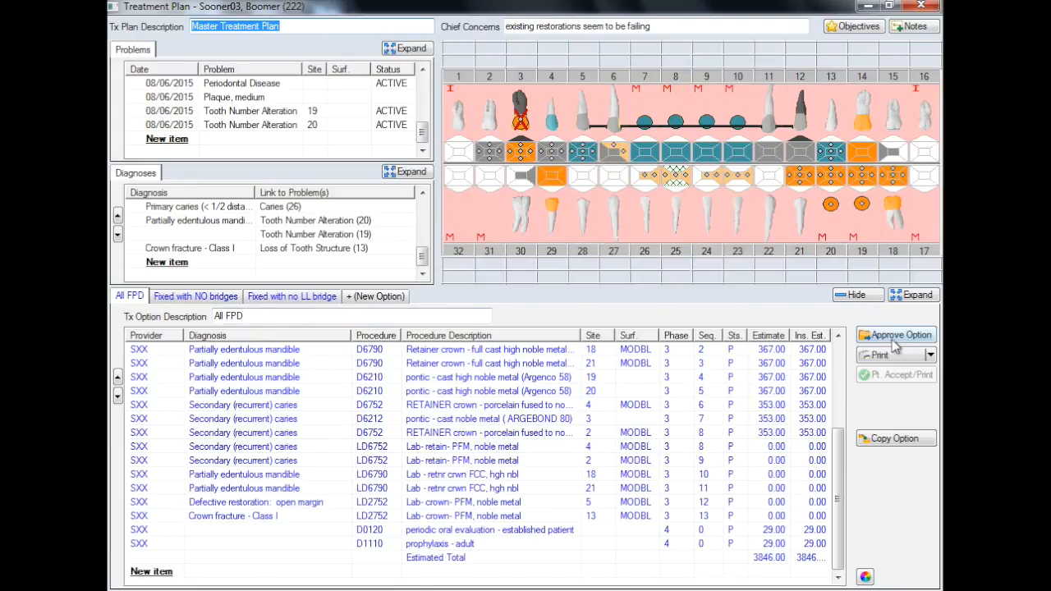
Re-approve All FPD with Test, Faculty credentials, locking the other options.
{"action": "left_click", "coordinate": [897, 335]}
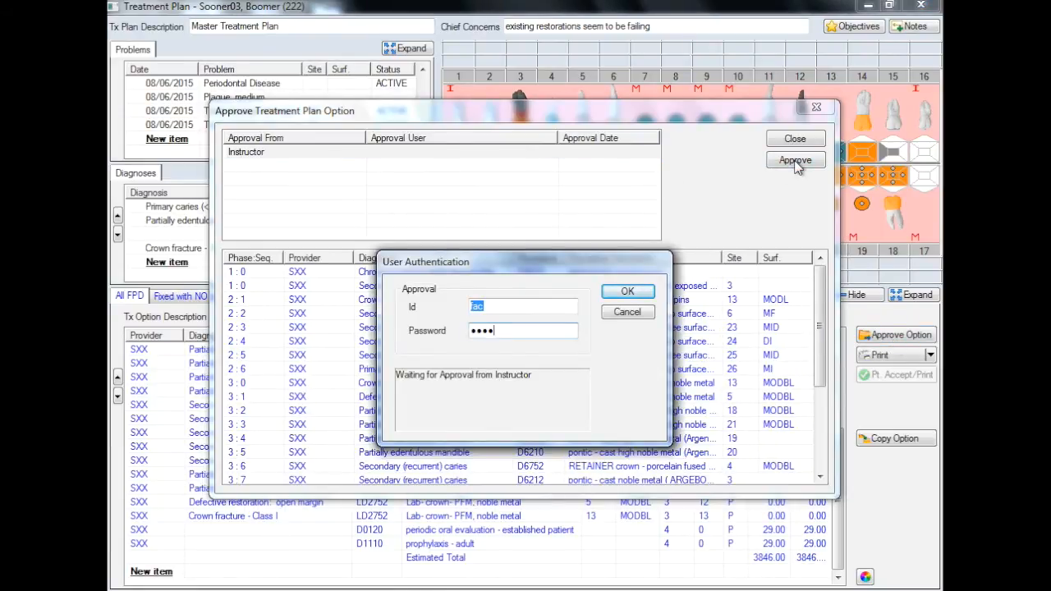
{"action": "left_click", "coordinate": [627, 291]}
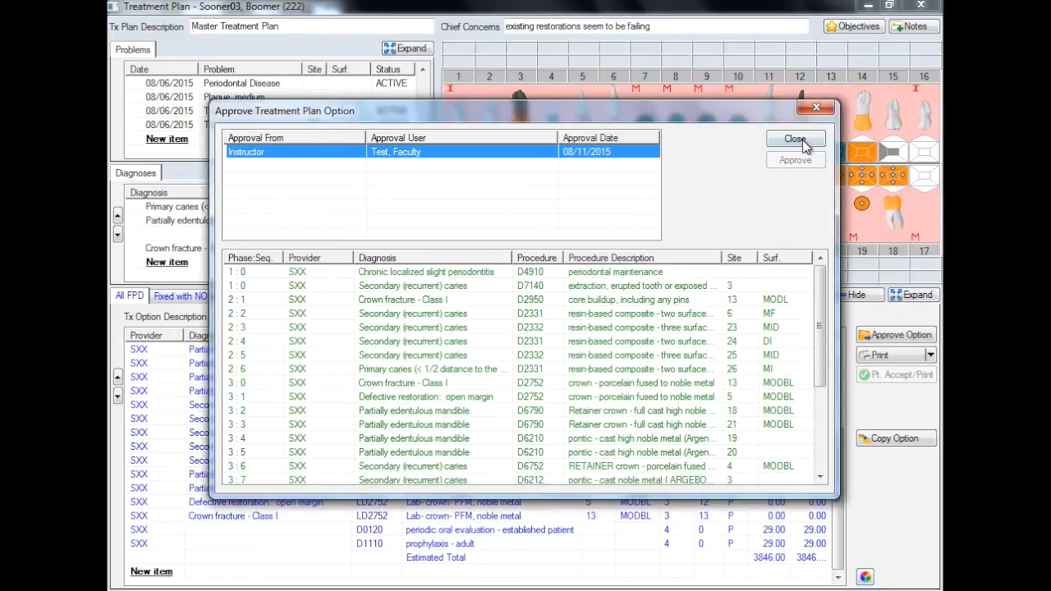
{"action": "left_click", "coordinate": [794, 139]}
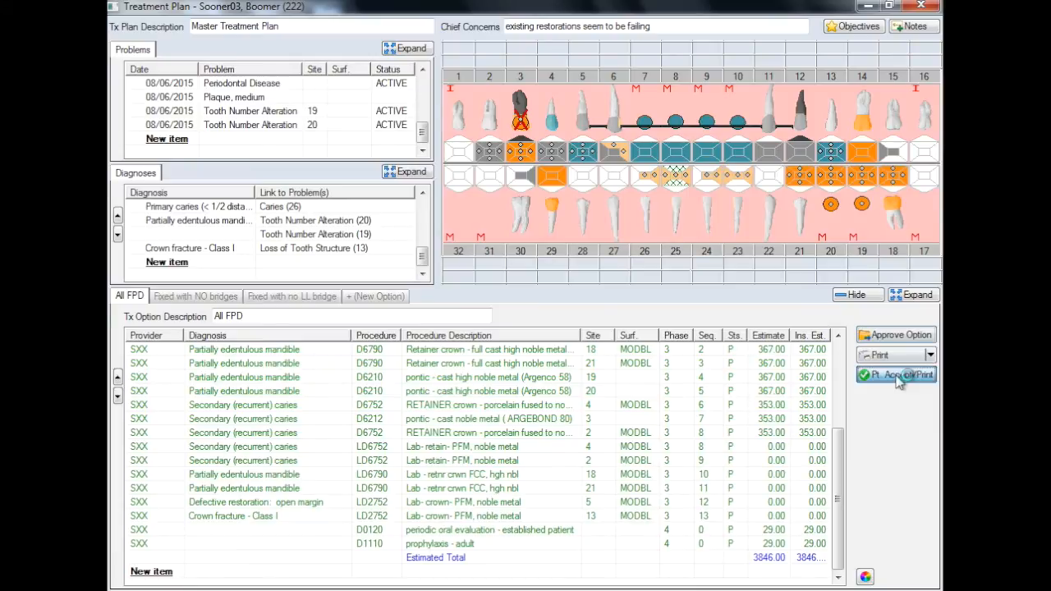
Record All FPD acceptance via Pt. Accept/Print with instructor credentials and the patient's signature.
{"action": "left_click", "coordinate": [896, 374]}
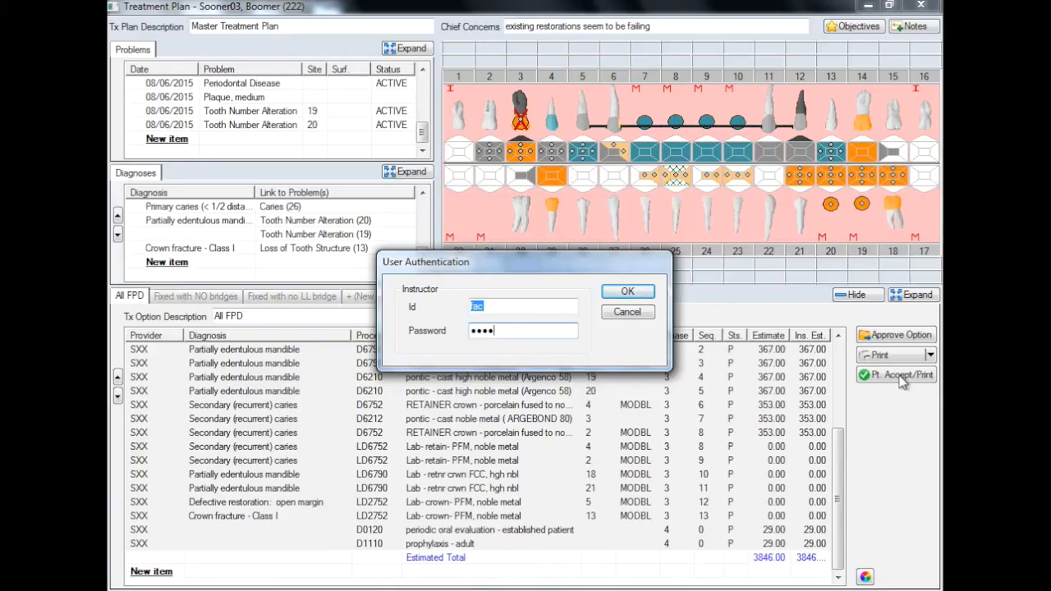
{"action": "left_click", "coordinate": [627, 291]}
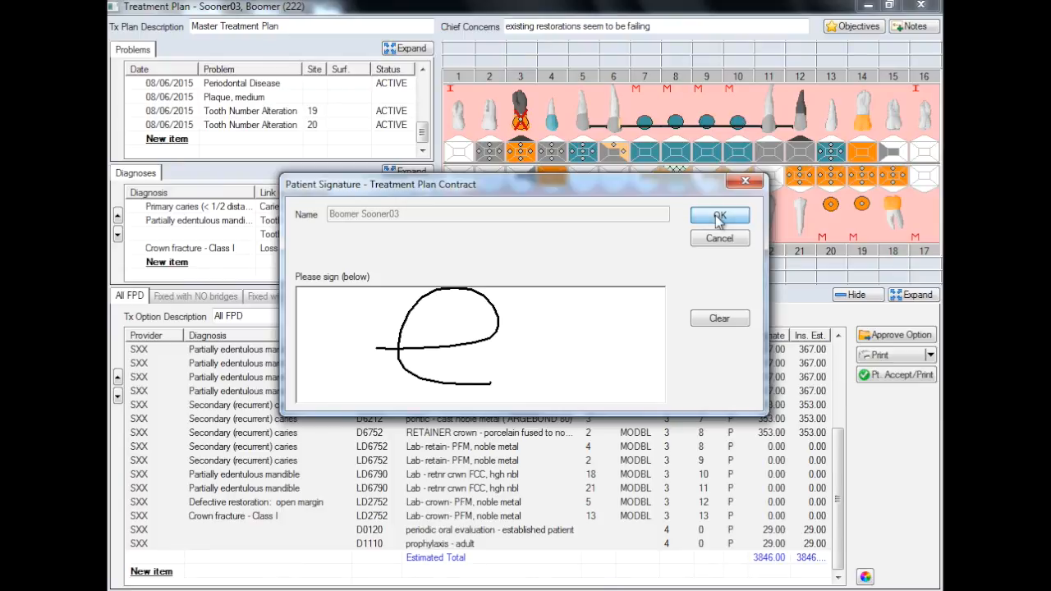
{"action": "left_click", "coordinate": [719, 215]}
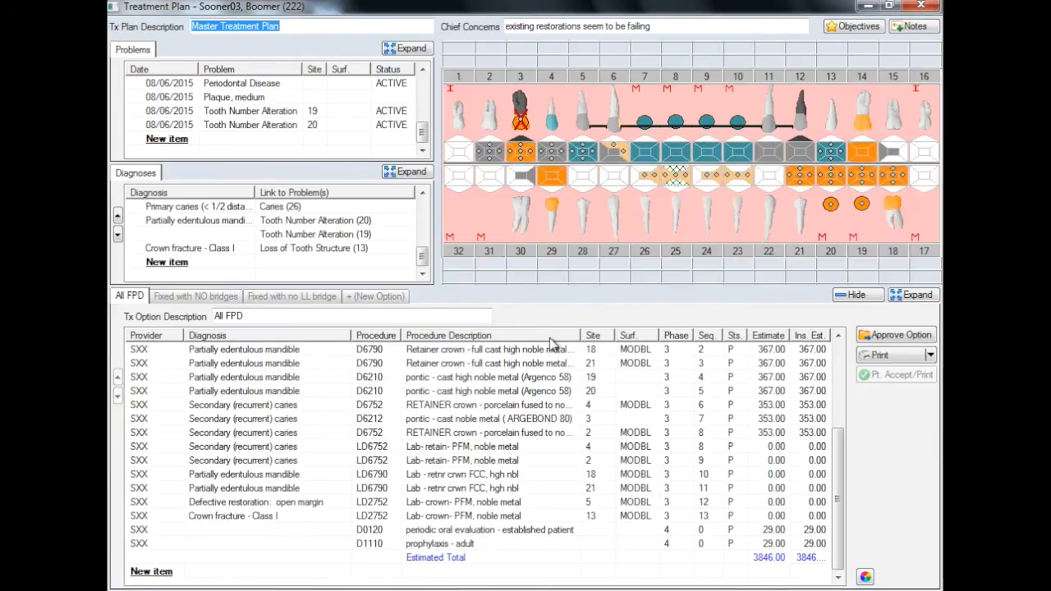
Review the 'Fixed with NO bridges' and 'Fixed with no LL bridge' options, then return to the chart's plan list.
{"action": "left_click", "coordinate": [196, 296]}
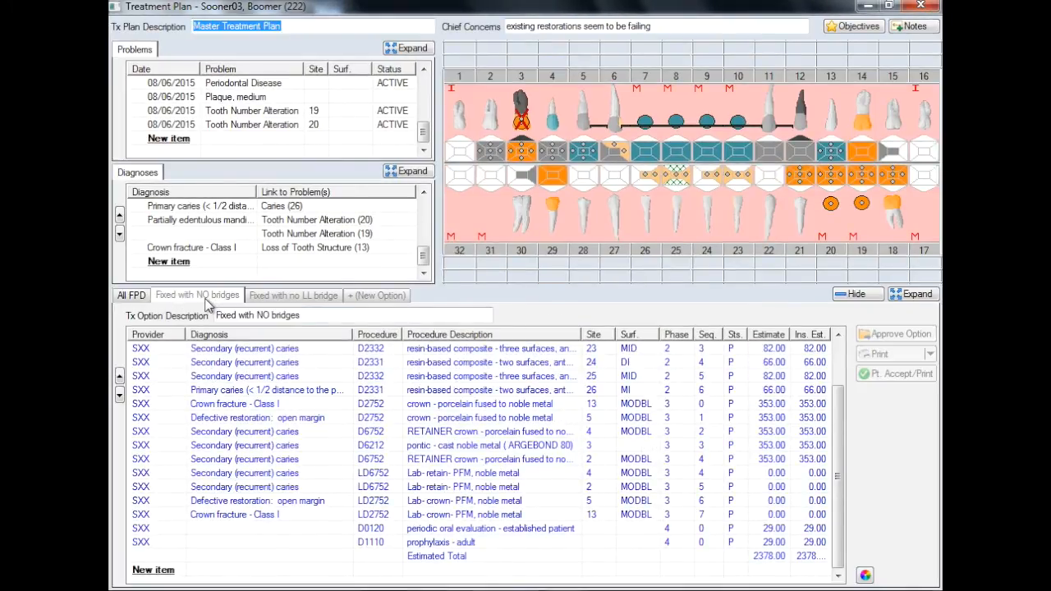
{"action": "left_click", "coordinate": [293, 295]}
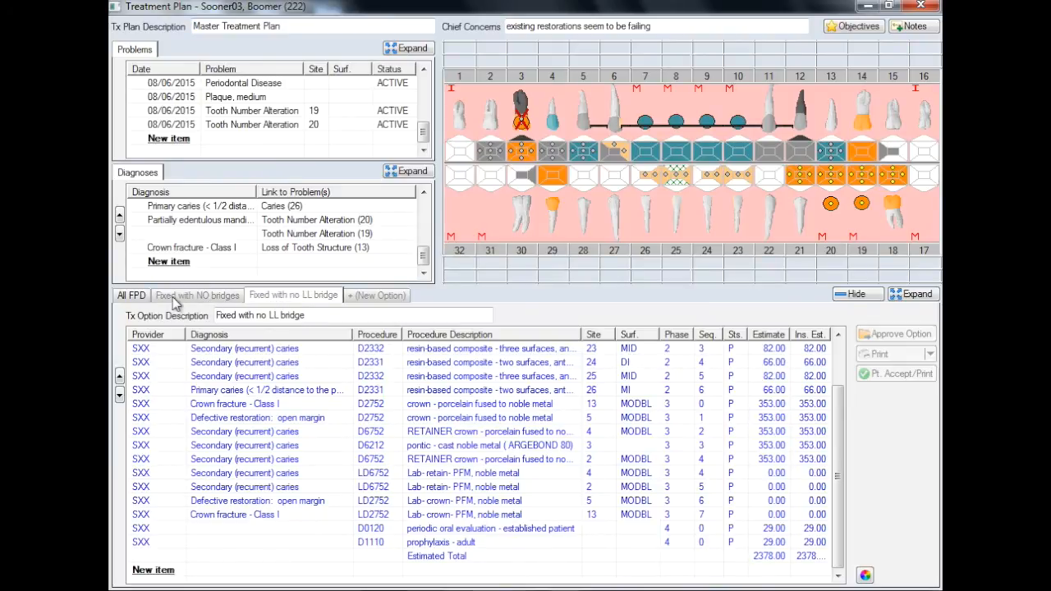
{"action": "left_click", "coordinate": [197, 295]}
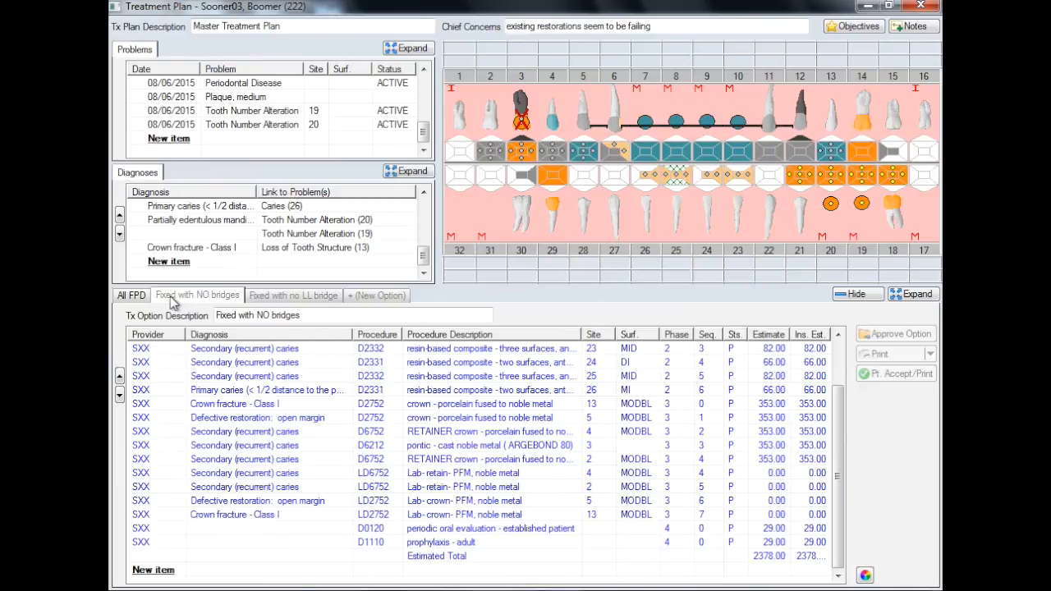
{"action": "left_click", "coordinate": [131, 294]}
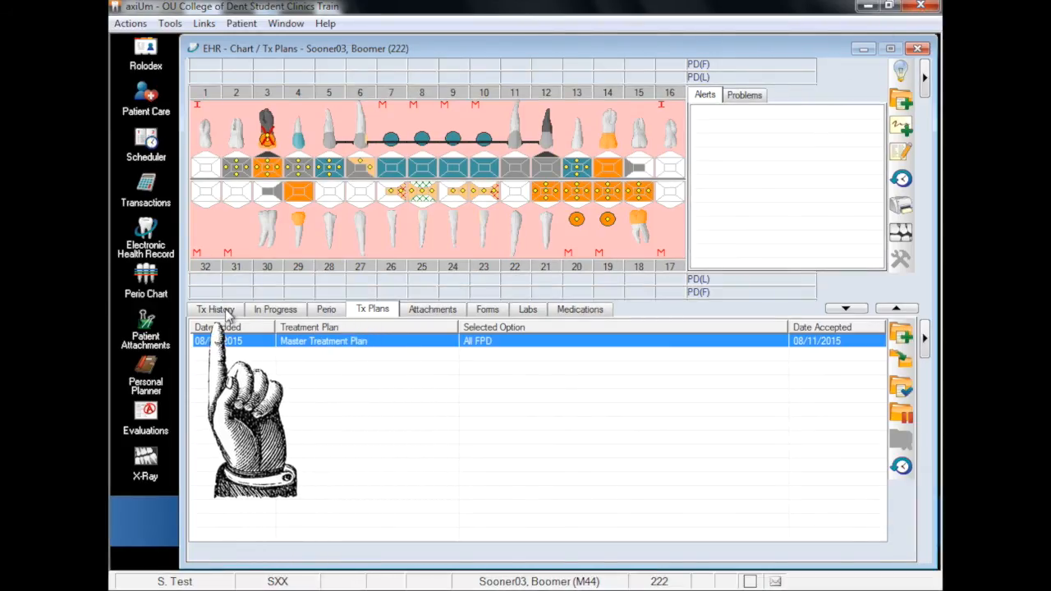
Show the Tx History listing All FPD's accepted procedures planned on 08/11/15, down to exam and prophylaxis.
{"action": "left_click", "coordinate": [216, 310]}
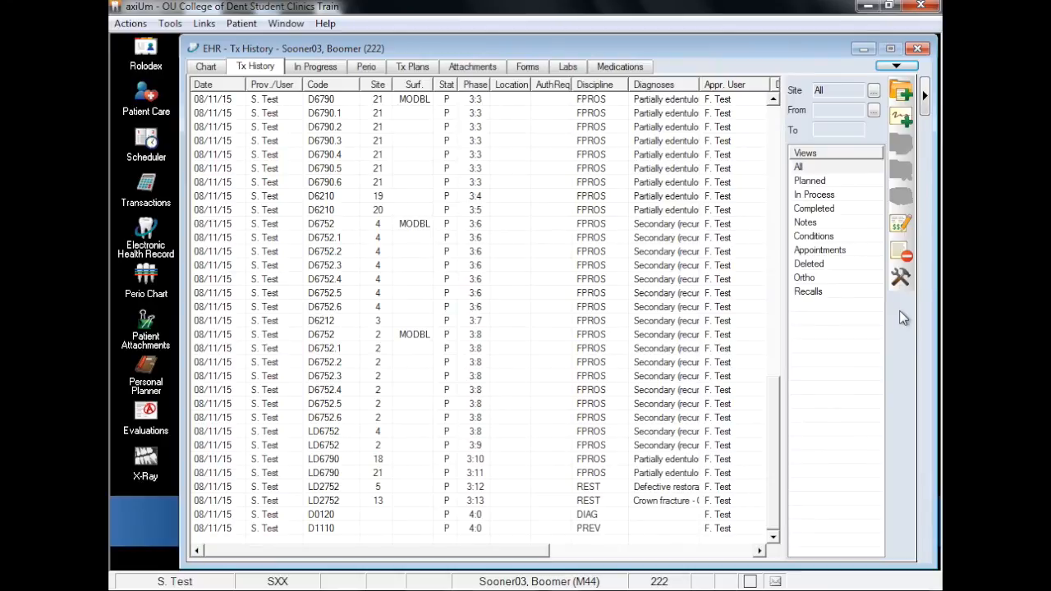
{"action": "mouse_move", "coordinate": [776, 429]}
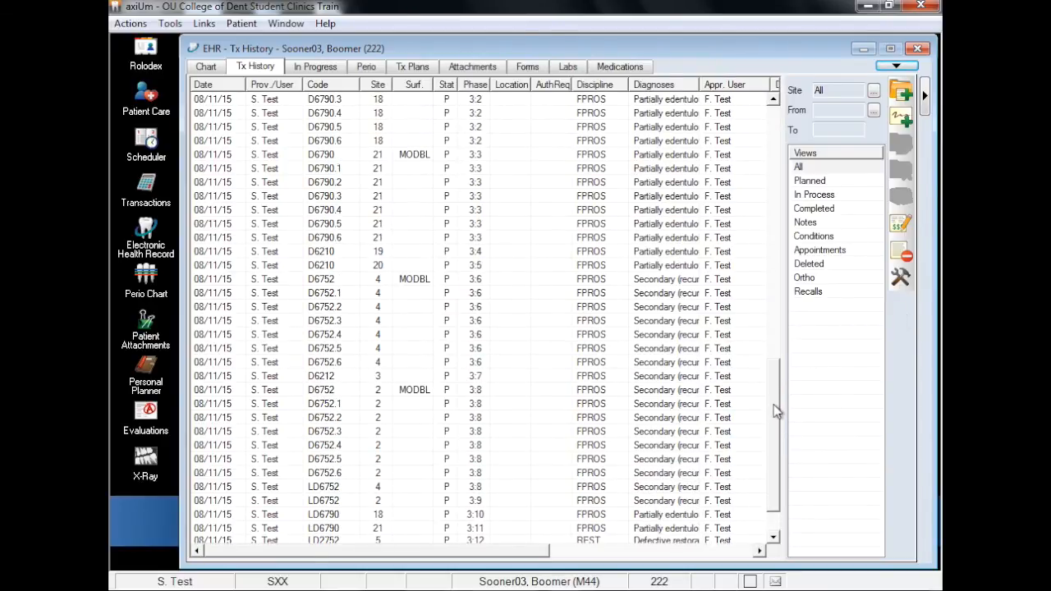
{"action": "scroll", "scroll_direction": "down", "scroll_amount": 3}
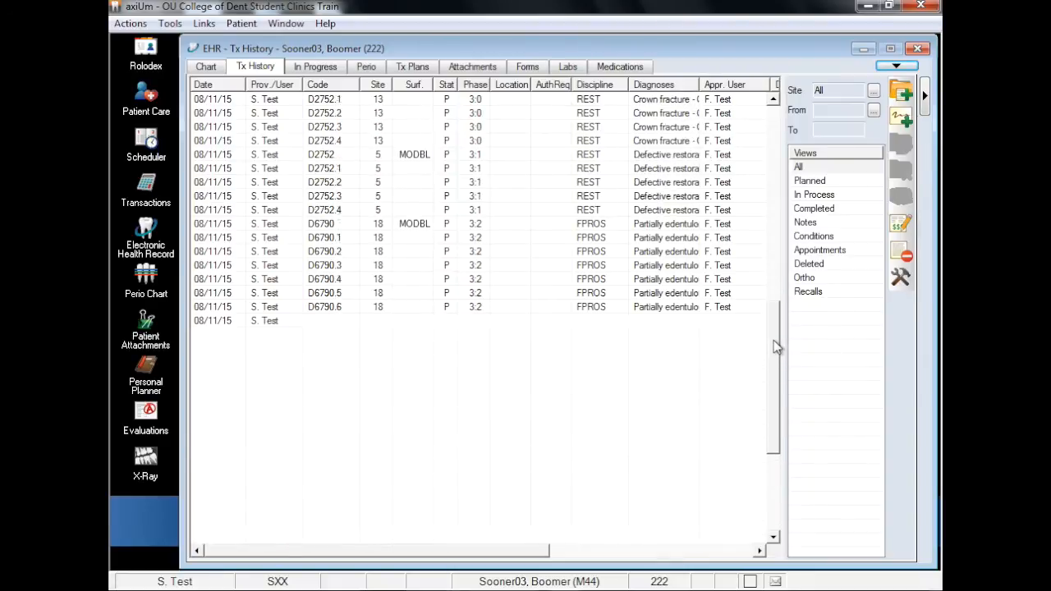
{"action": "scroll", "scroll_direction": "down", "scroll_amount": 3}
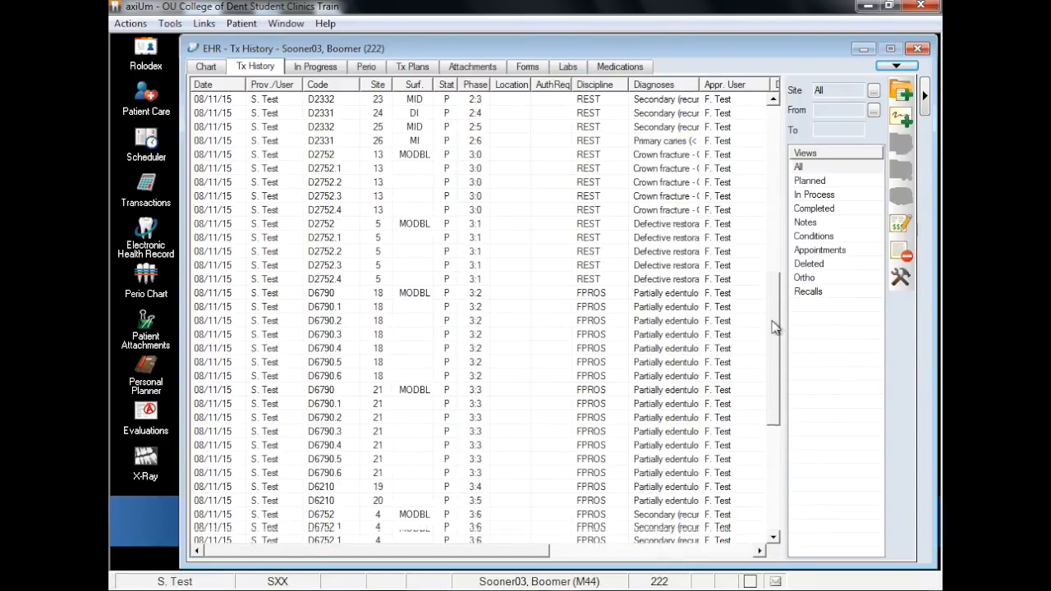
{"action": "scroll", "scroll_direction": "down", "scroll_amount": 3}
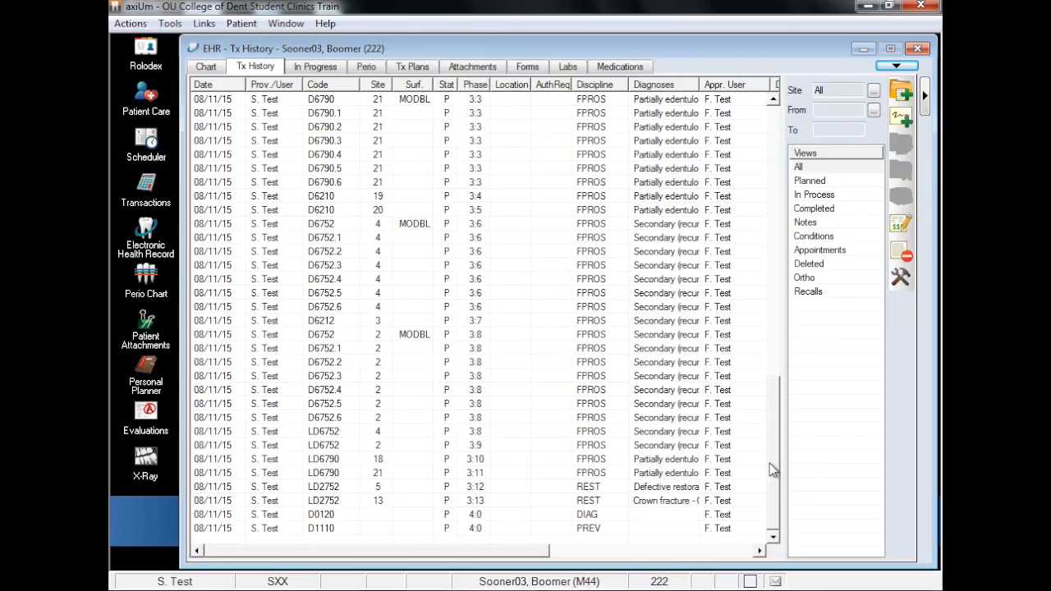
{"action": "mouse_move", "coordinate": [772, 471]}
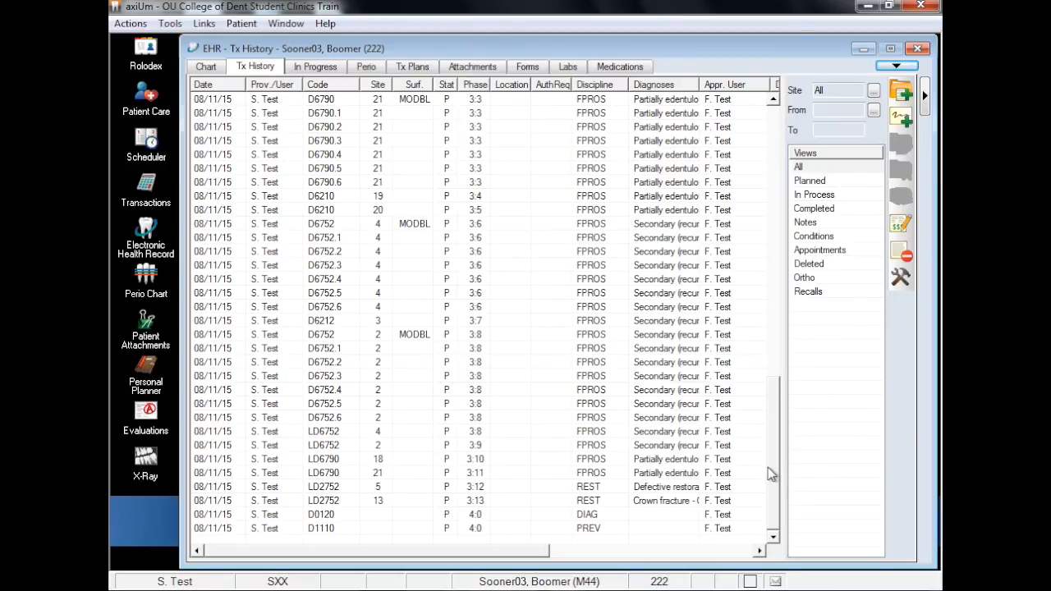